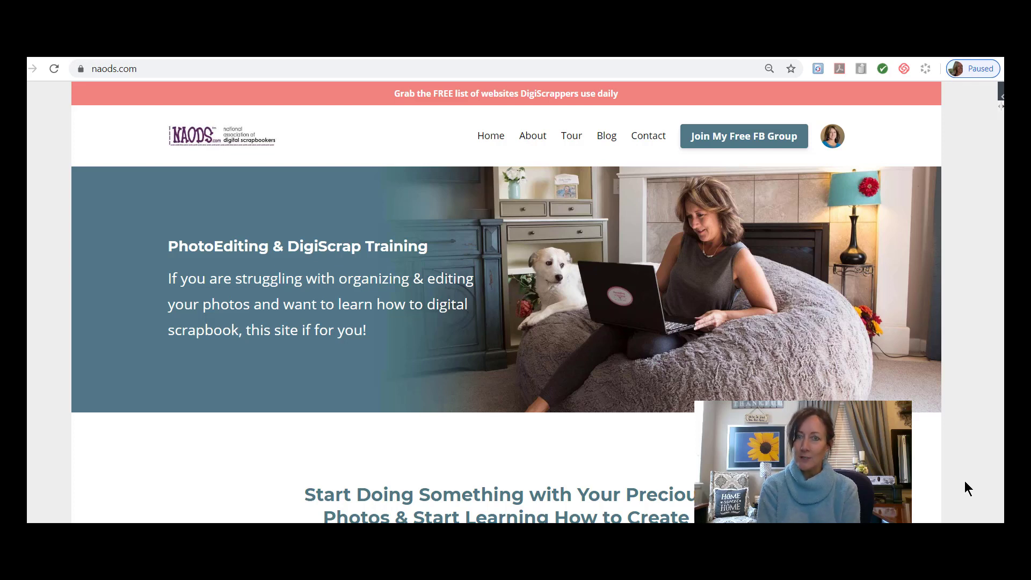
mouse_move(924, 187)
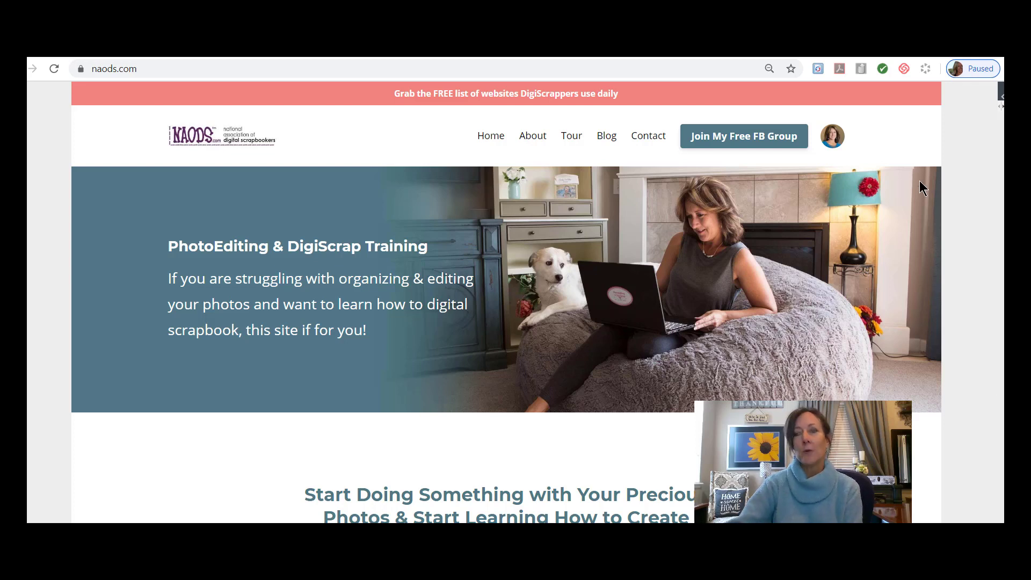
mouse_move(832, 142)
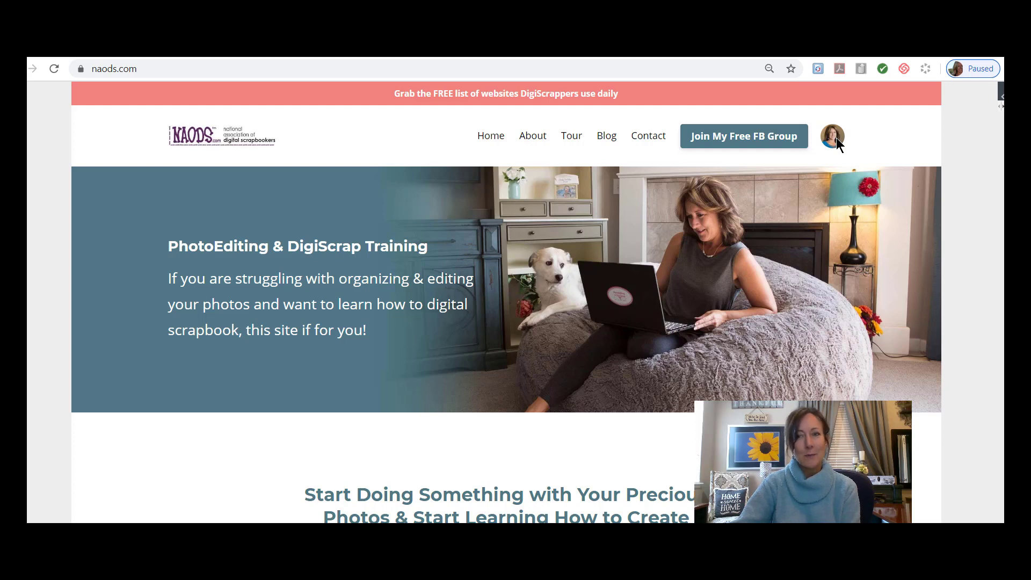
- Go to My Library from the profile avatar menu in the site header
click(833, 136)
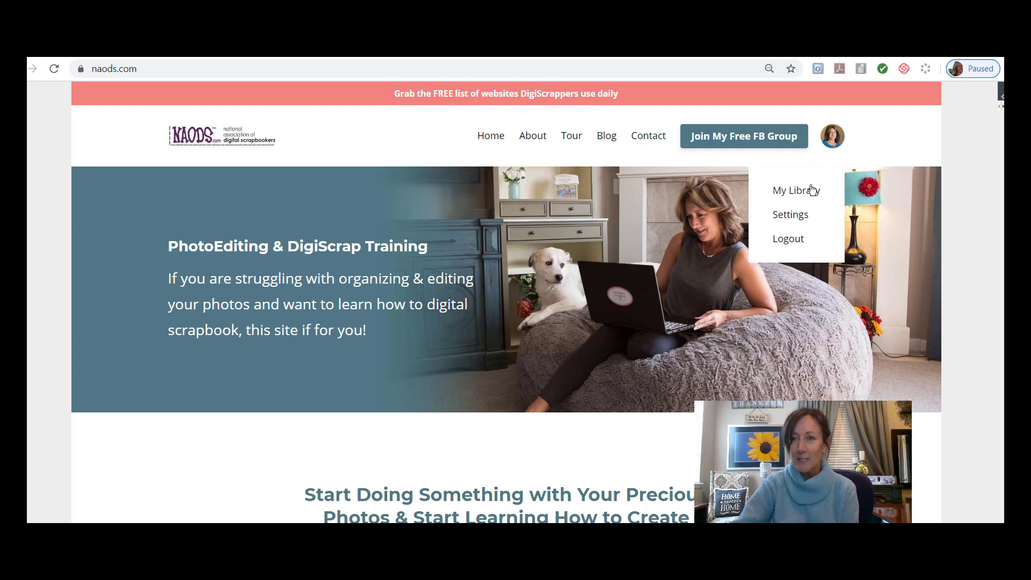
mouse_move(808, 195)
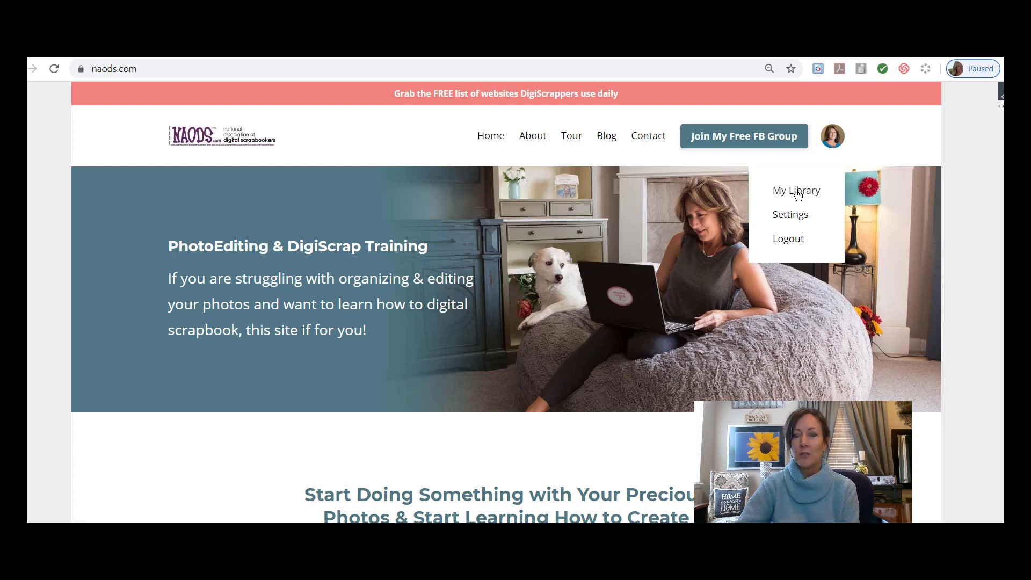
click(796, 190)
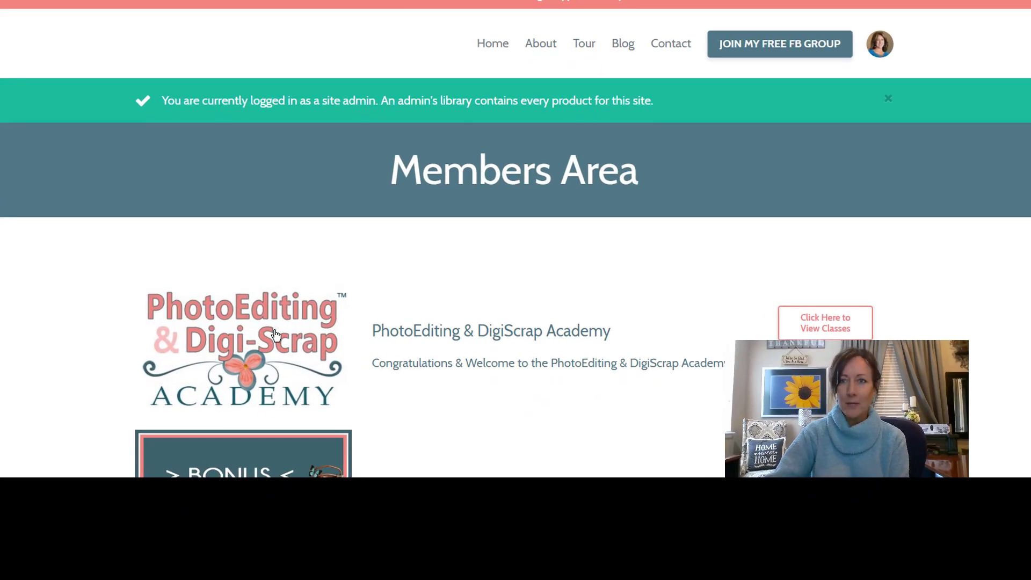
- Enter the Academy classes and choose the 2019 Members Only Classes category
click(825, 324)
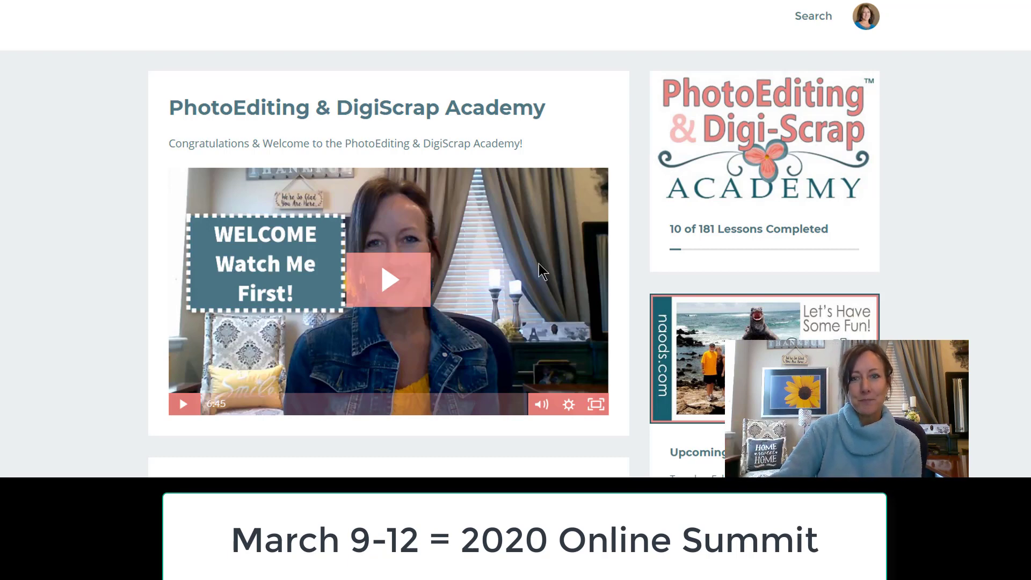
scroll(down, 3)
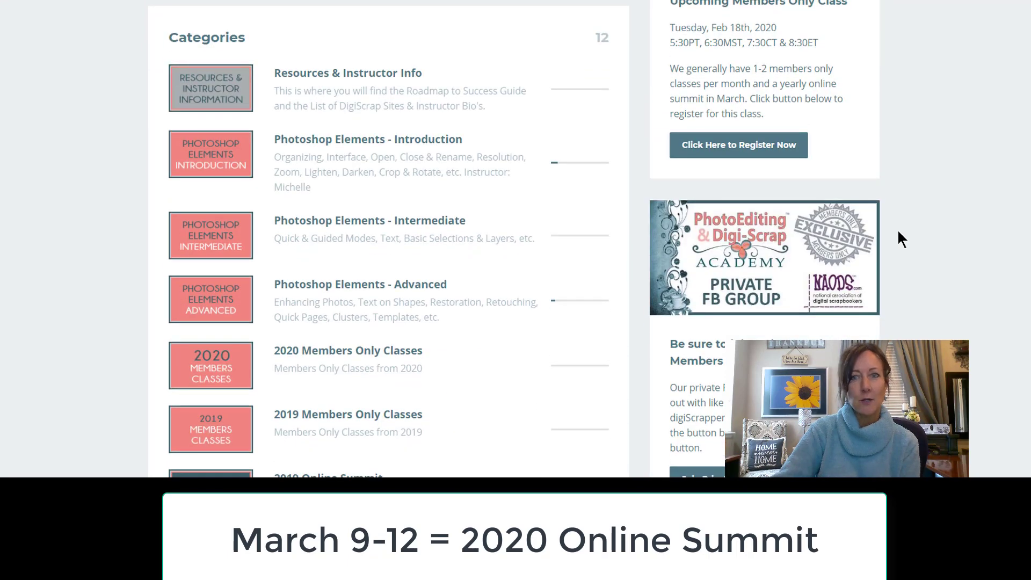
scroll(down, 3)
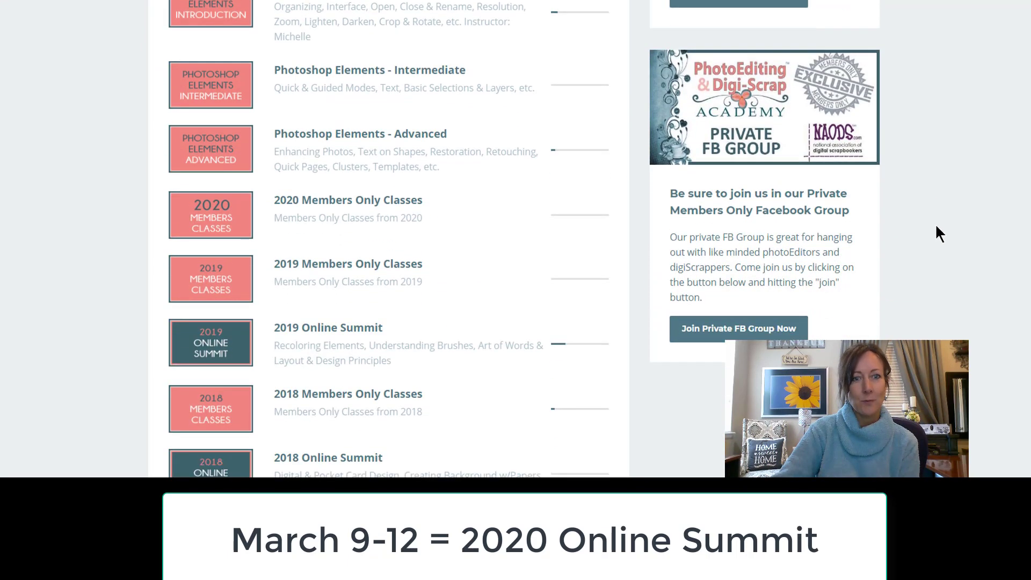
scroll(down, 3)
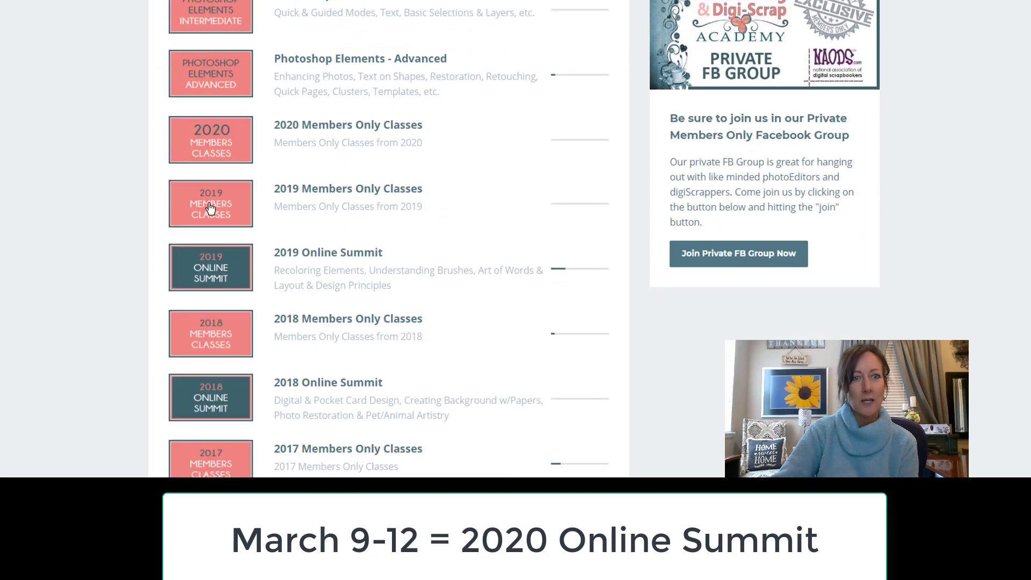
click(211, 203)
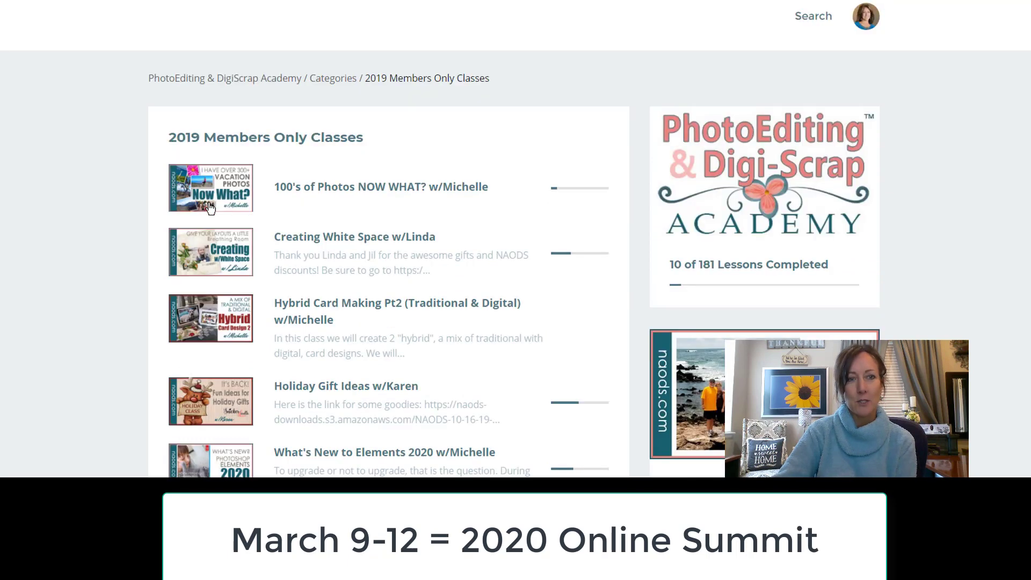
mouse_move(293, 244)
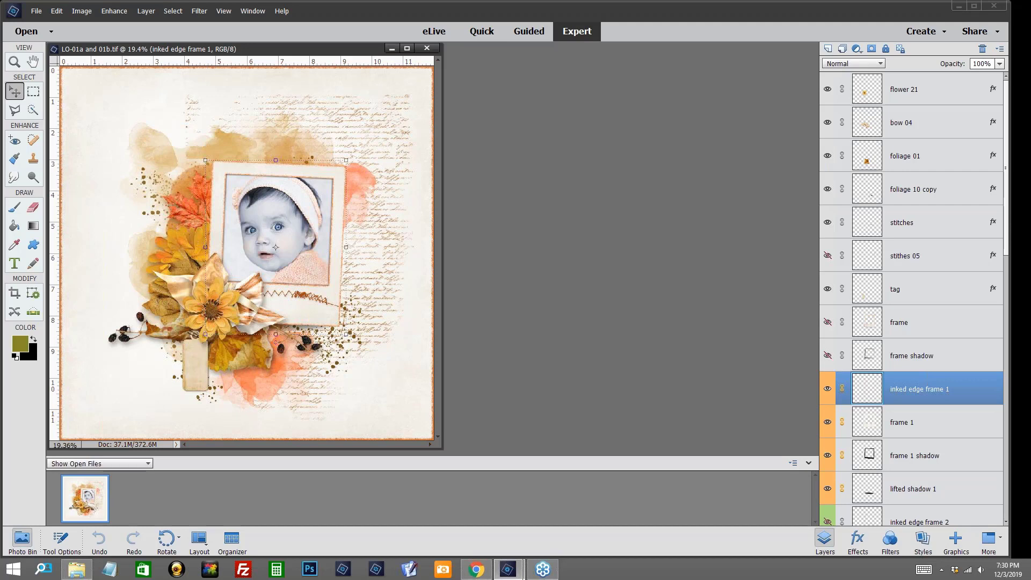
mouse_move(511, 215)
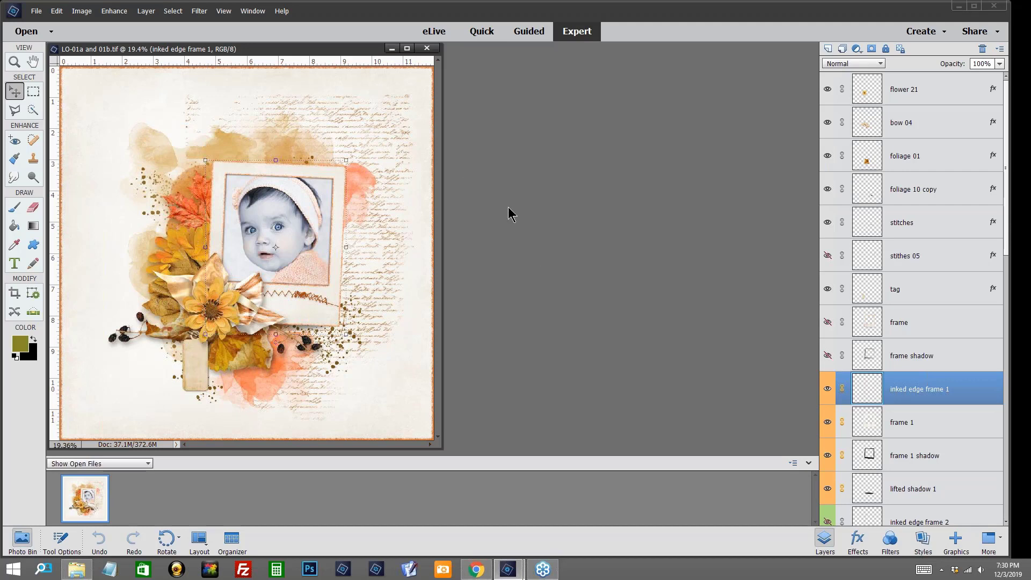
mouse_move(332, 389)
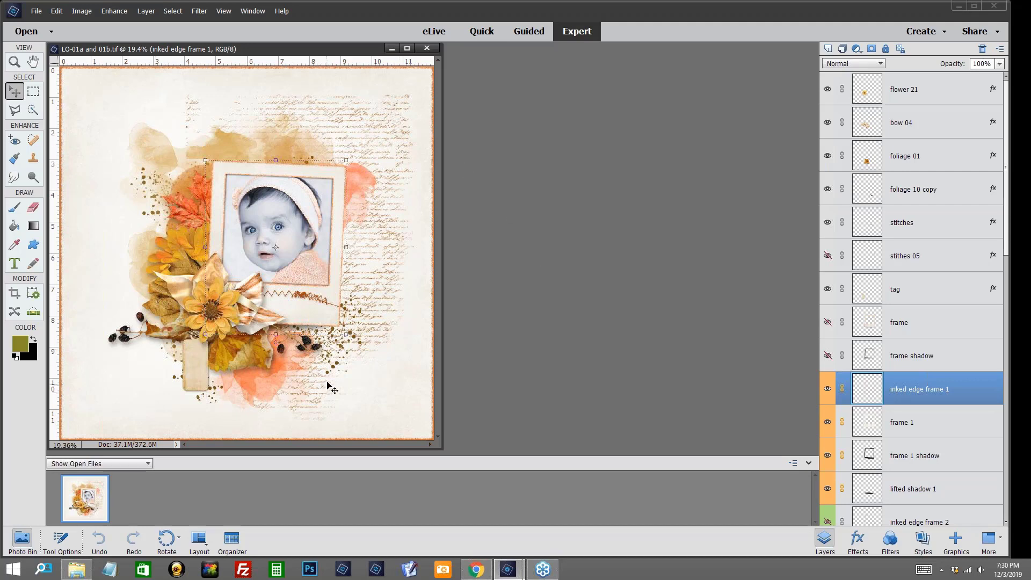
mouse_move(319, 406)
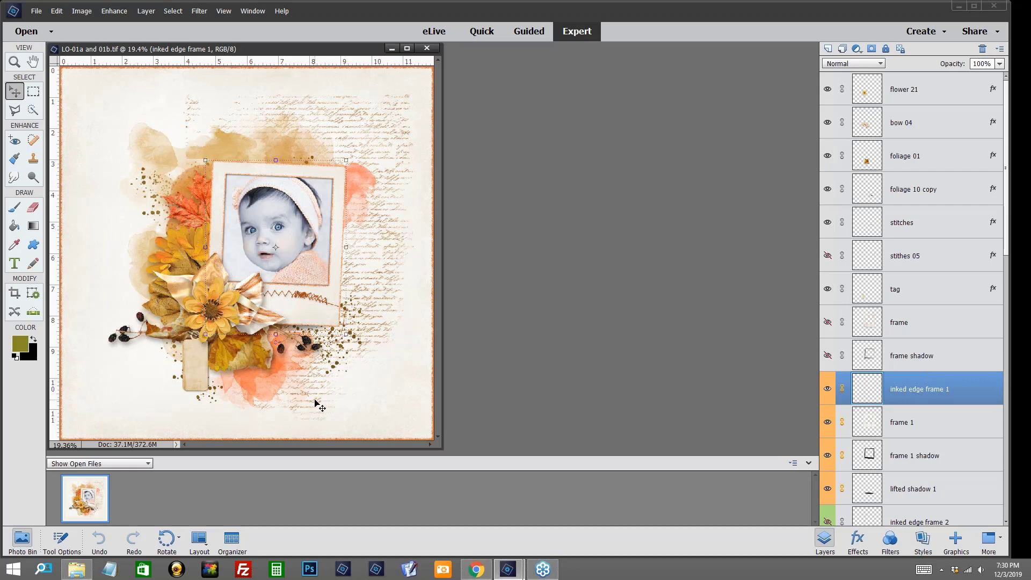
mouse_move(437, 431)
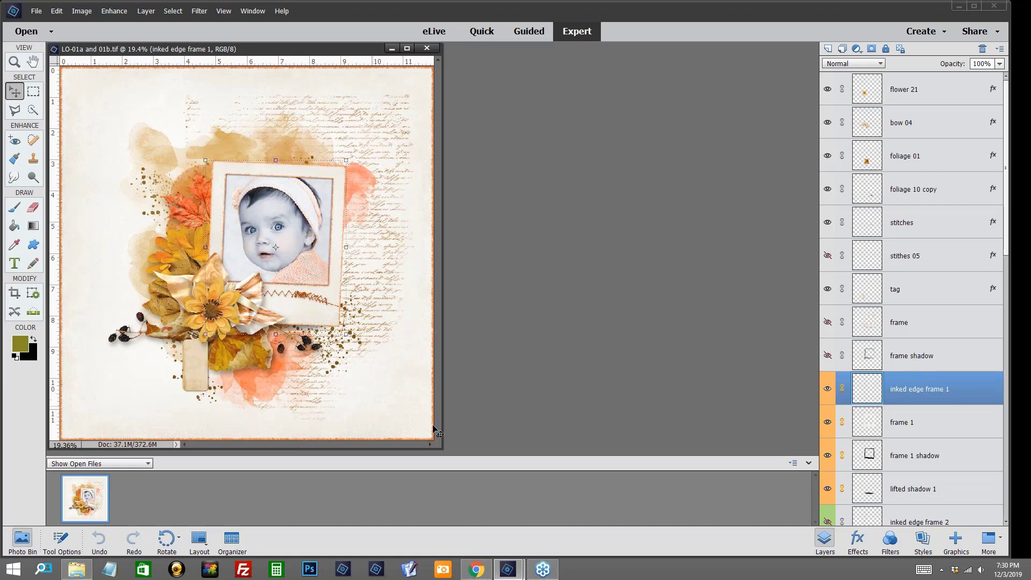
mouse_move(521, 387)
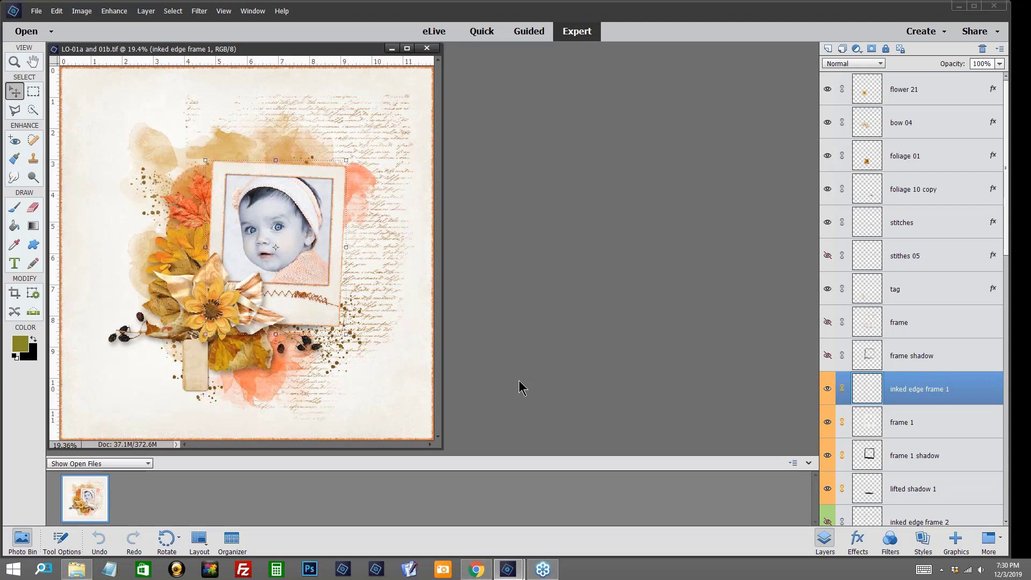
mouse_move(382, 74)
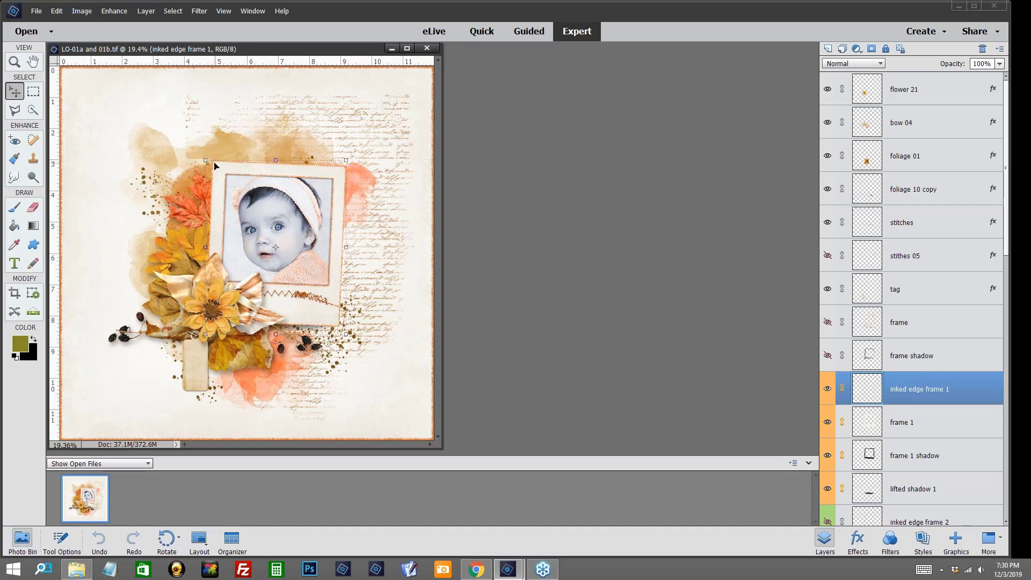
mouse_move(340, 201)
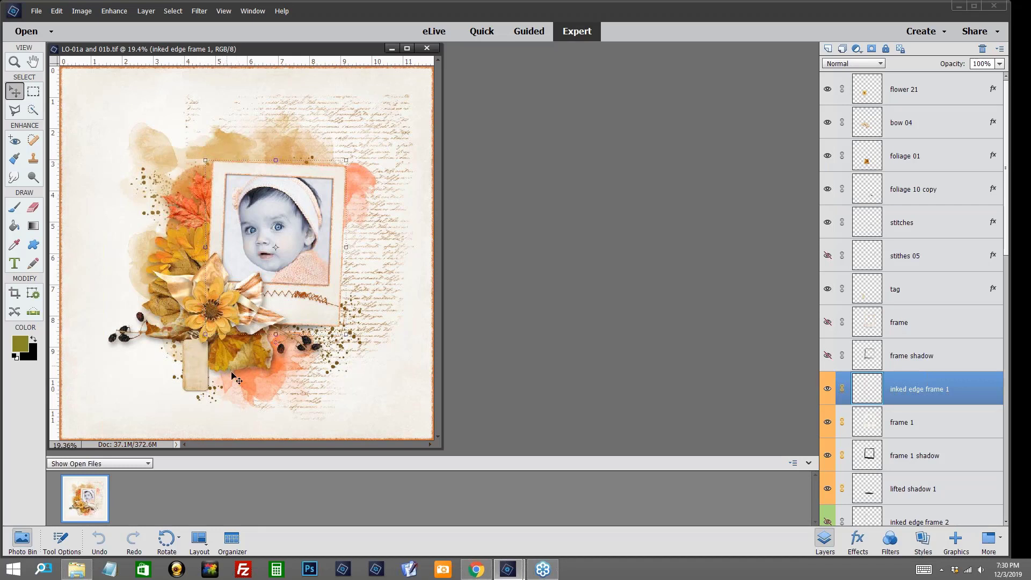
mouse_move(315, 239)
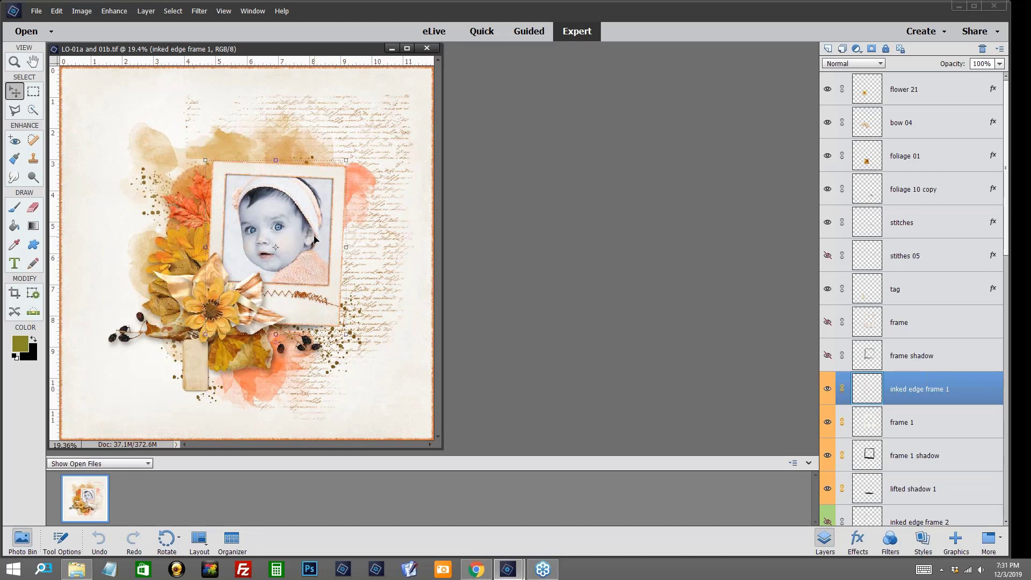
mouse_move(502, 211)
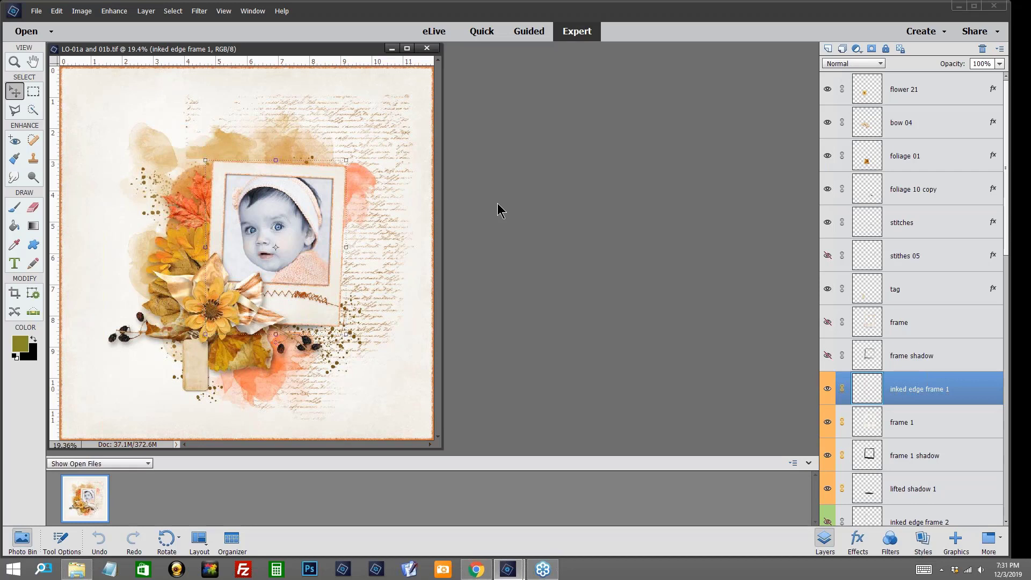
mouse_move(464, 220)
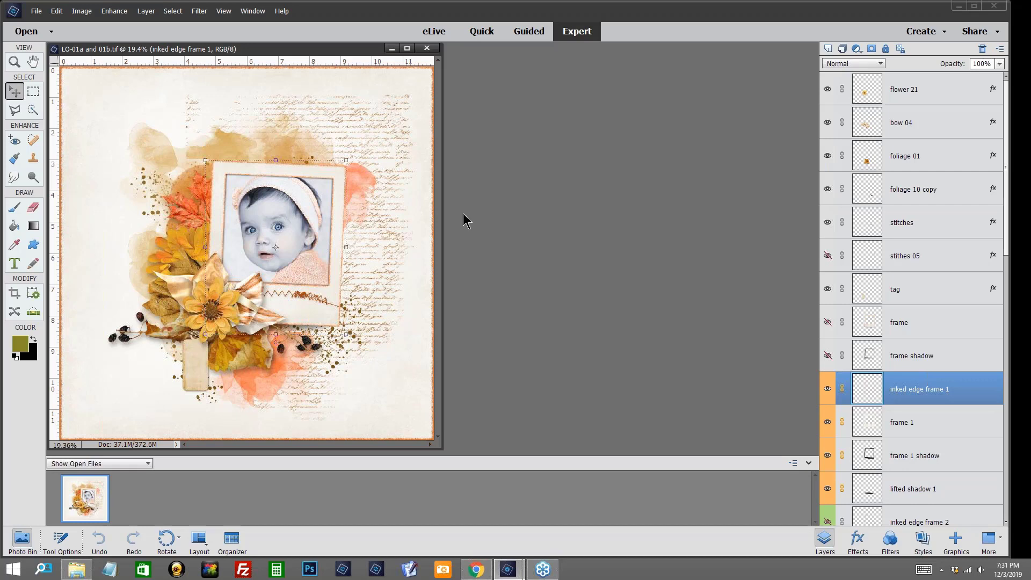
mouse_move(208, 99)
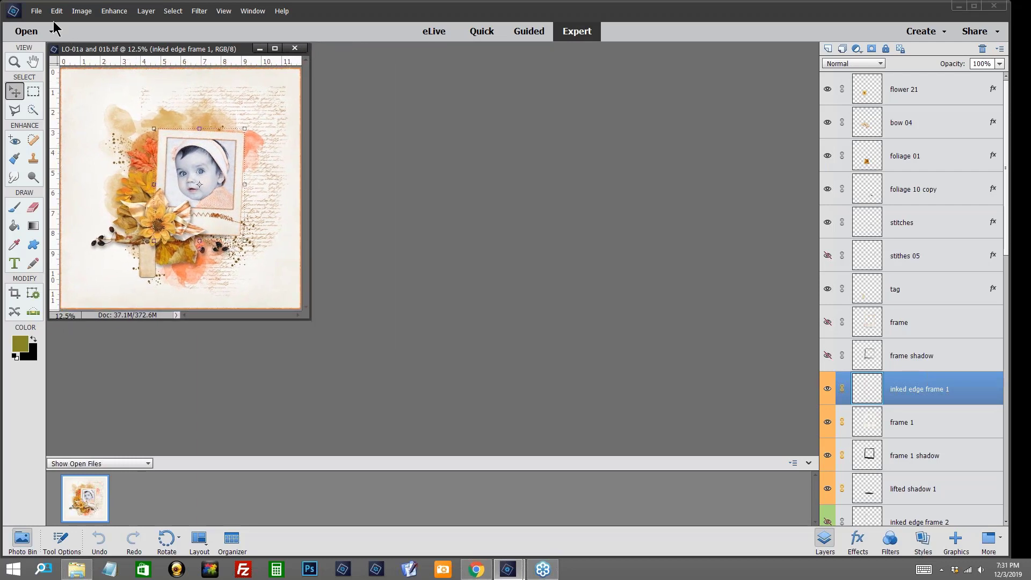
- Create a new blank file 12 × 12 inches at 300 ppi with transparent background
click(36, 11)
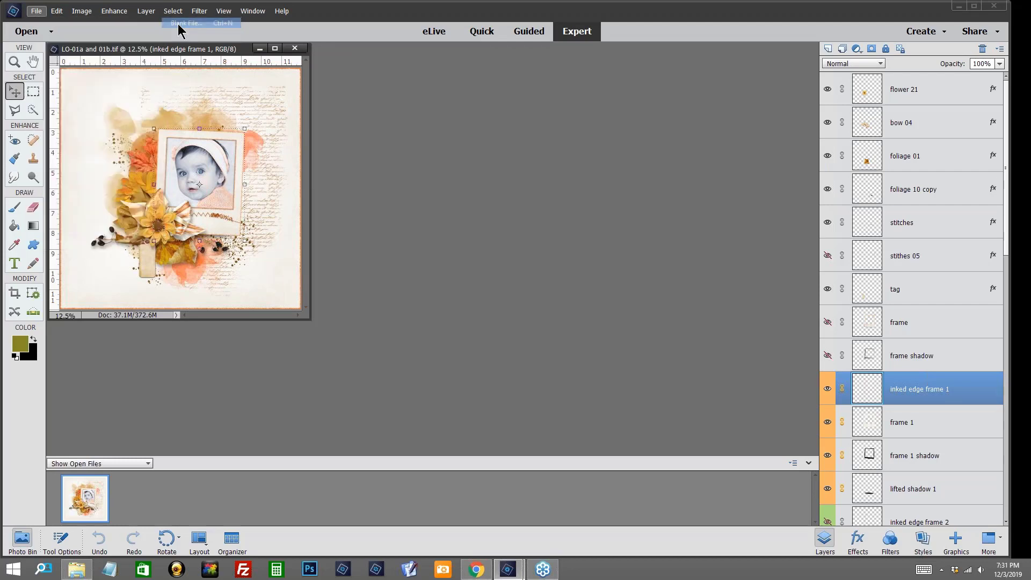
click(185, 23)
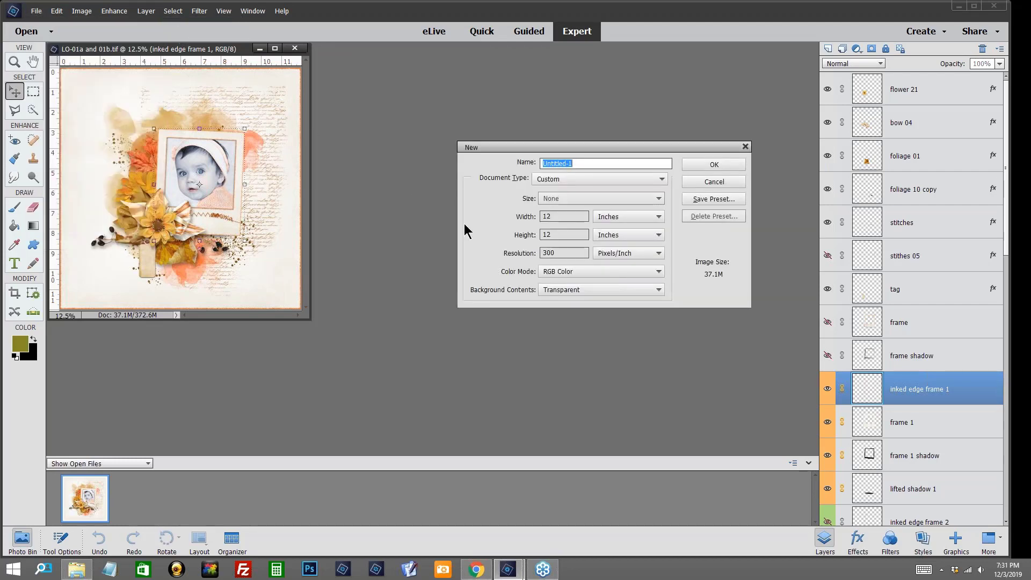
mouse_move(497, 169)
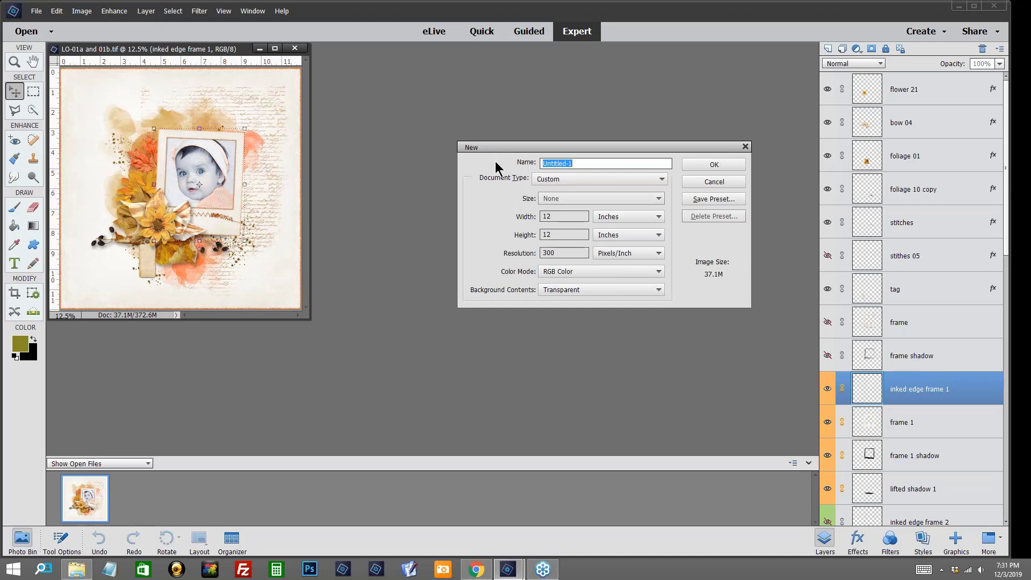
mouse_move(502, 226)
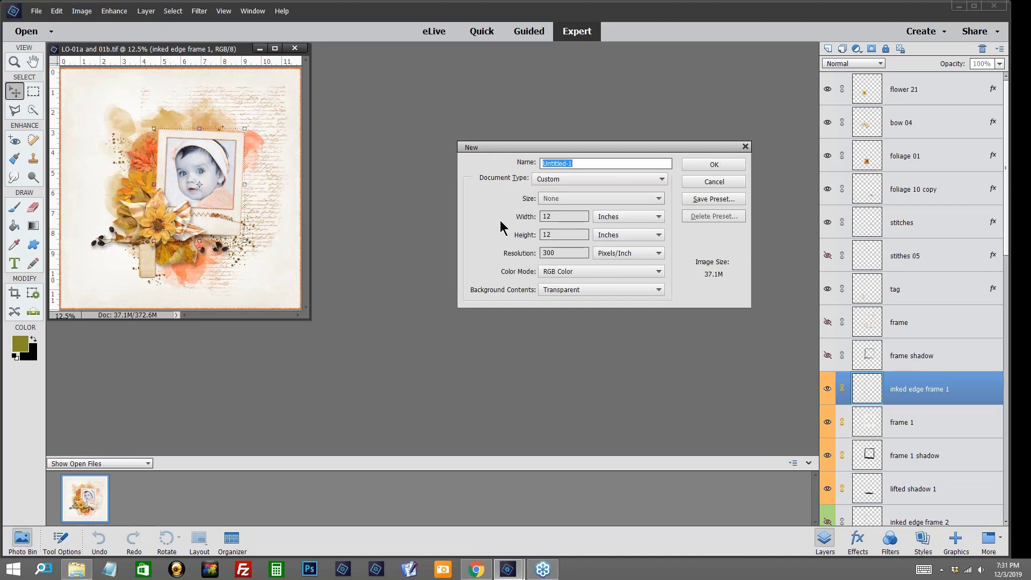
click(564, 216)
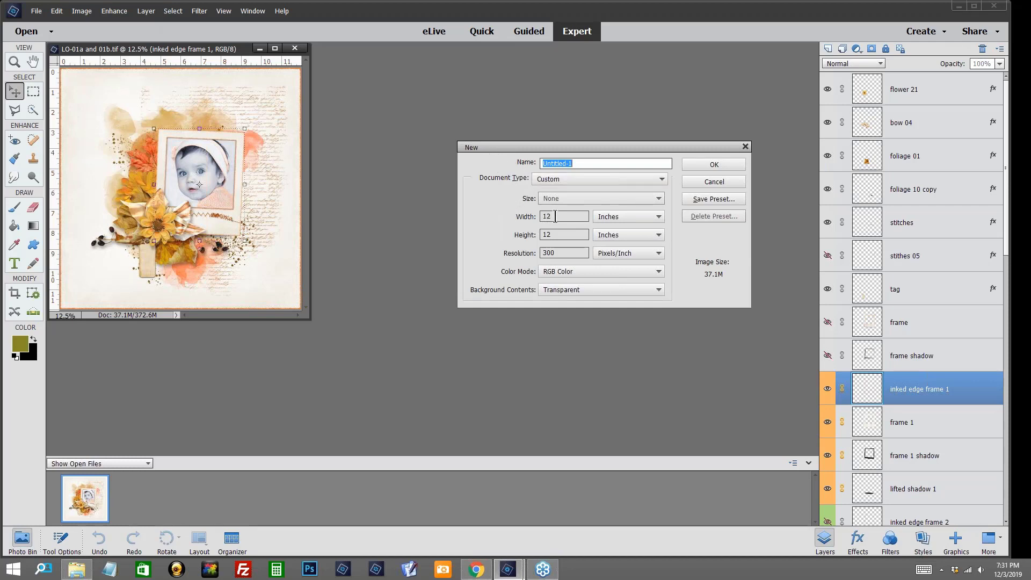
mouse_move(558, 235)
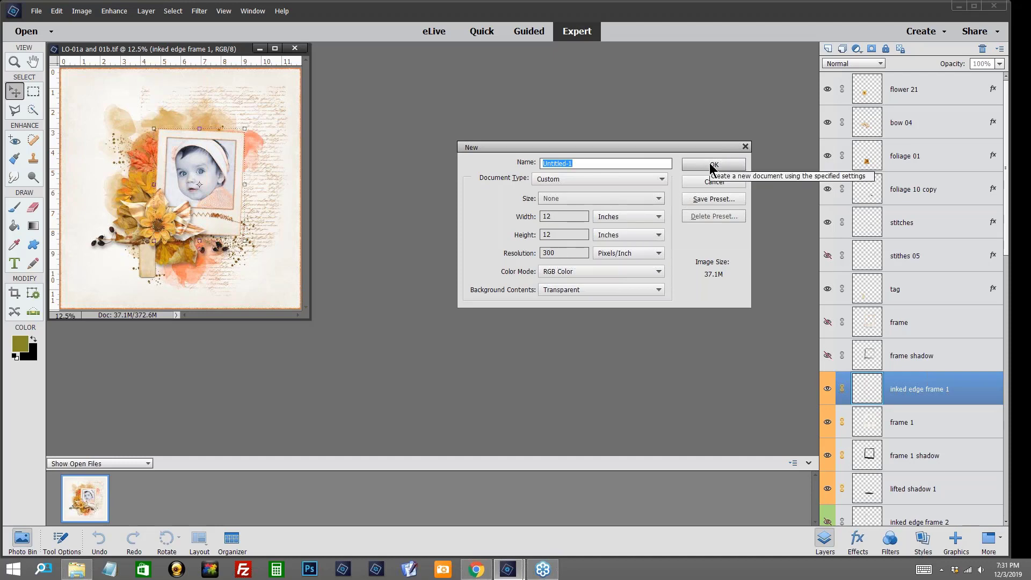
click(714, 164)
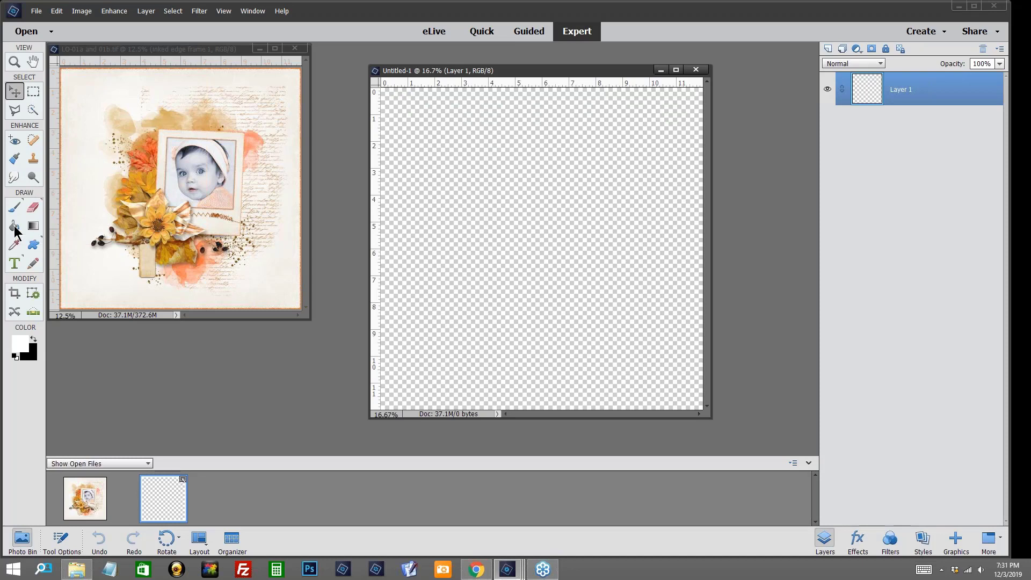
click(14, 224)
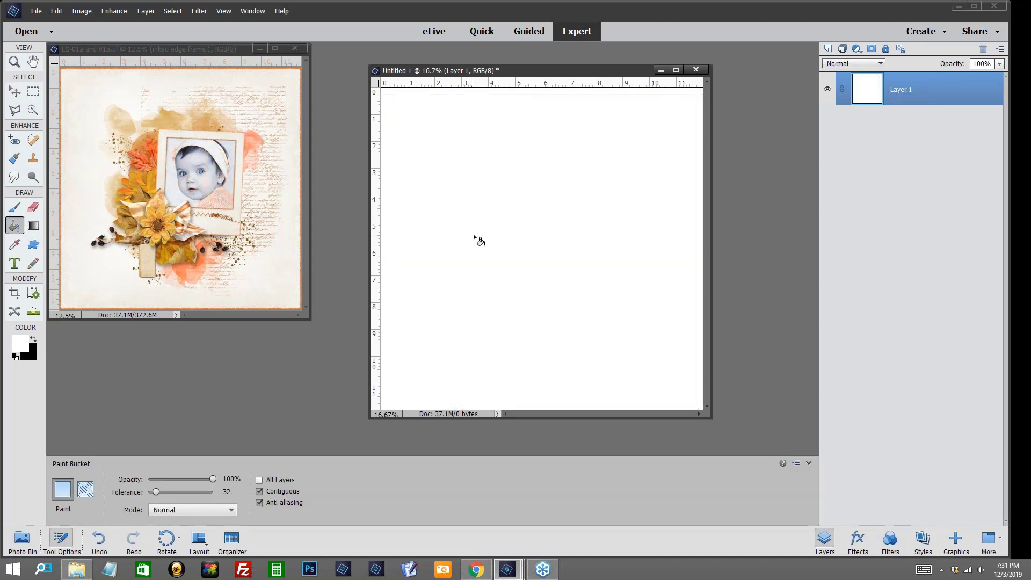
mouse_move(471, 242)
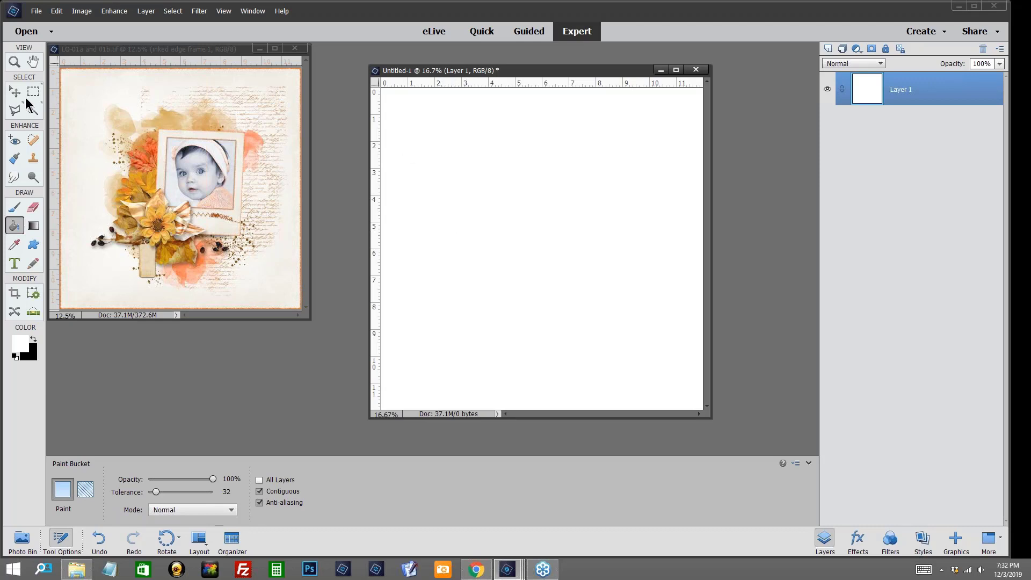
- Save the white page as a JPEG named 'BG base', replacing the existing file
click(14, 90)
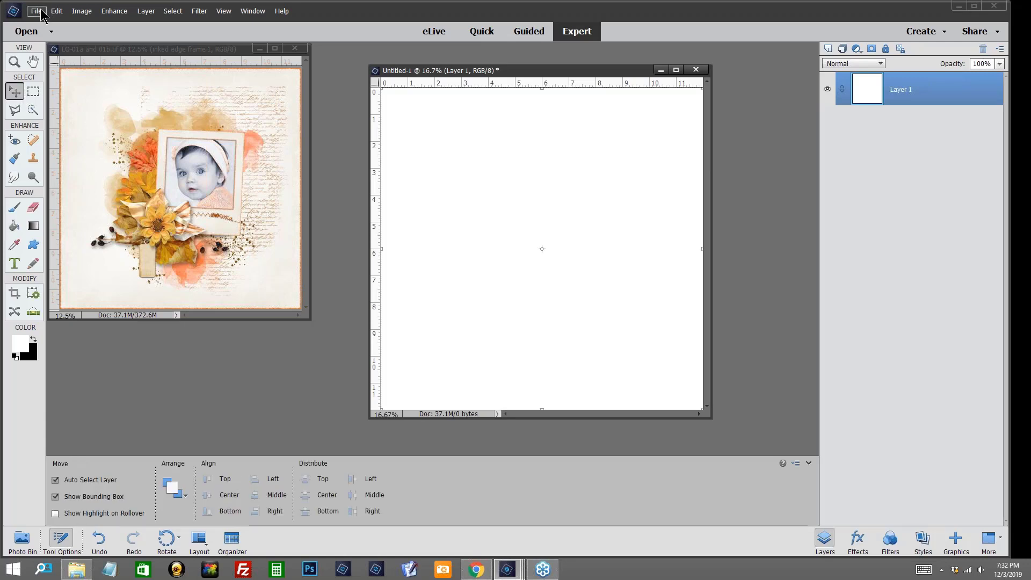
click(36, 11)
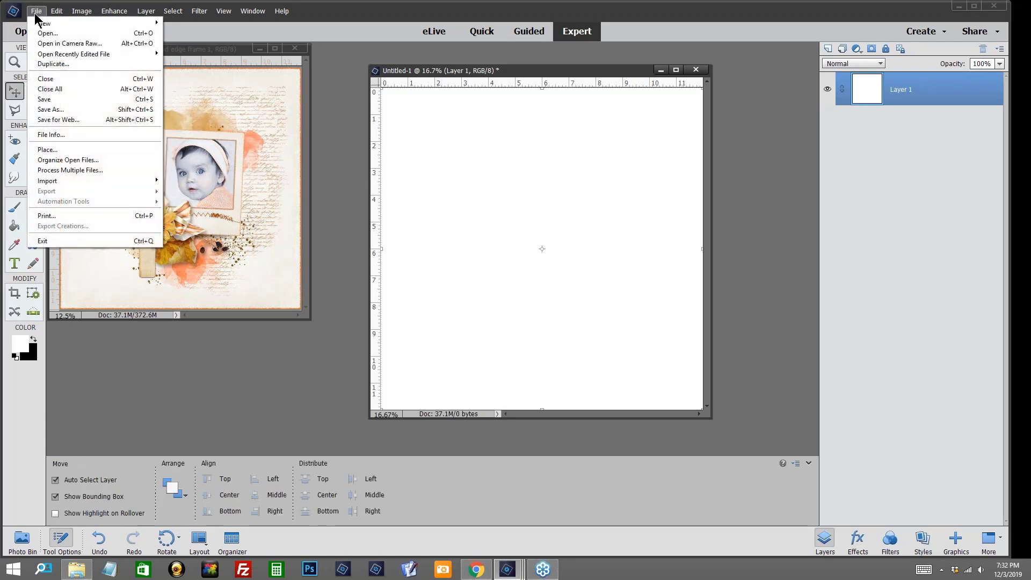
click(177, 244)
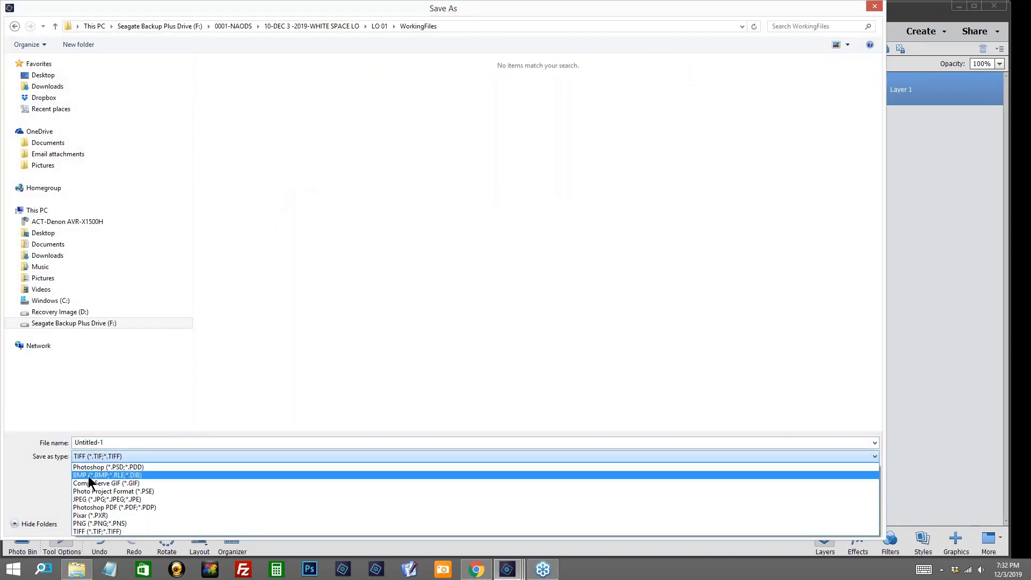
click(103, 500)
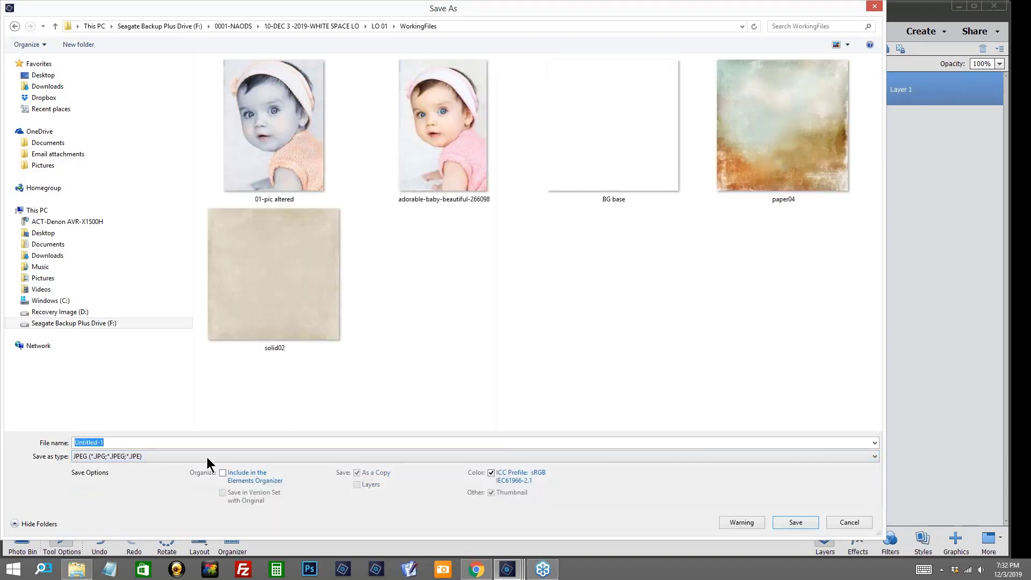
mouse_move(600, 162)
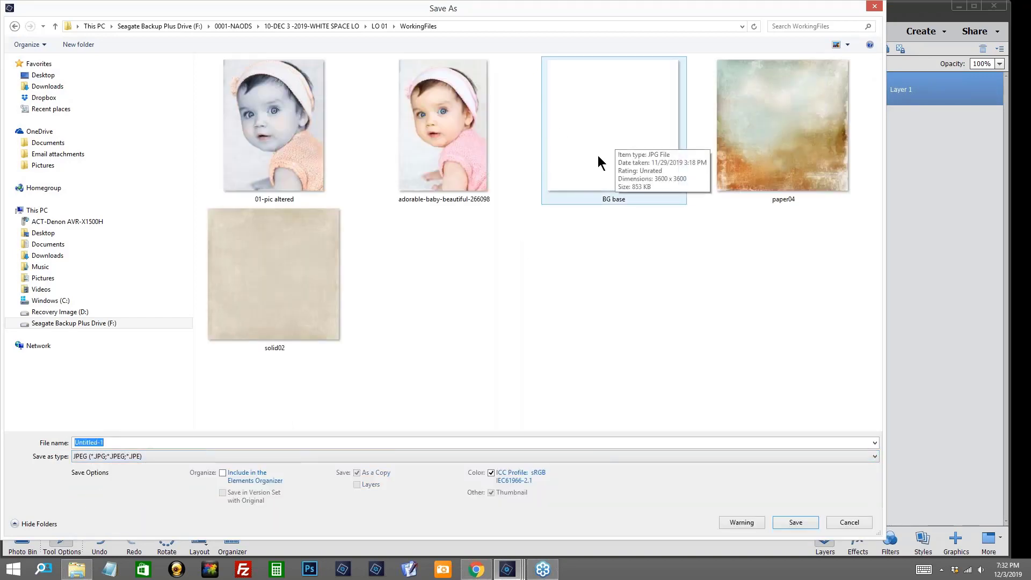
click(614, 125)
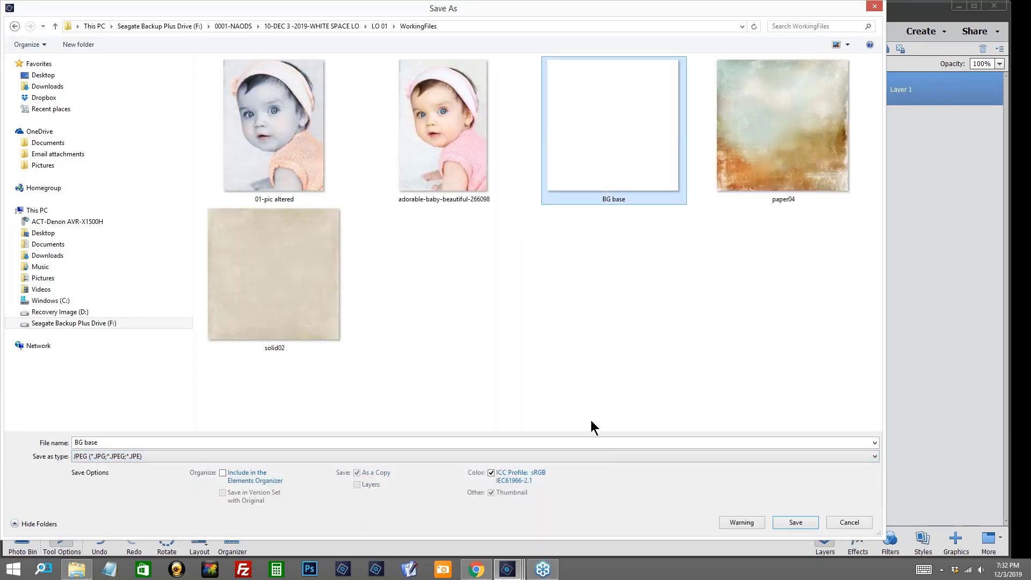
click(795, 523)
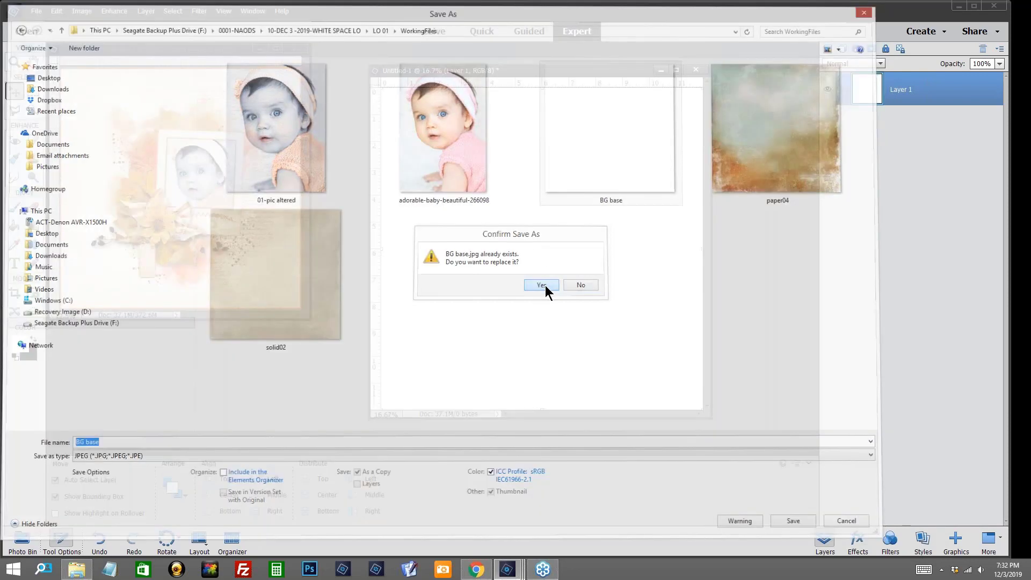
click(540, 285)
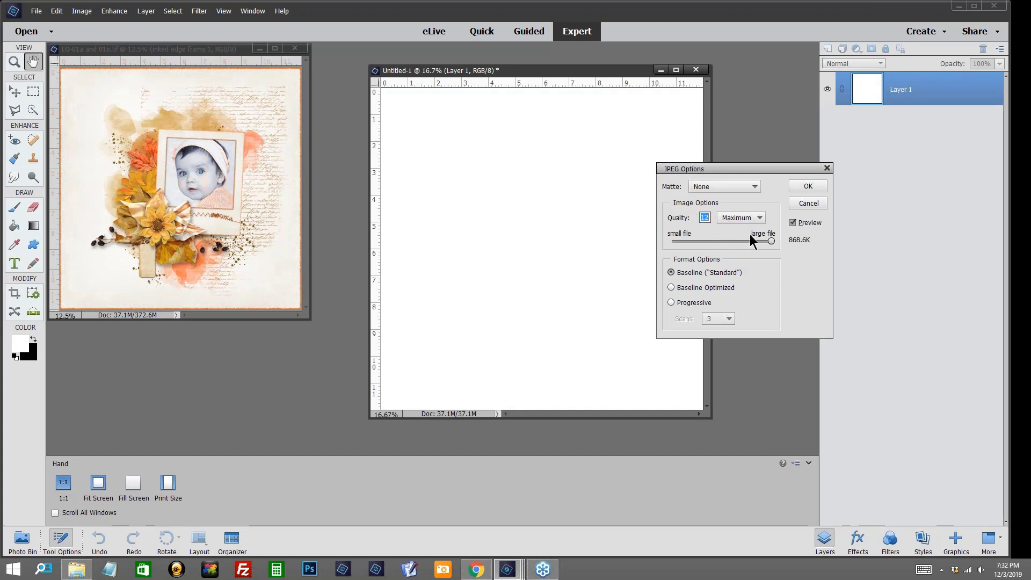
mouse_move(772, 244)
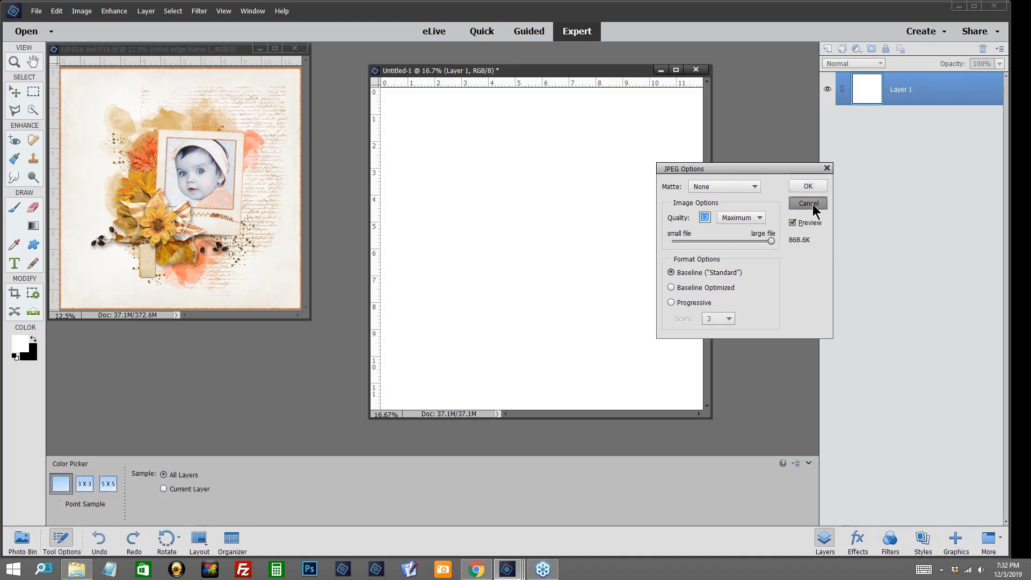
- Cancel the JPEG options and close Untitled-1 without saving changes
click(808, 203)
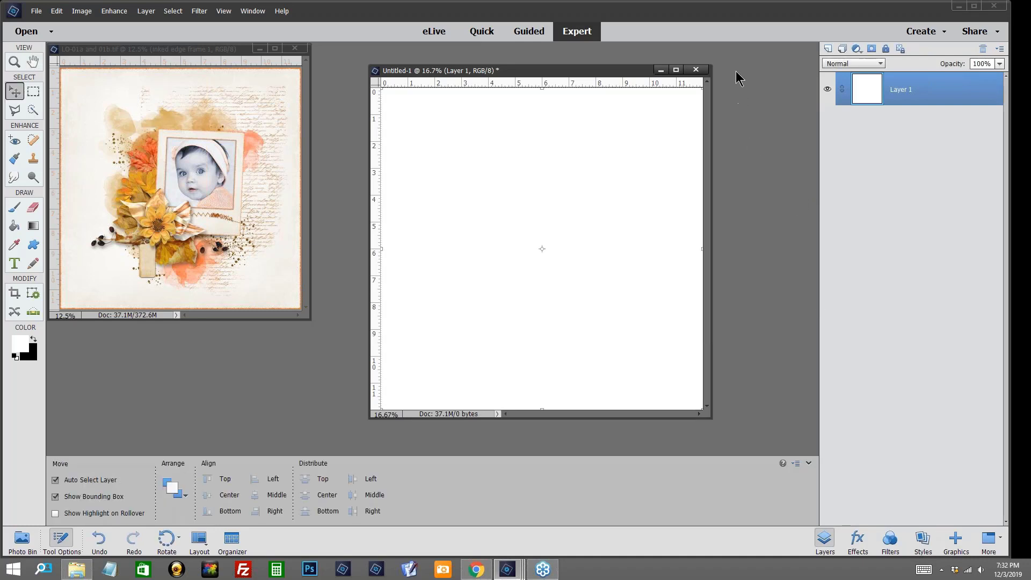
mouse_move(707, 80)
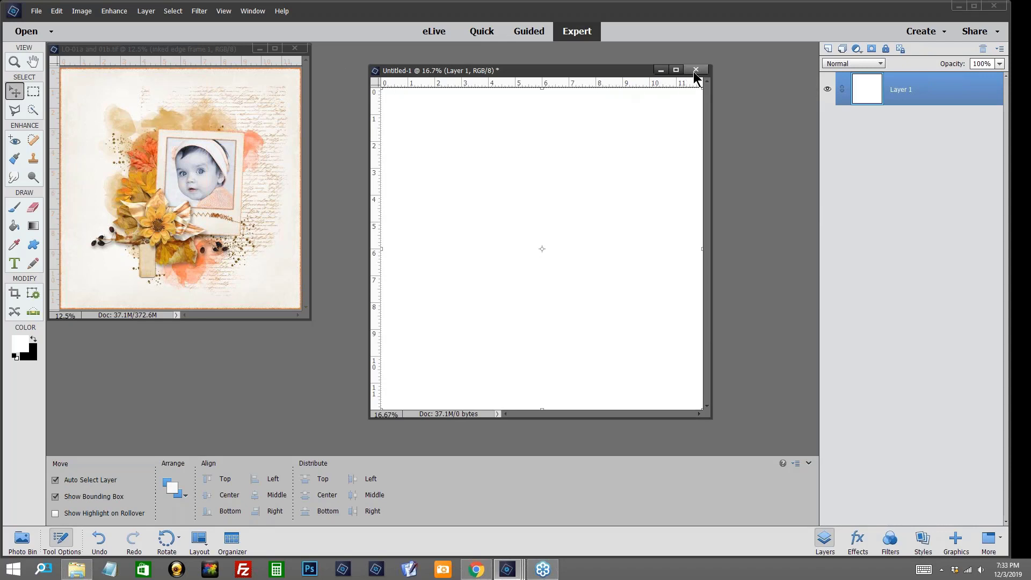
mouse_move(631, 91)
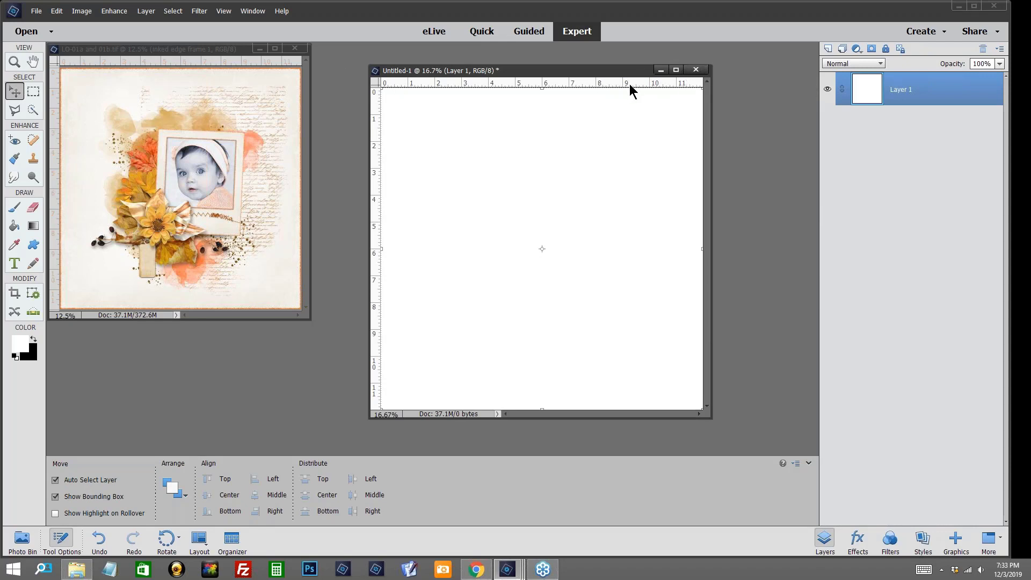
click(695, 70)
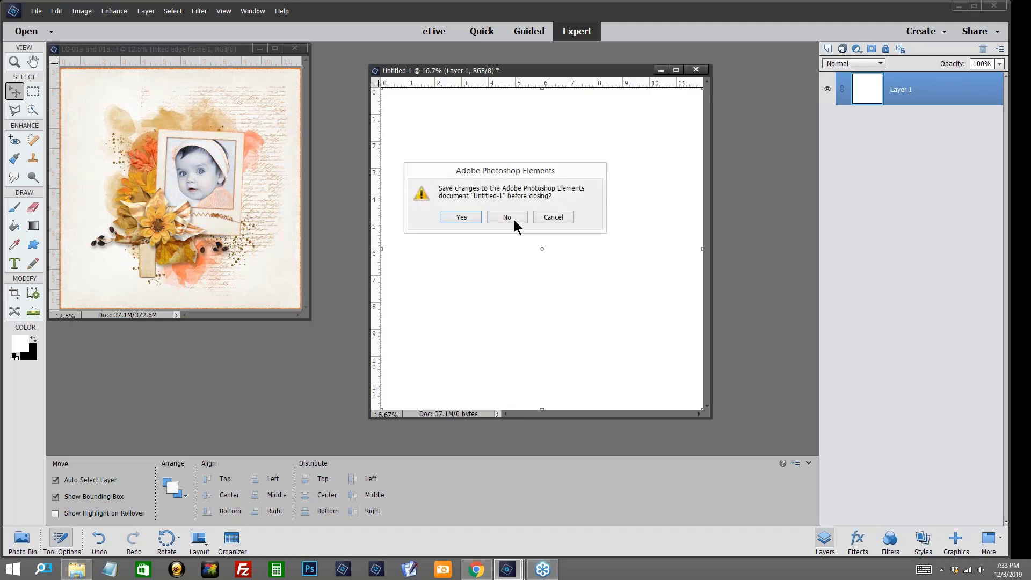
click(506, 217)
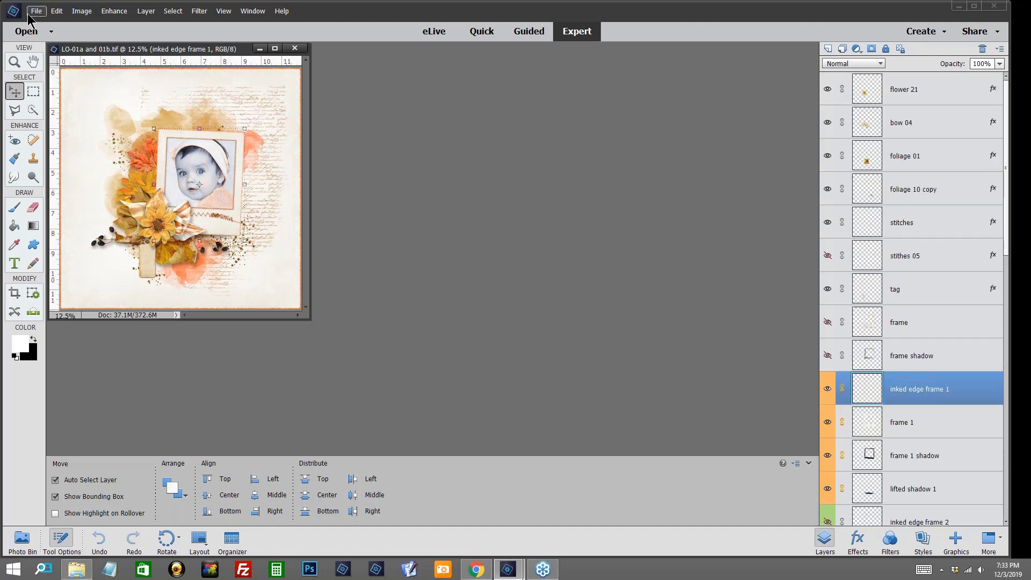
- Open the 'BG base' JPEG from WorkingFiles as its own document
click(36, 11)
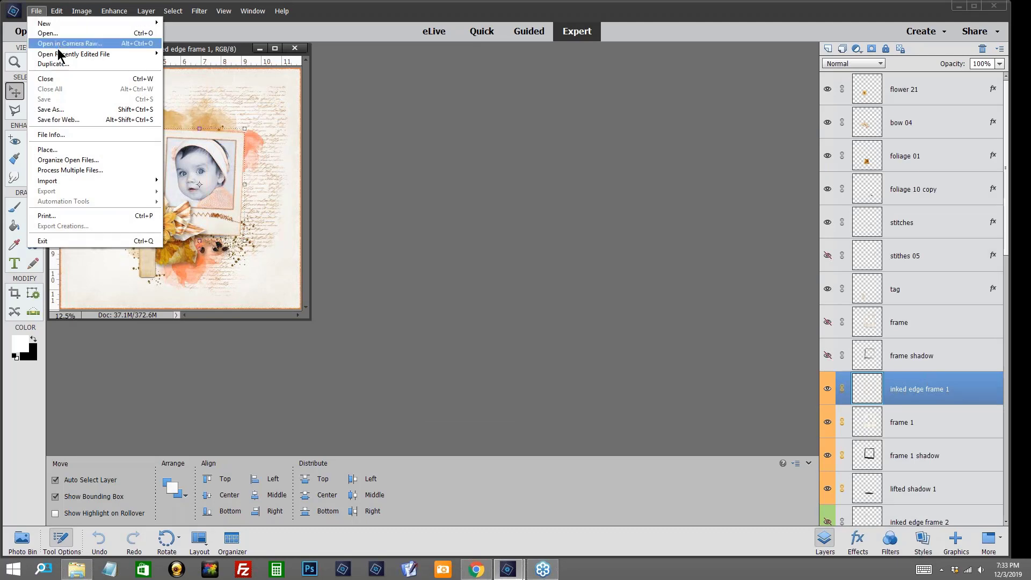
click(46, 33)
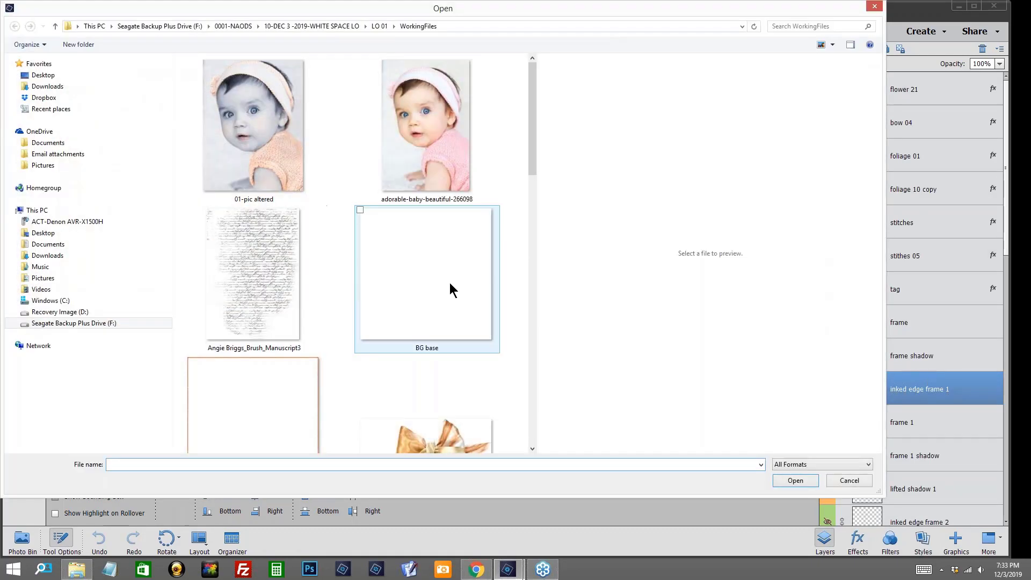
click(427, 272)
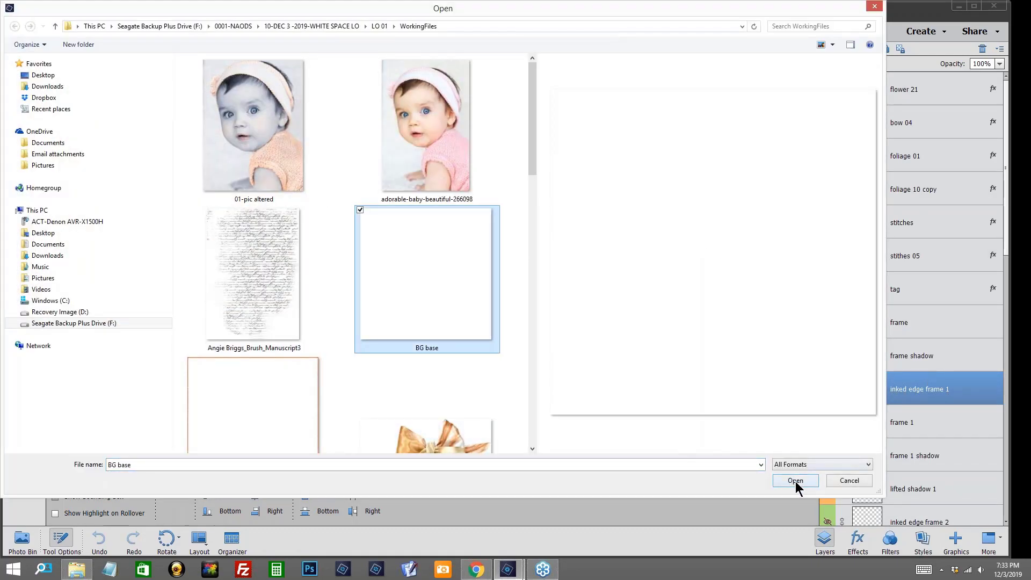
click(795, 481)
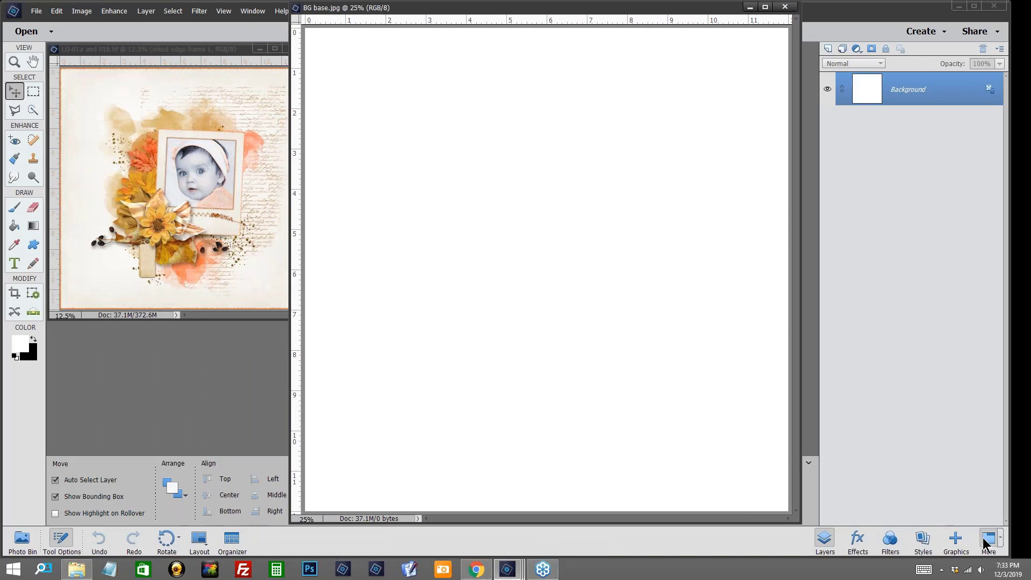
mouse_move(986, 556)
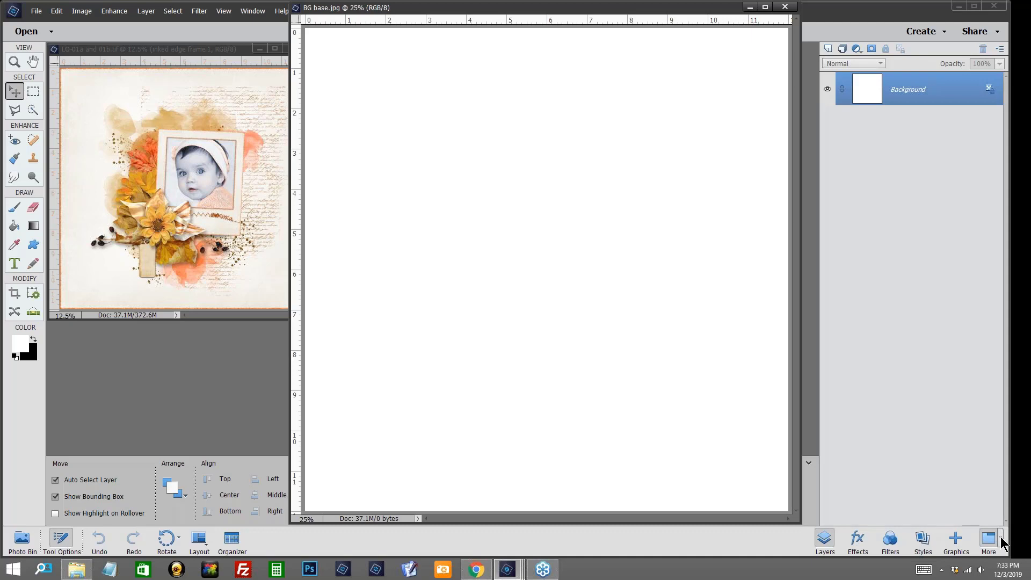
- Show the Actions panel and select 'edge 1 - jpg' in the jbb-cu-inked-edges set
click(989, 539)
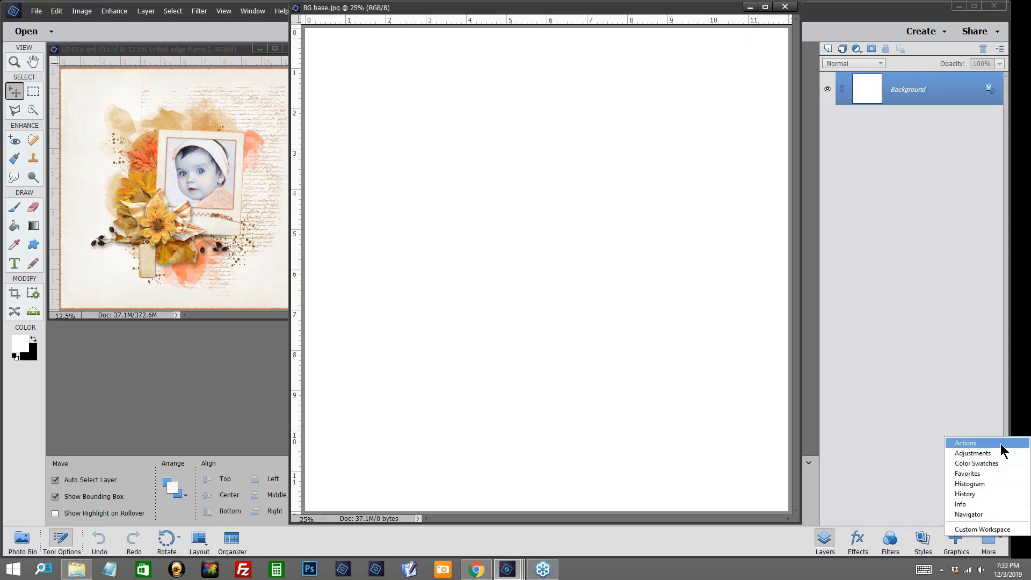
click(964, 443)
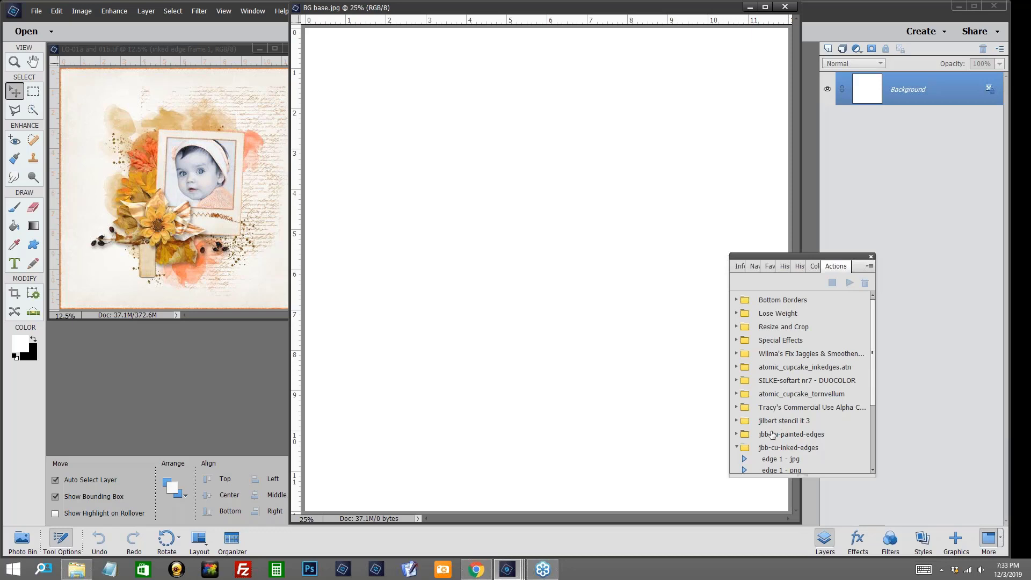
scroll(down, 3)
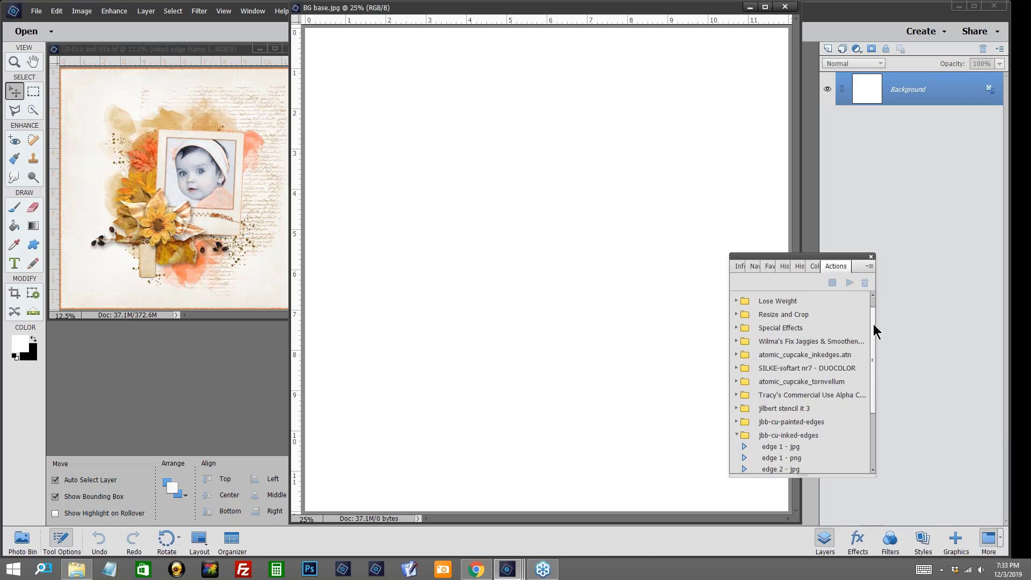
scroll(down, 3)
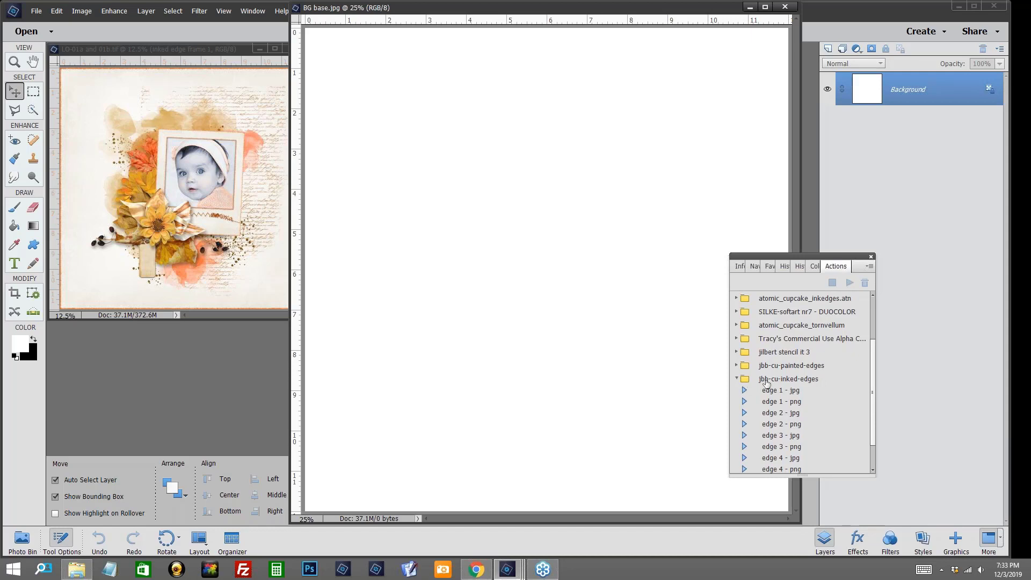
mouse_move(789, 384)
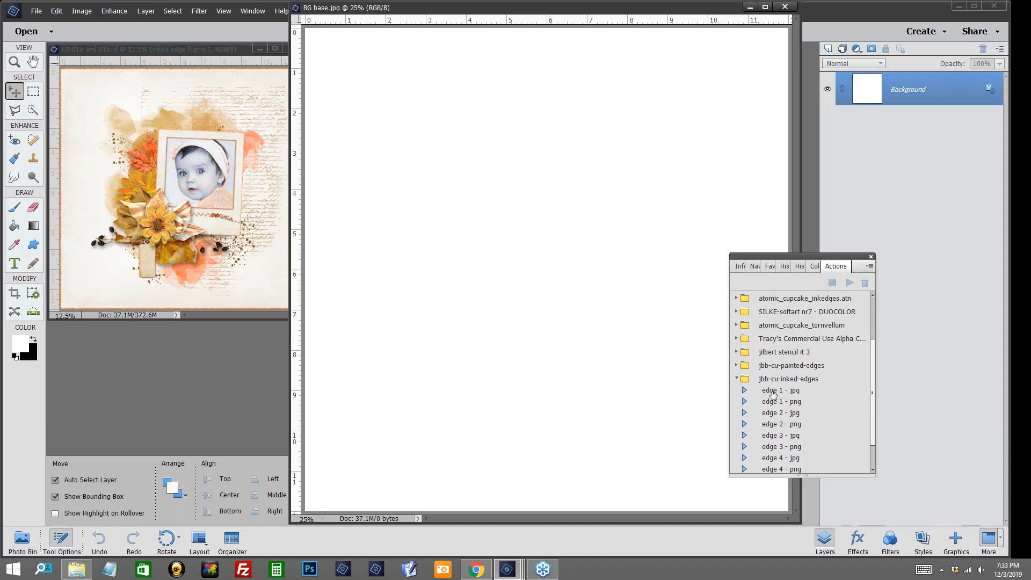
click(782, 390)
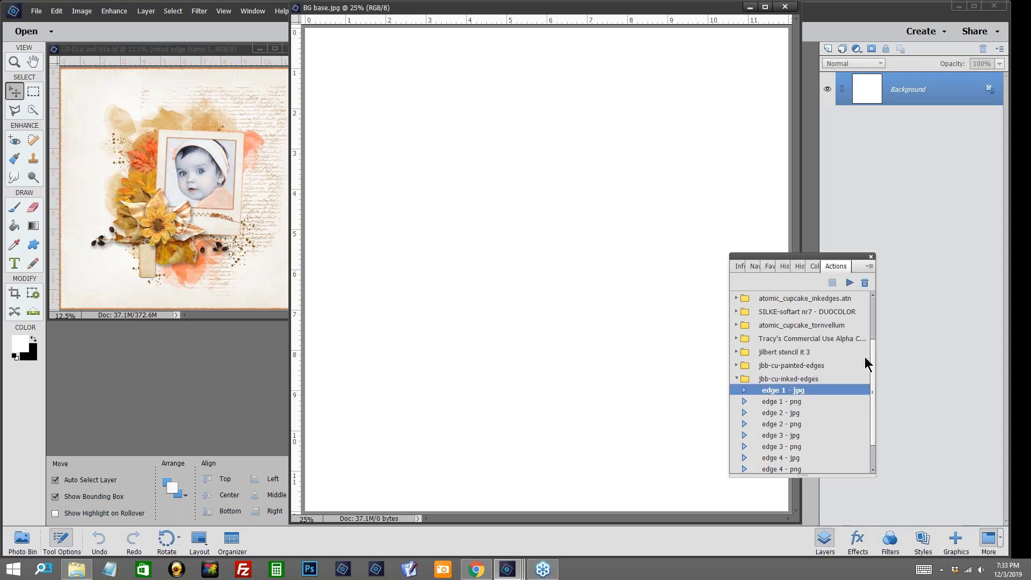
scroll(down, 3)
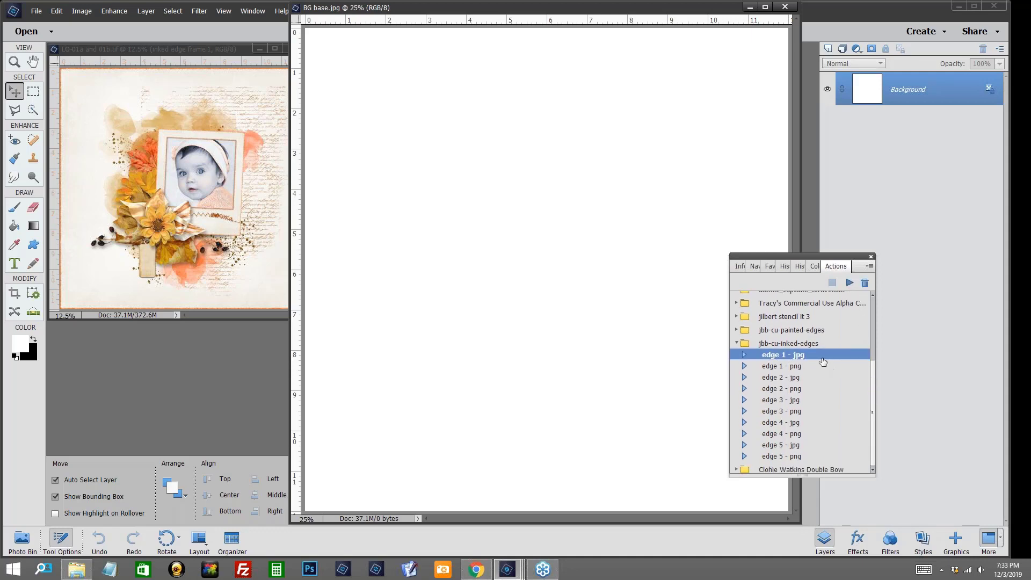
mouse_move(790, 365)
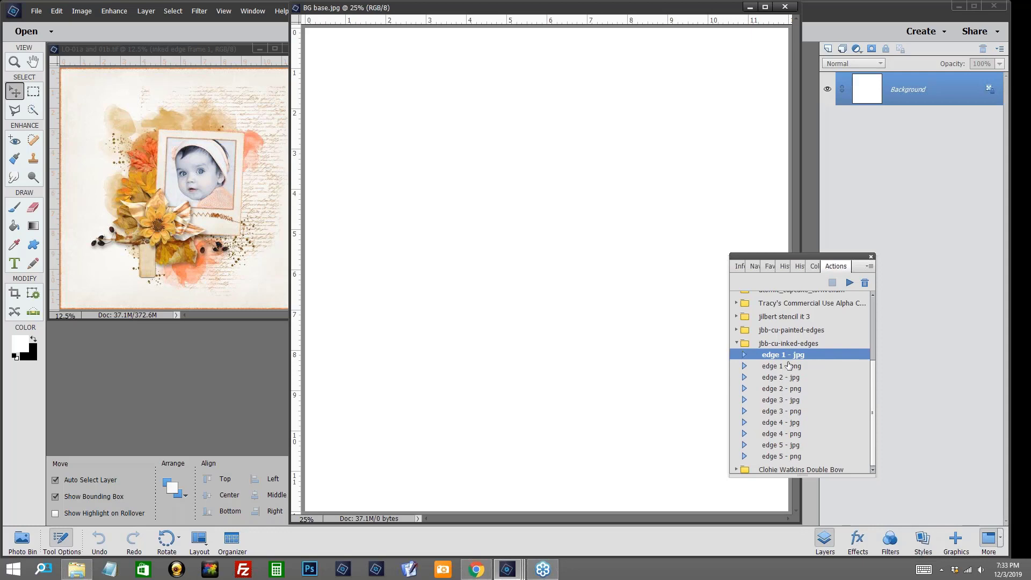
mouse_move(808, 347)
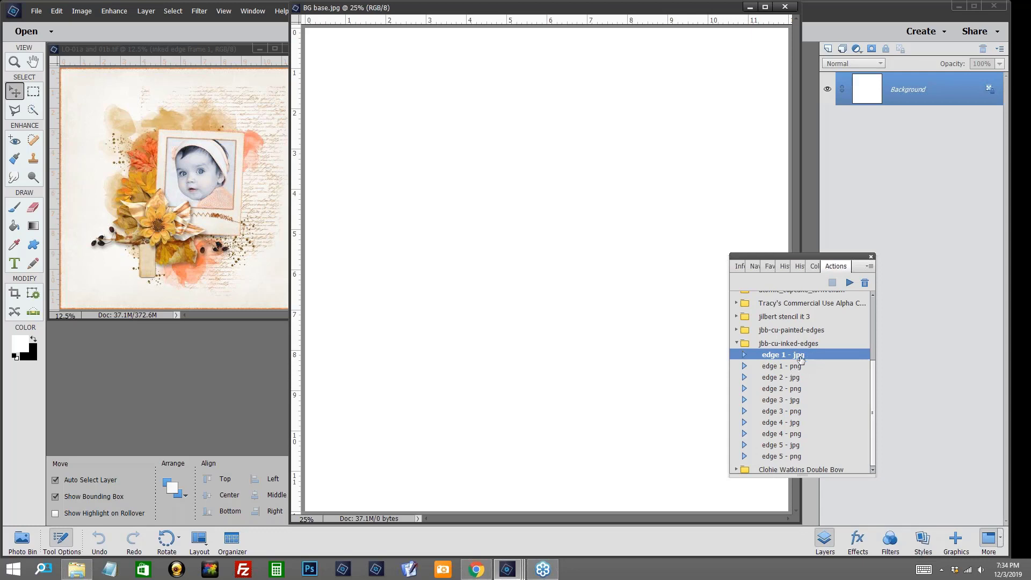
mouse_move(830, 355)
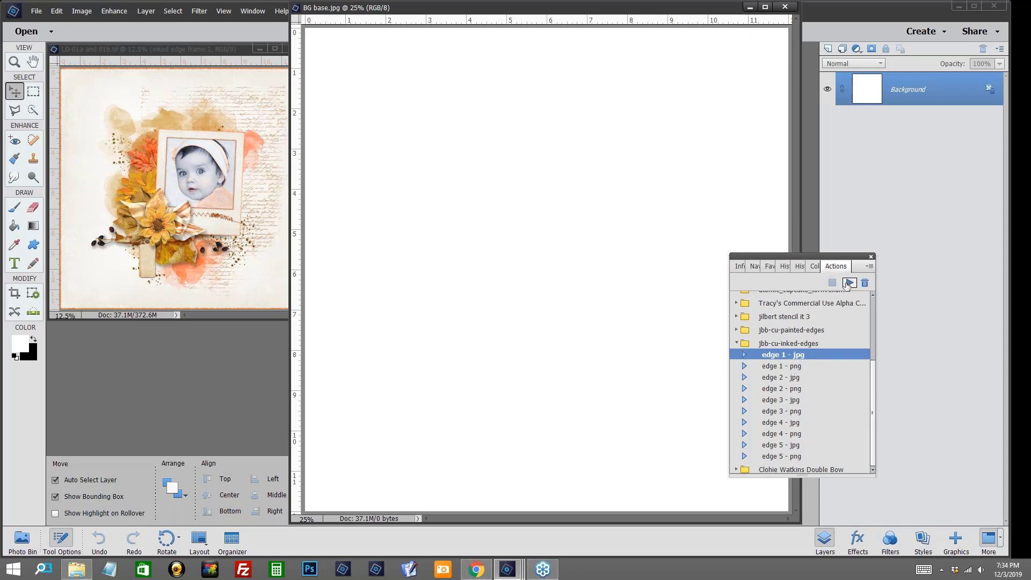
- Run the 'edge 1 - jpg' action with a 25 px contract, adding an inked border layer
click(848, 282)
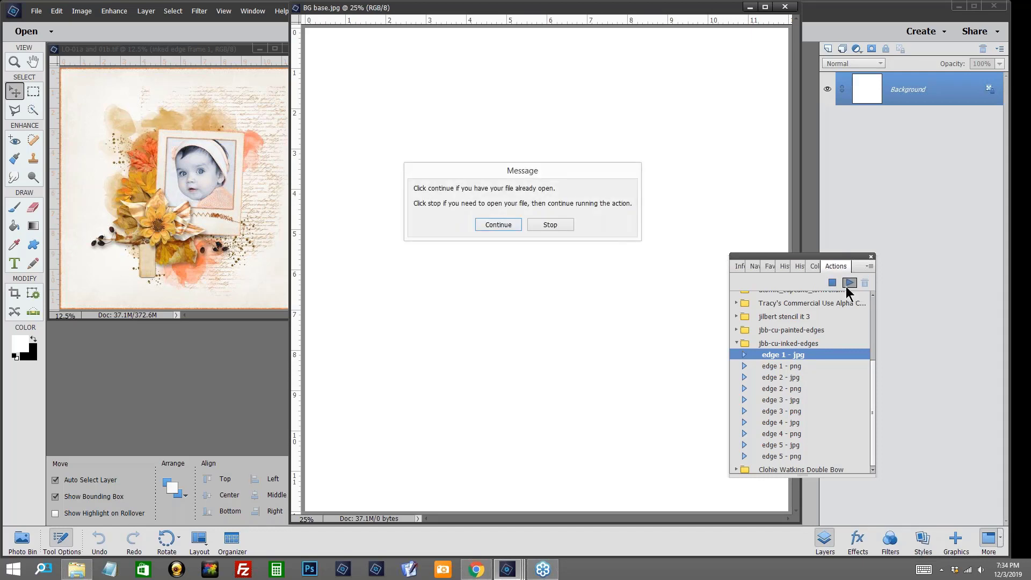
mouse_move(856, 280)
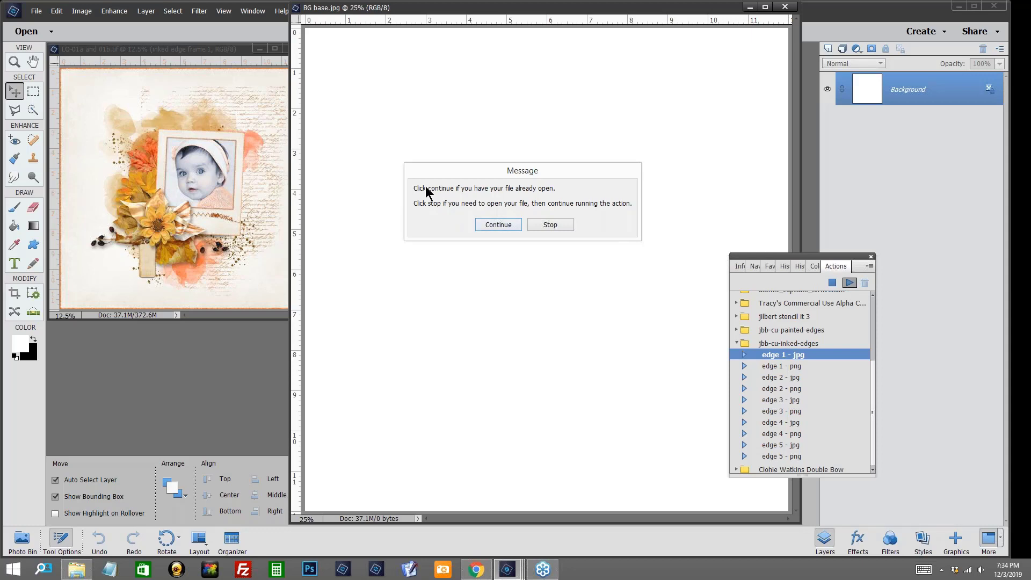
mouse_move(490, 200)
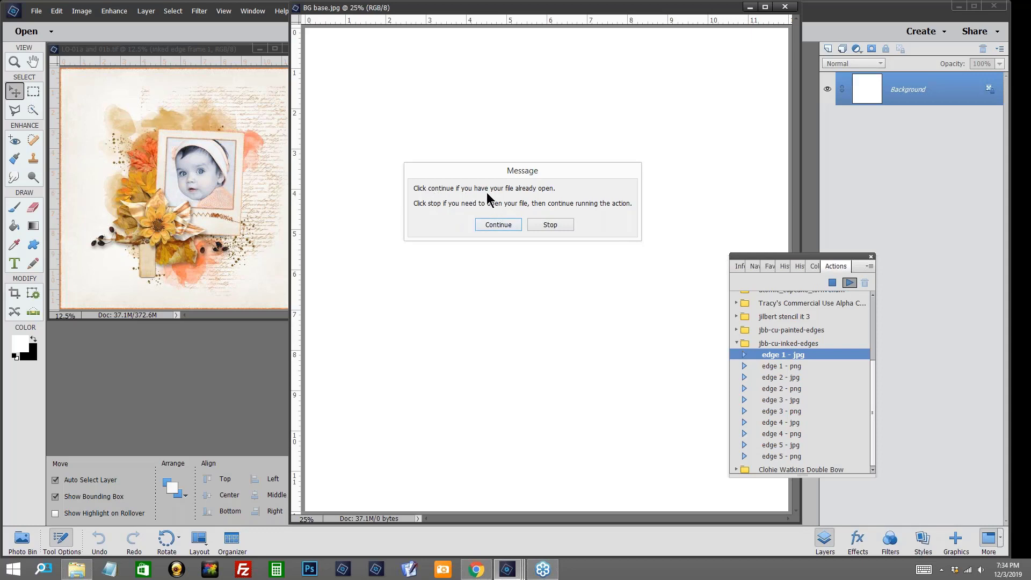
mouse_move(545, 196)
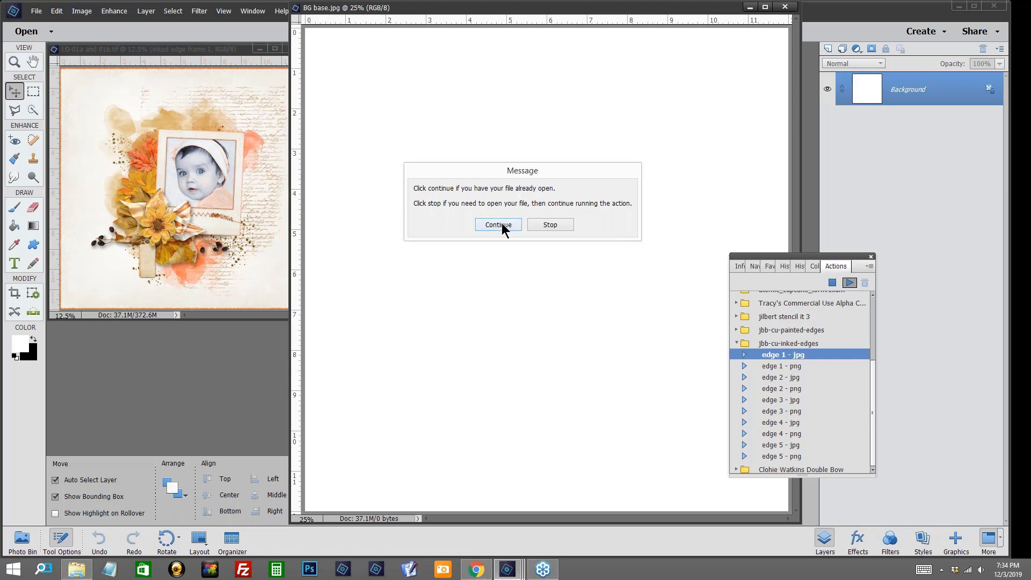
click(497, 225)
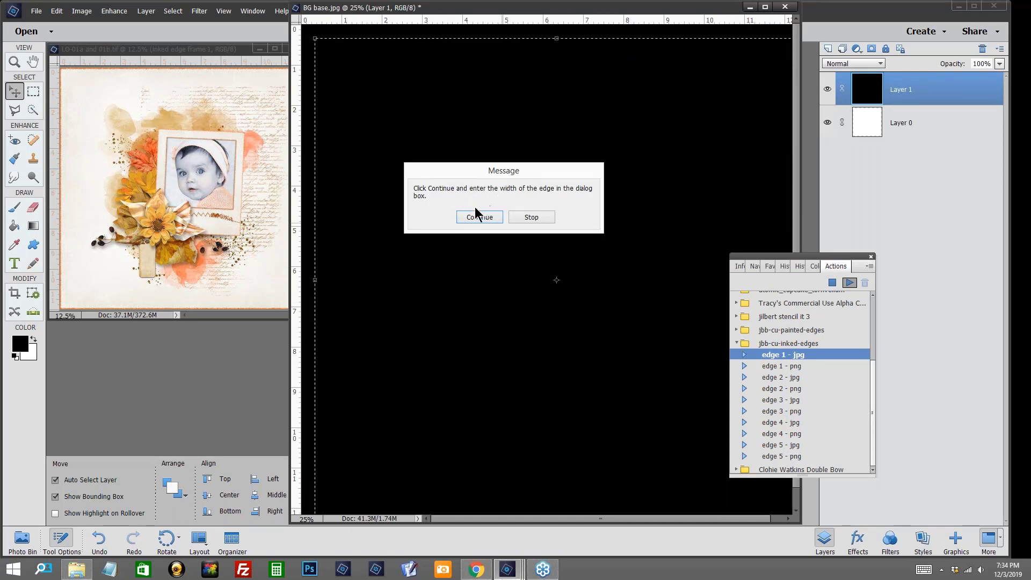
click(480, 217)
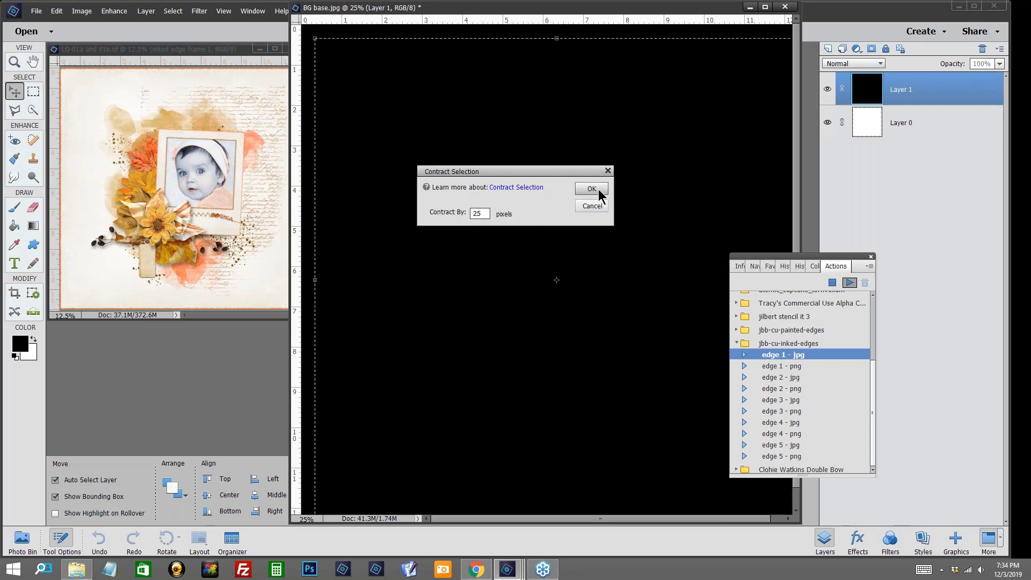
click(590, 189)
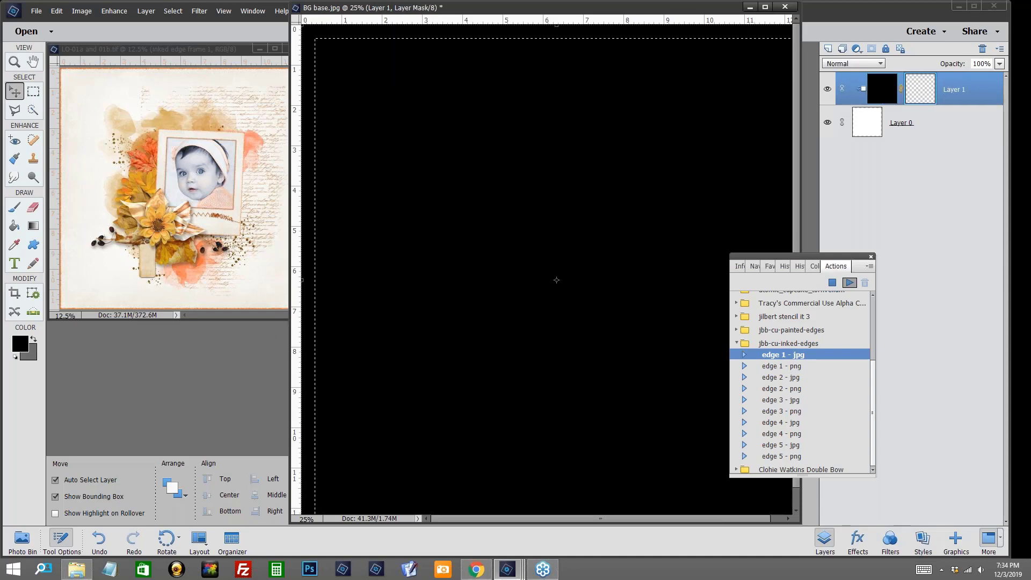
click(849, 282)
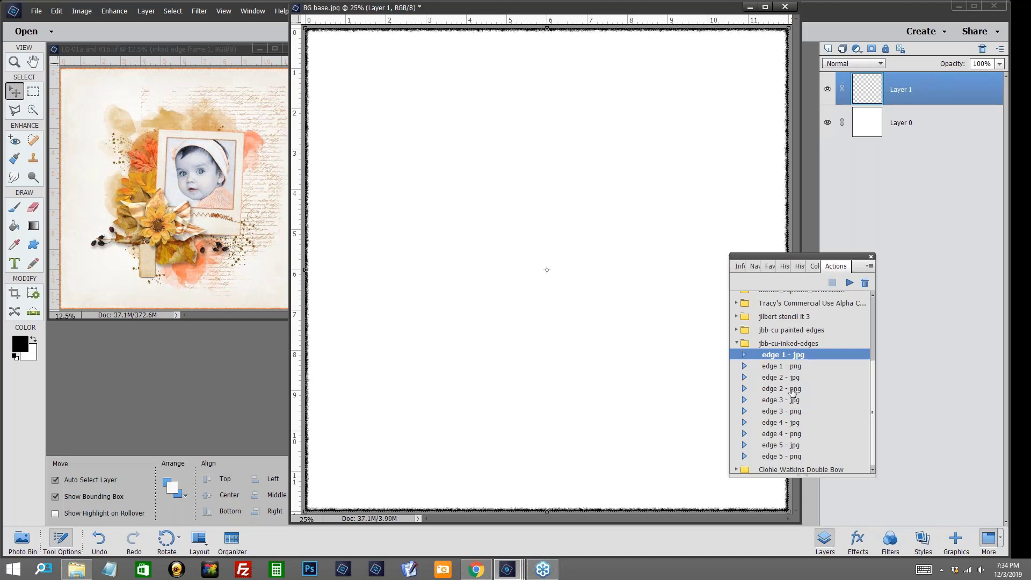
mouse_move(870, 264)
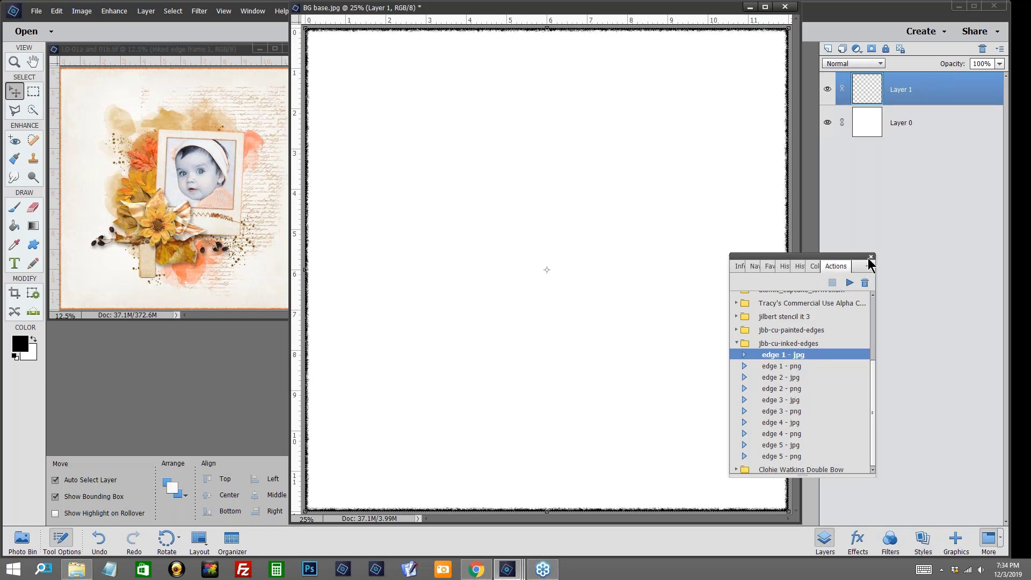
- Close the Actions panel and link Layer 1 with Layer 0
click(871, 257)
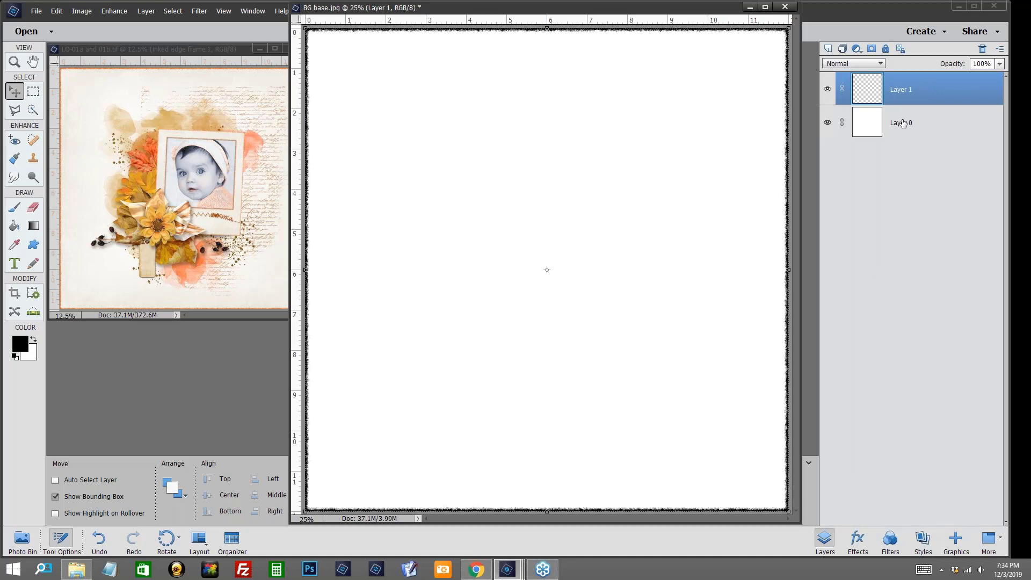
right_click(901, 122)
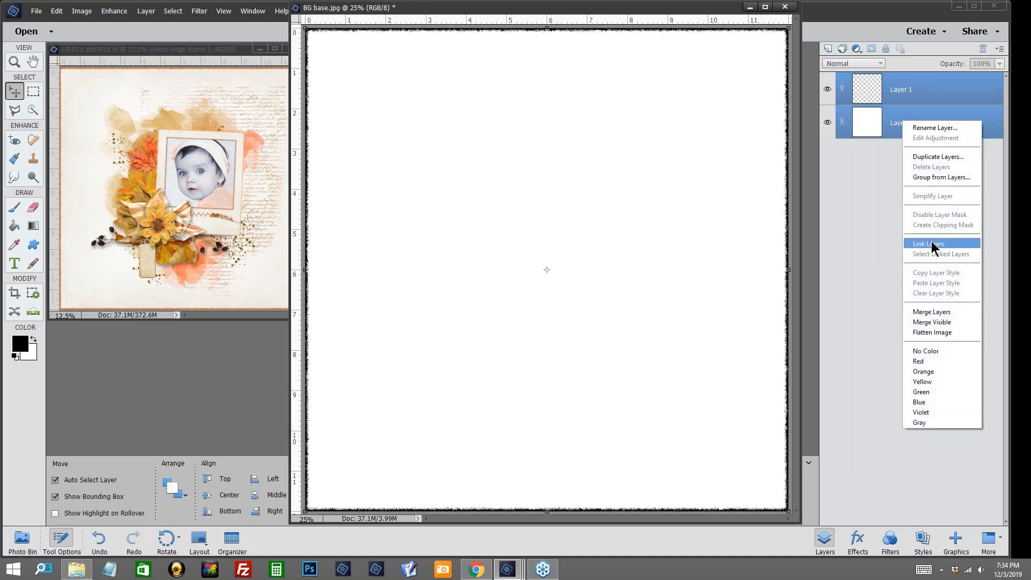
click(928, 243)
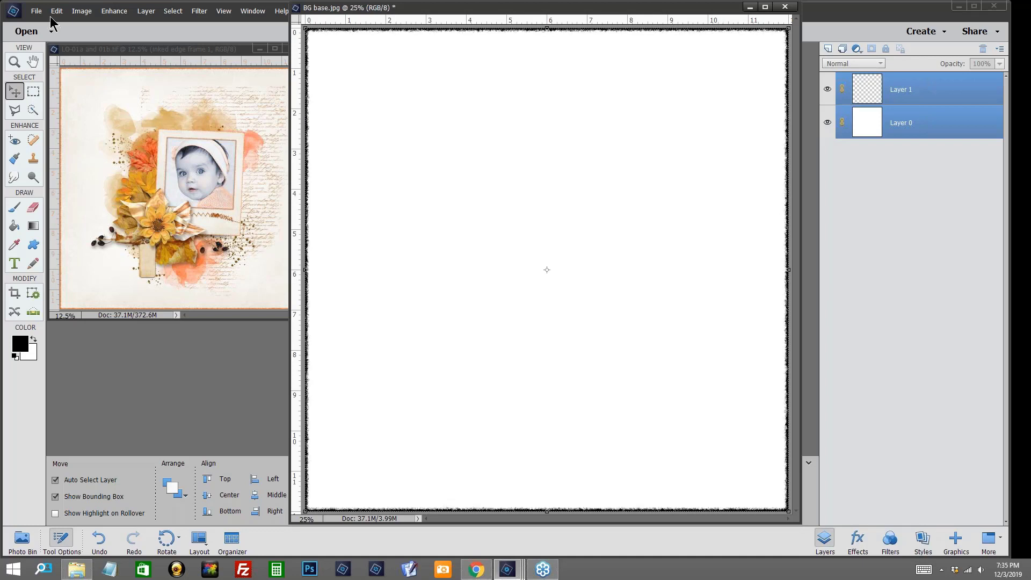
- Open the beige 'solid02' paper file beside the BG base document
click(37, 11)
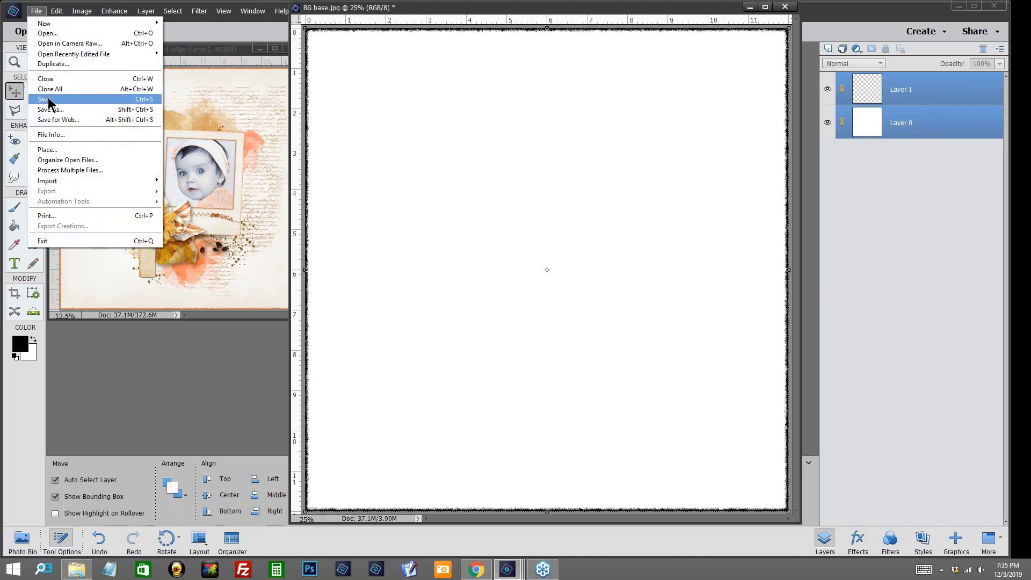
mouse_move(74, 53)
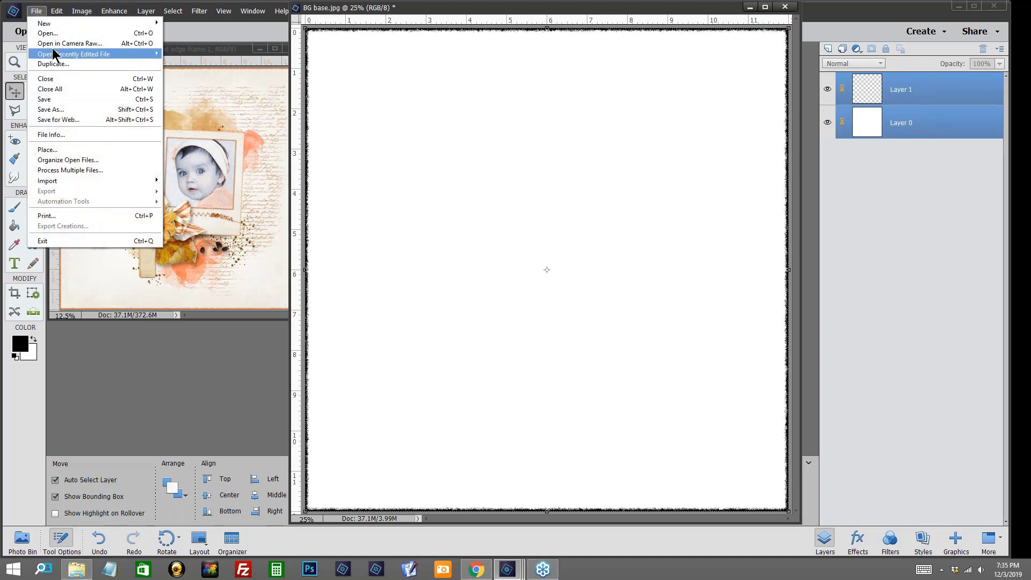
click(47, 33)
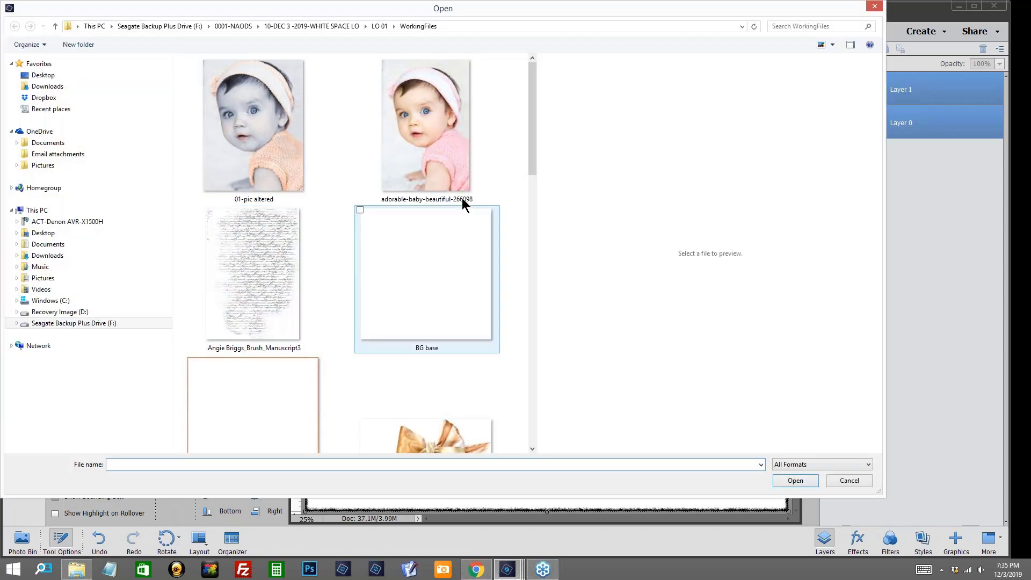
scroll(down, 3)
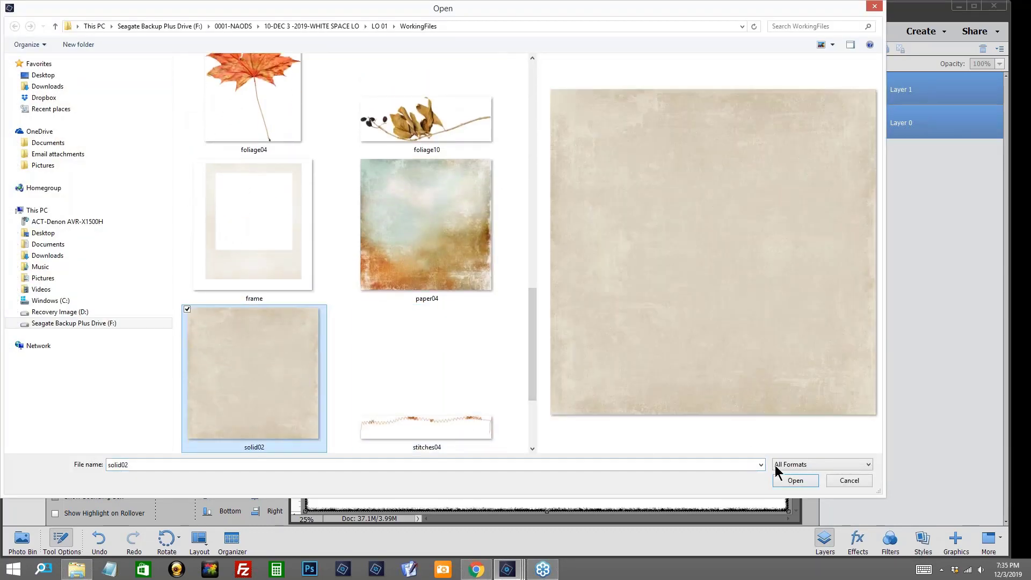
click(795, 480)
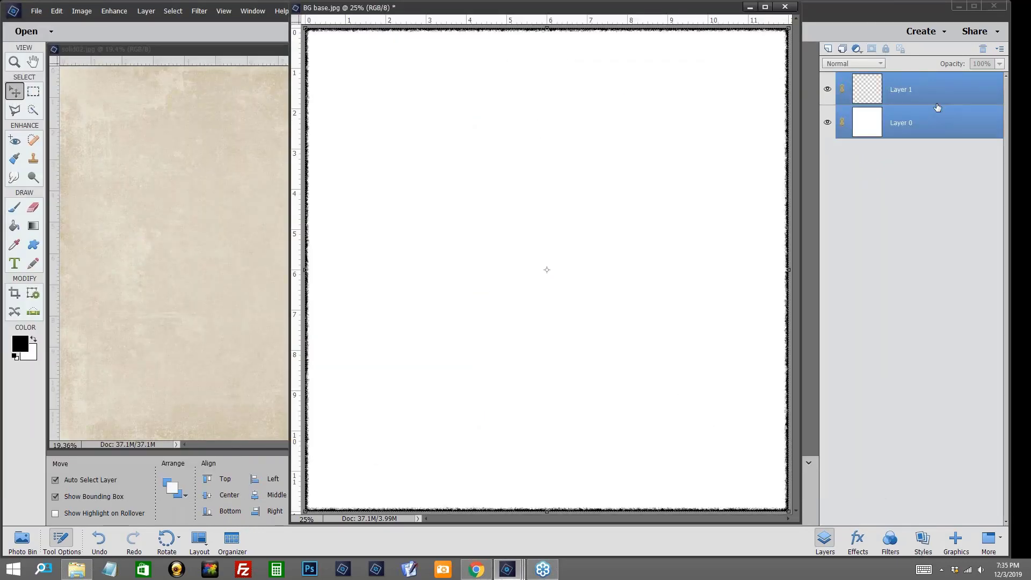
- Select Layer 0 on its own and start renaming it
click(902, 123)
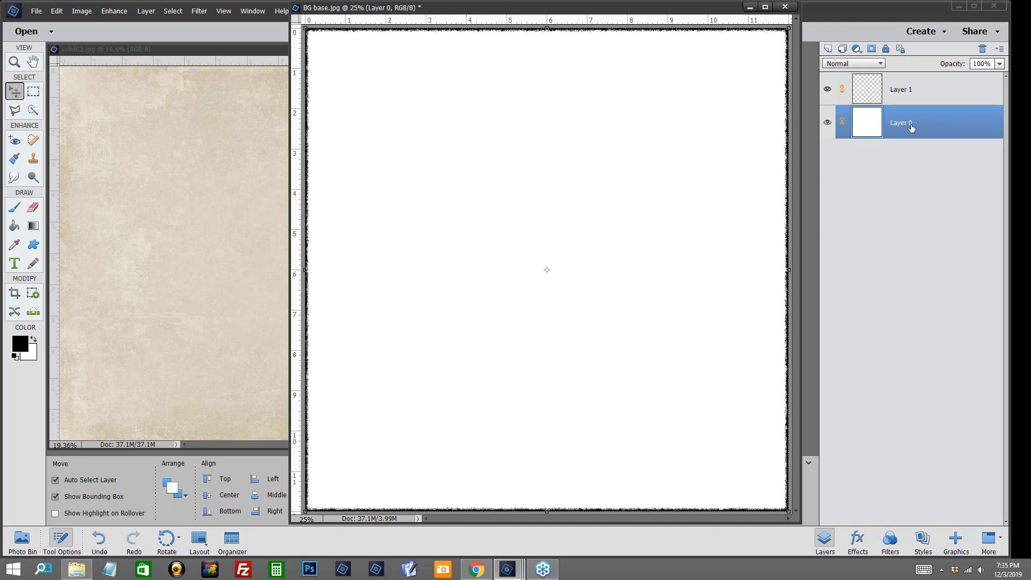
double_click(901, 123)
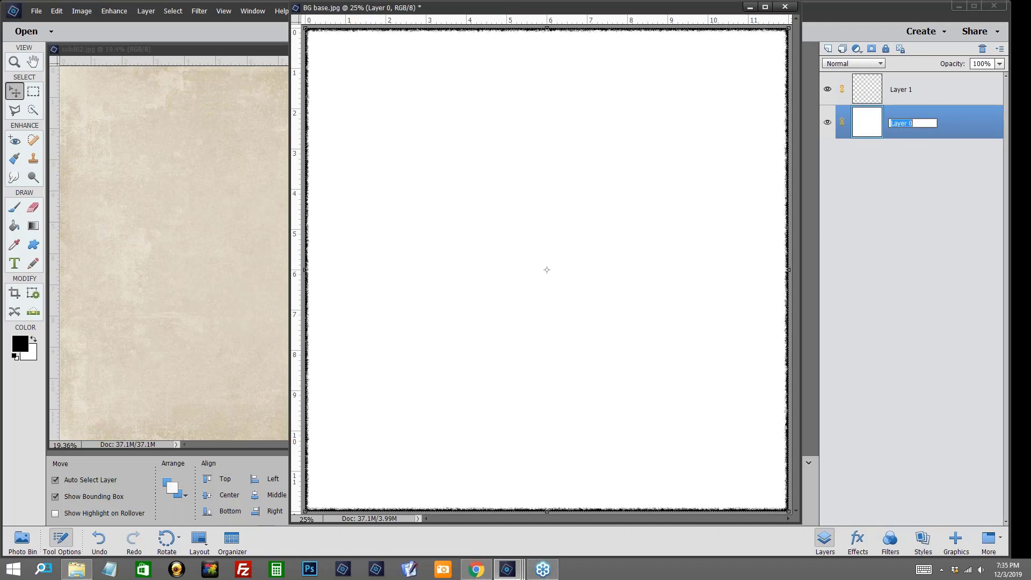
text(bbbbbbbbbbb)
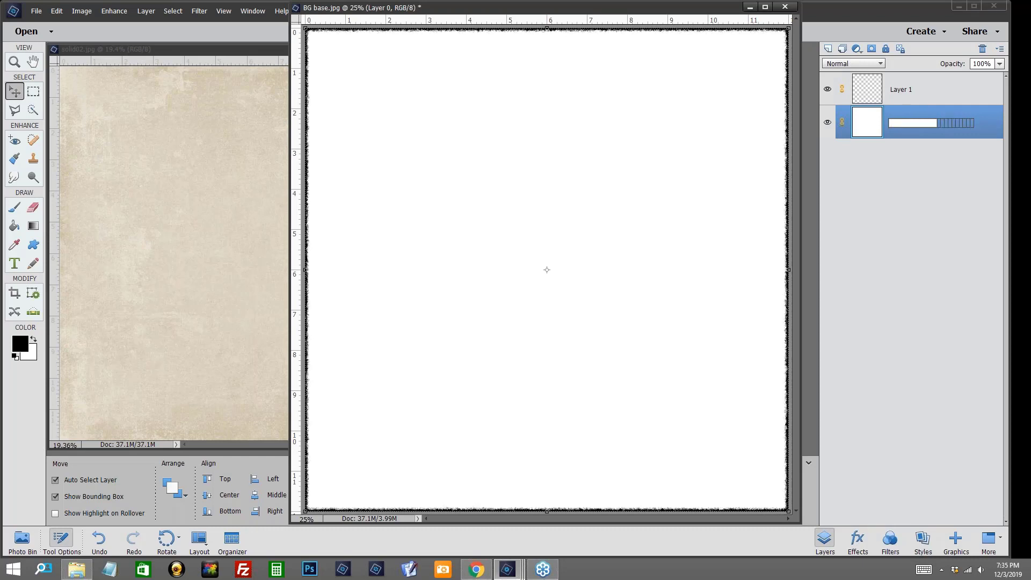
- Name the base layer 'BG' and the border layer 'inked edge paper'
text(BG)
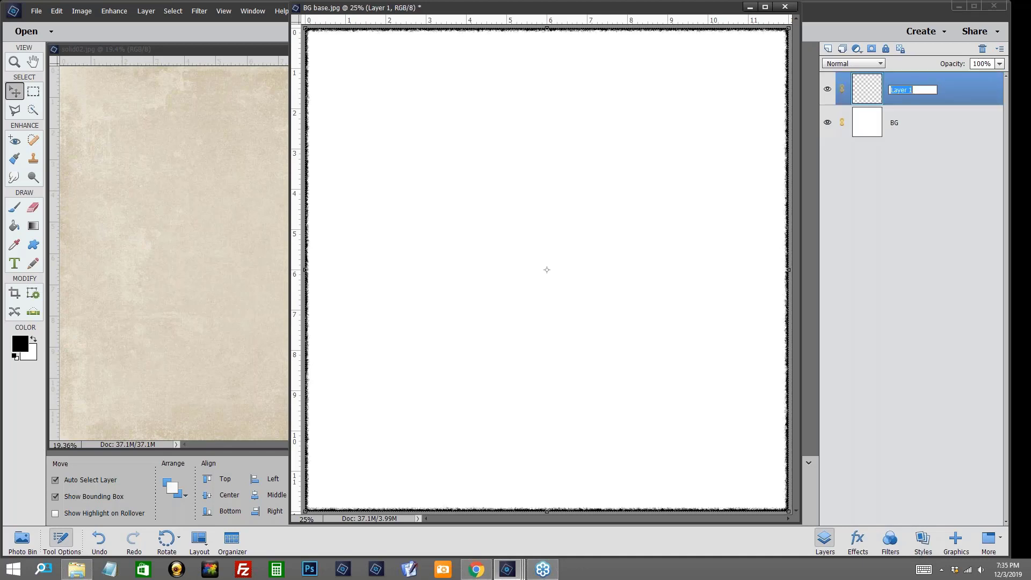
text(inked deg)
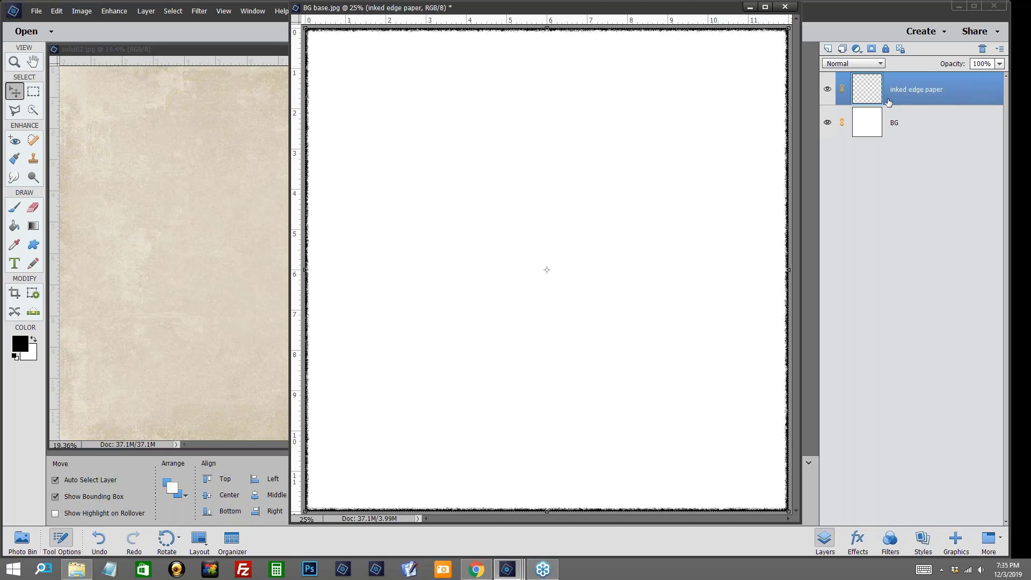
click(827, 90)
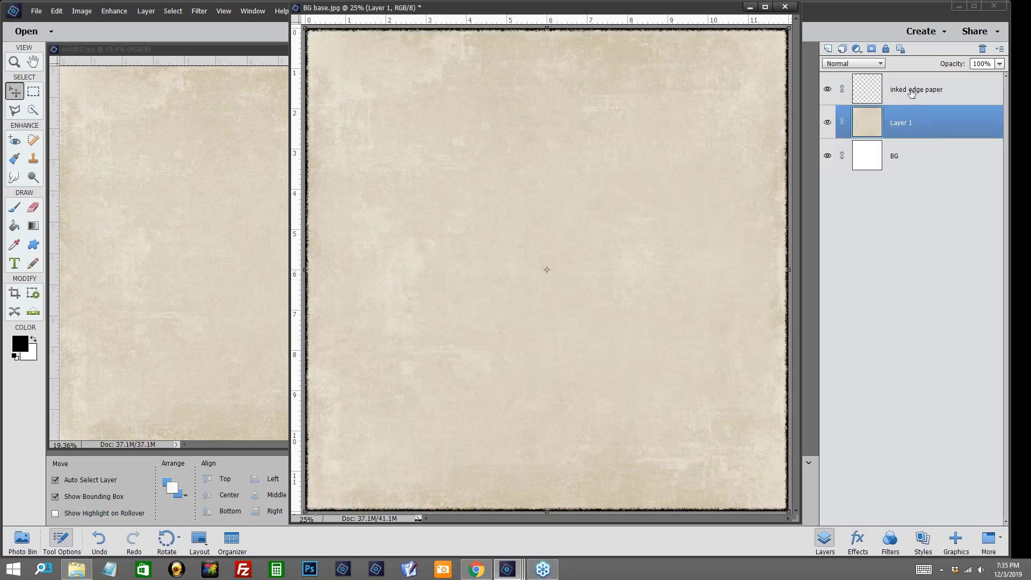
mouse_move(916, 89)
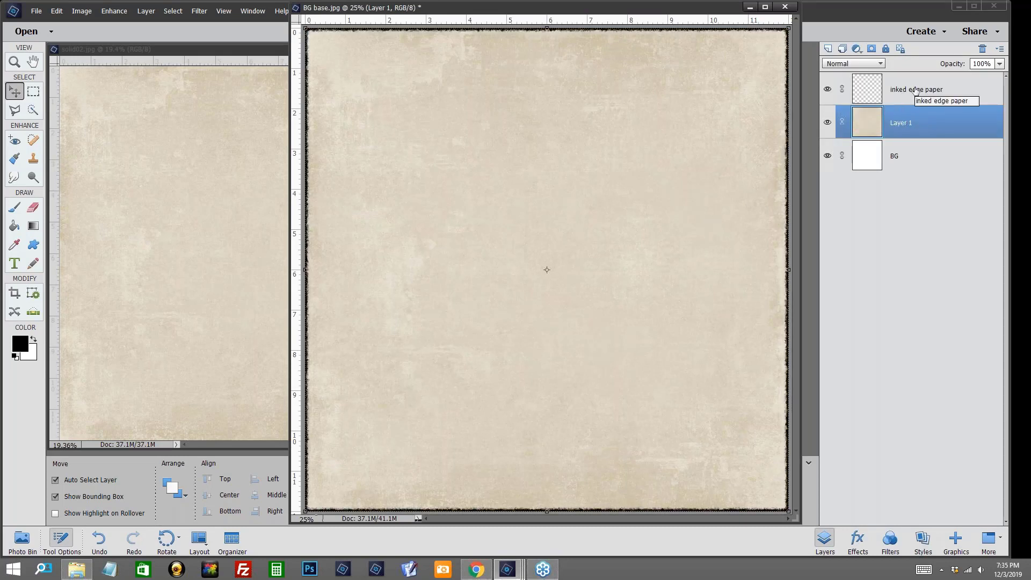
- Select the inked edge paper layer and bring up the BG layer's context options
click(916, 89)
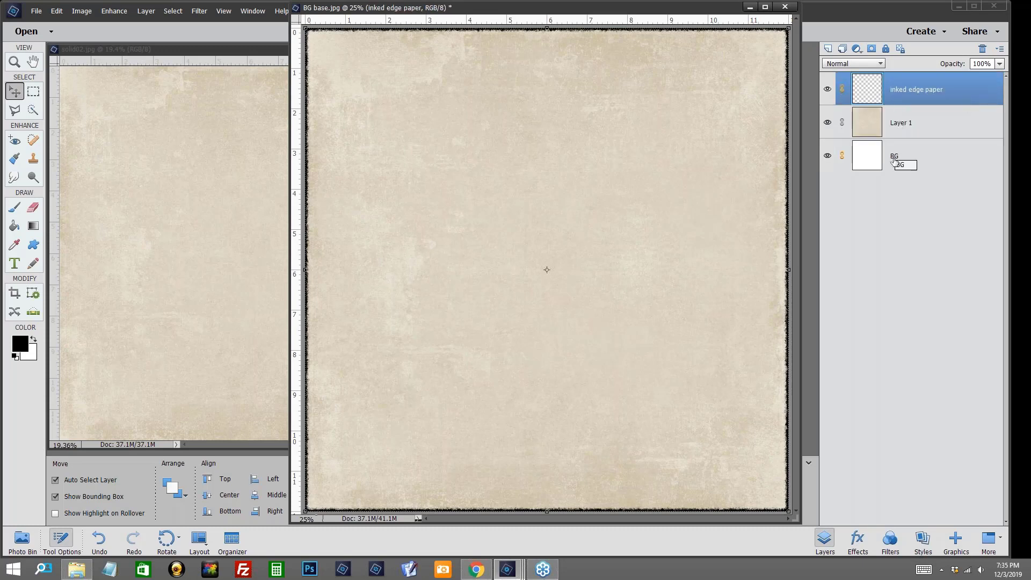
right_click(895, 156)
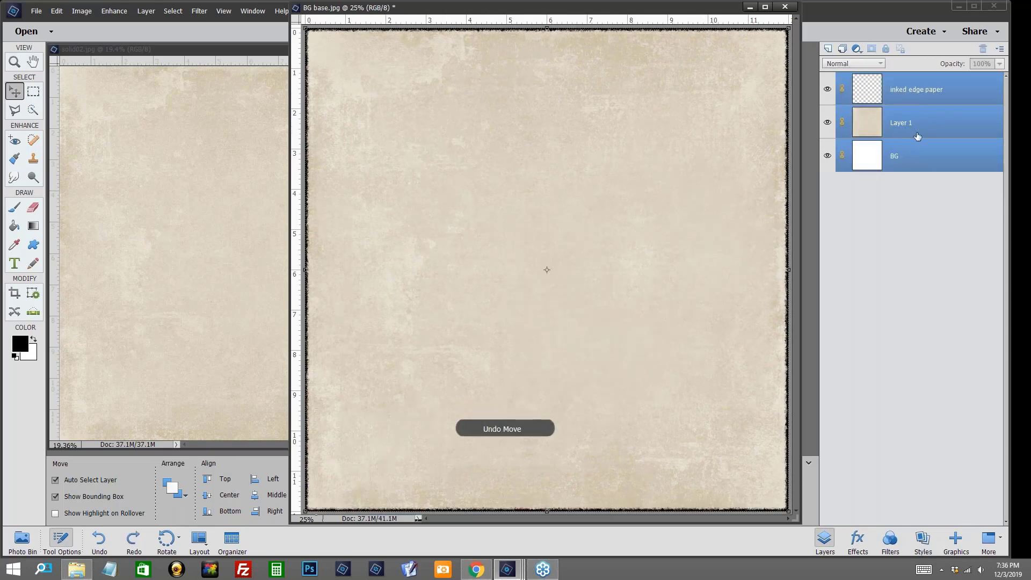
- Fade the solid paper Layer 1 by lowering its opacity to 58%
click(902, 123)
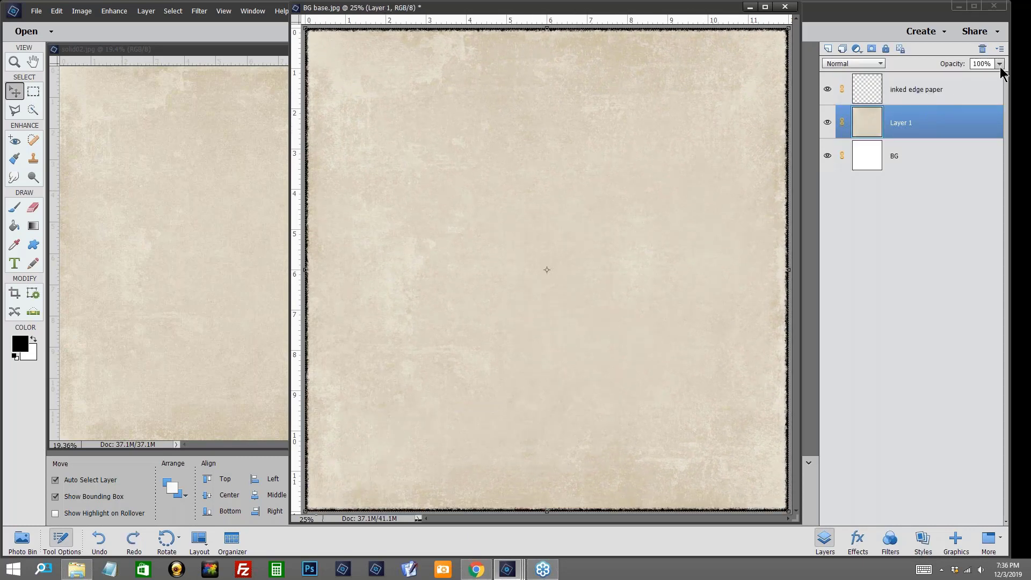
click(998, 63)
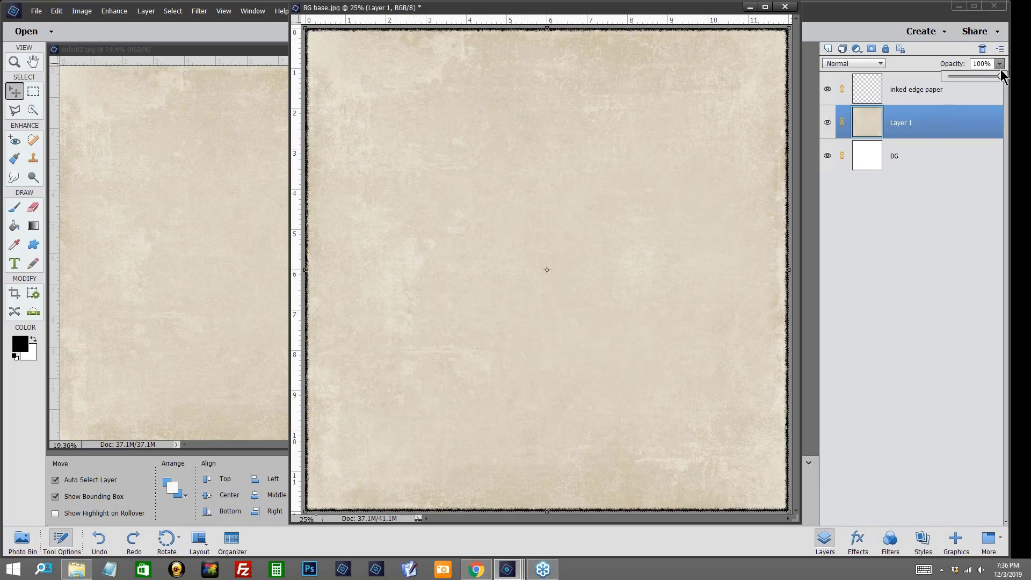
drag(1000, 76, 981, 76)
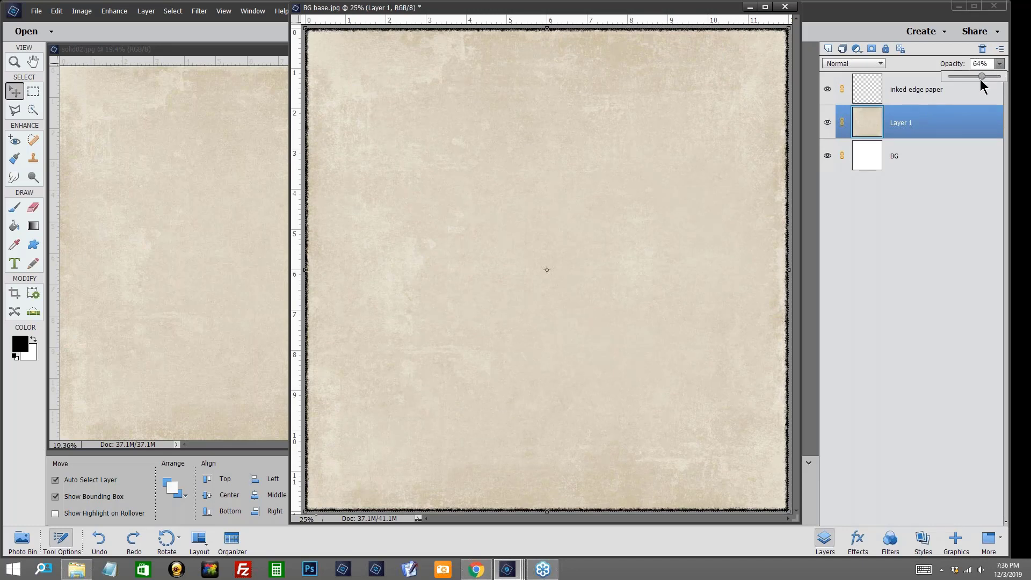
drag(982, 76, 976, 76)
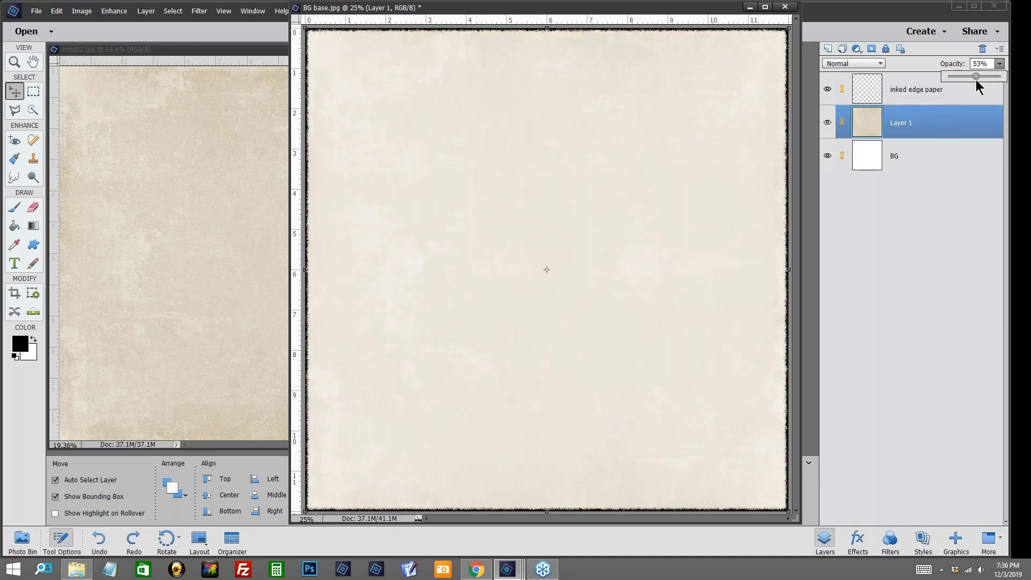
drag(973, 76, 978, 76)
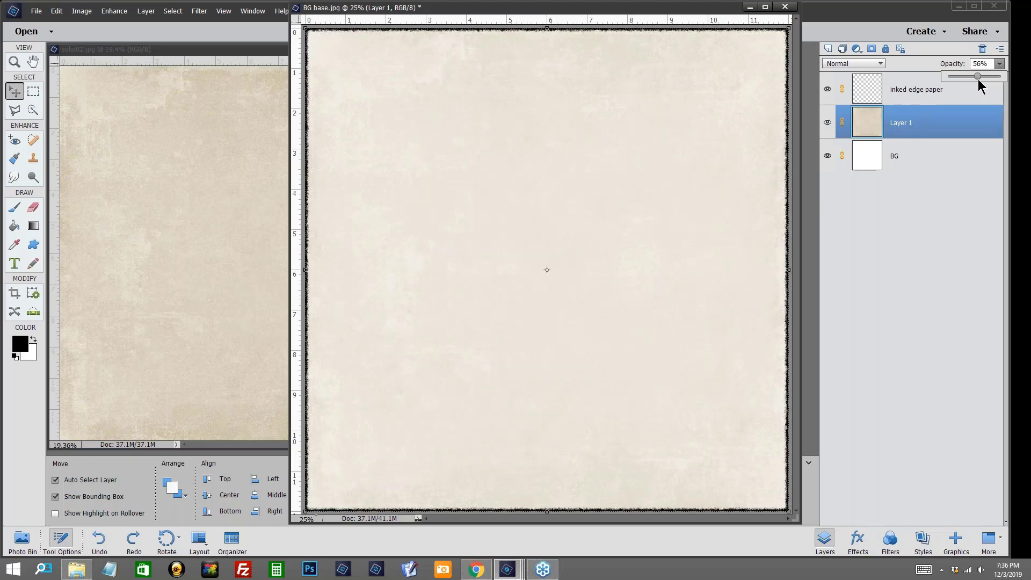
drag(977, 76, 980, 77)
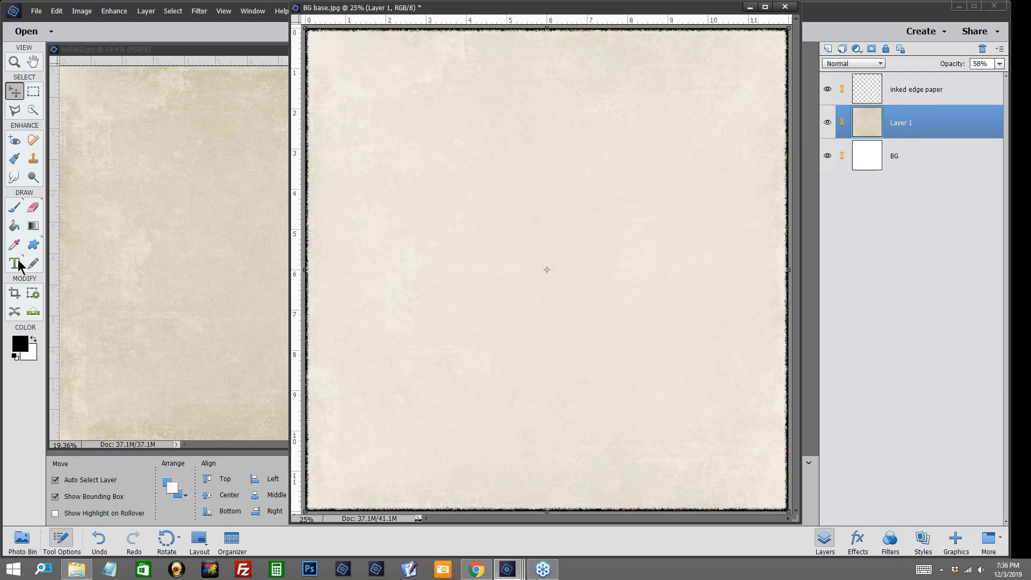
mouse_move(23, 294)
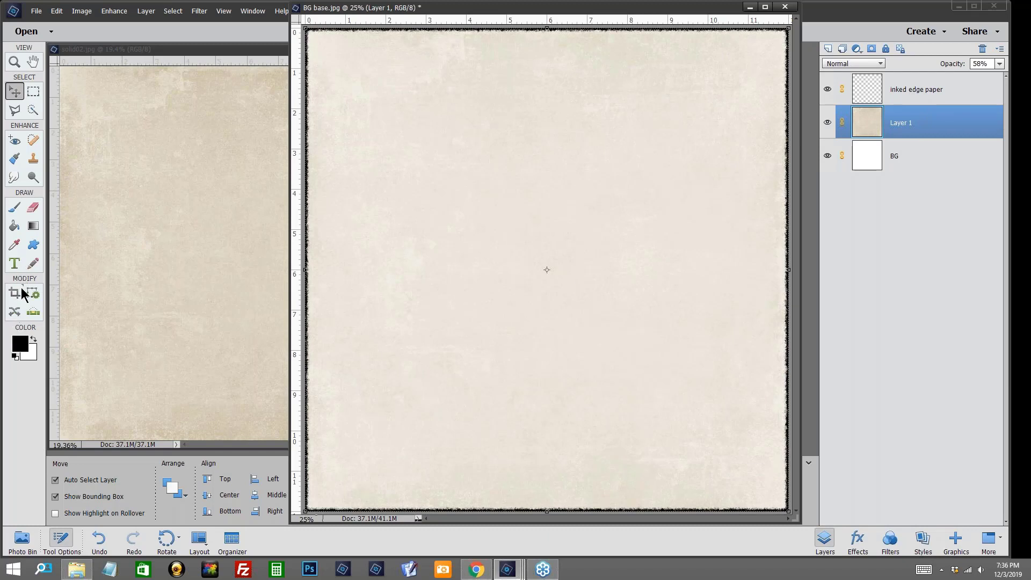
mouse_move(33, 179)
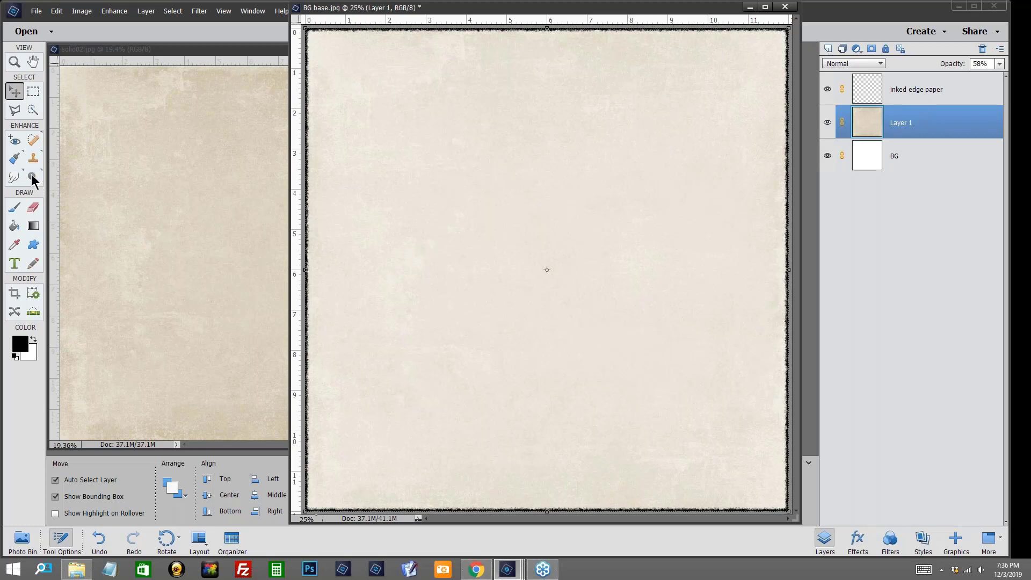
- Lighten patches of the faded paper with the Dodge tool on midtones
click(32, 177)
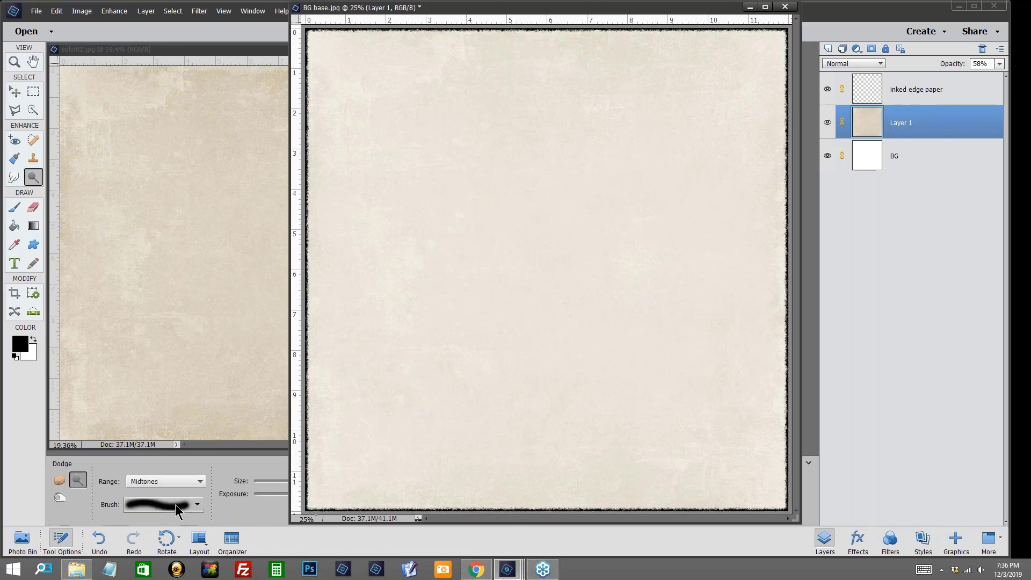
mouse_move(415, 65)
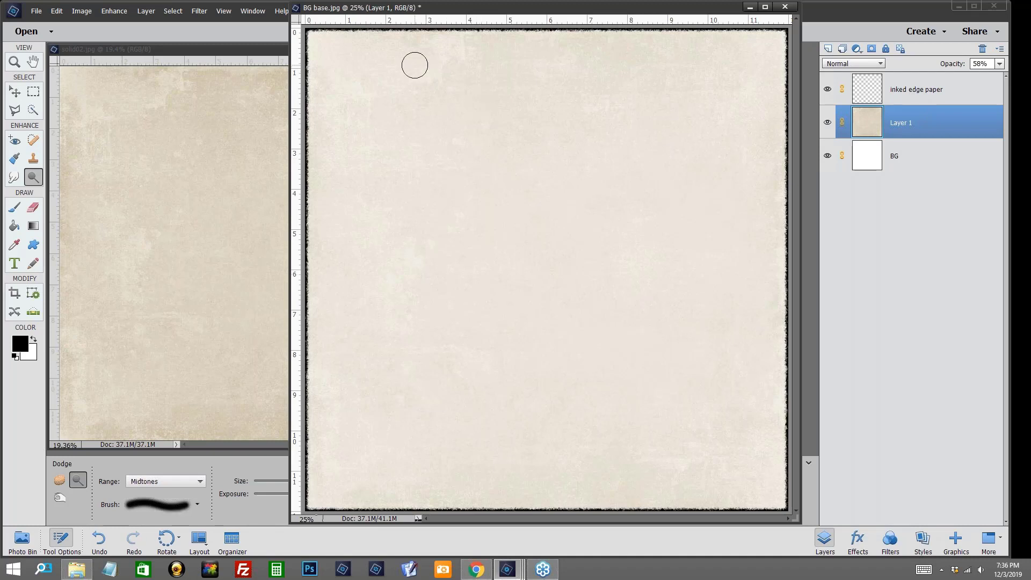
mouse_move(408, 71)
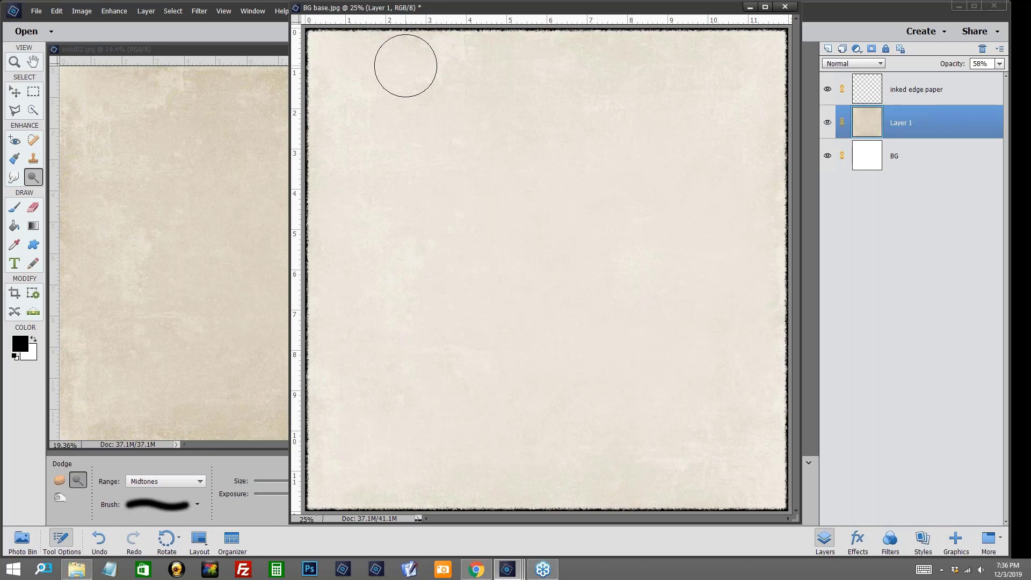
drag(406, 66, 347, 133)
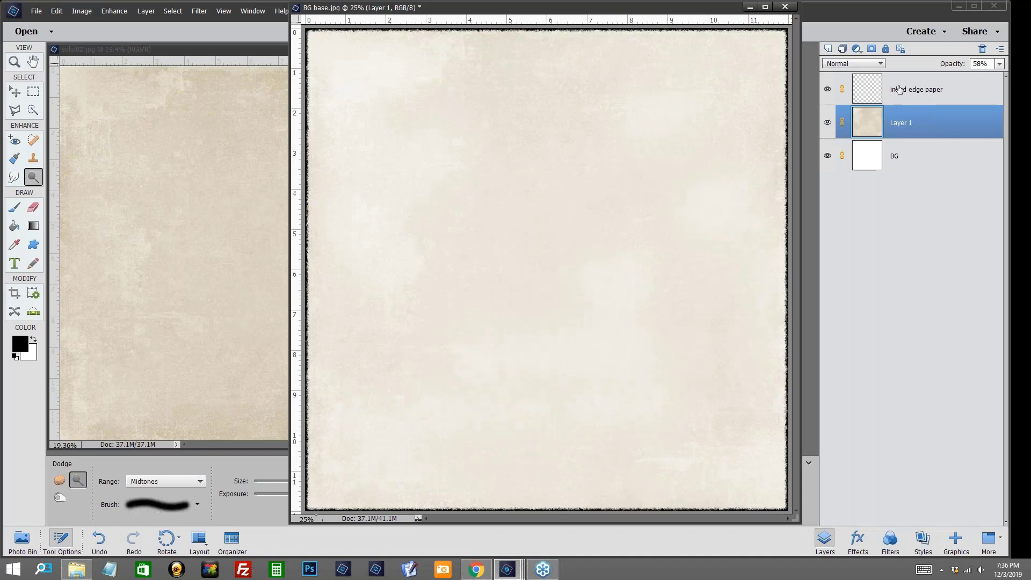
- With the inked edge layer active, set the foreground colour to orange c15317 and copy the code
click(917, 89)
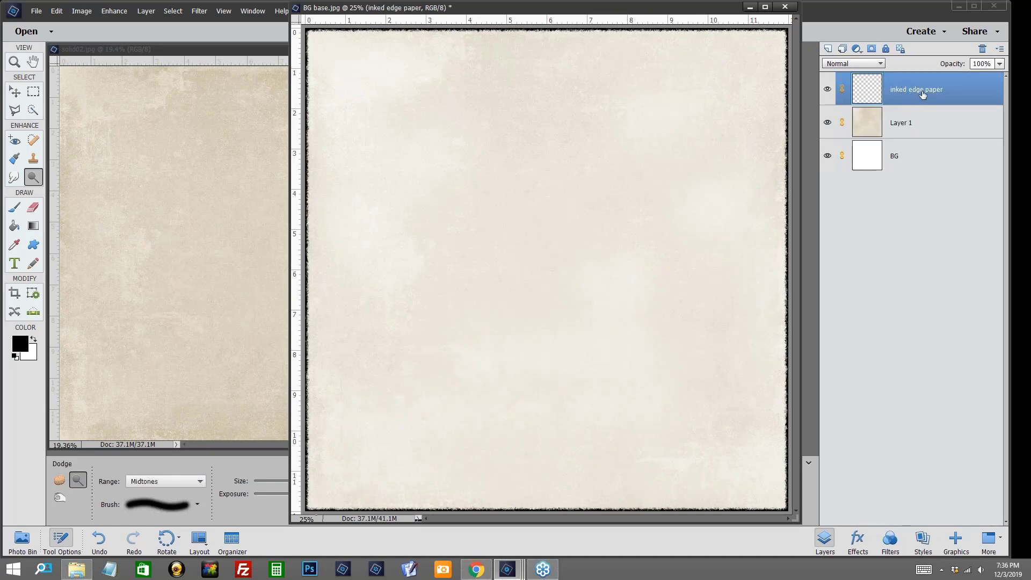
mouse_move(937, 96)
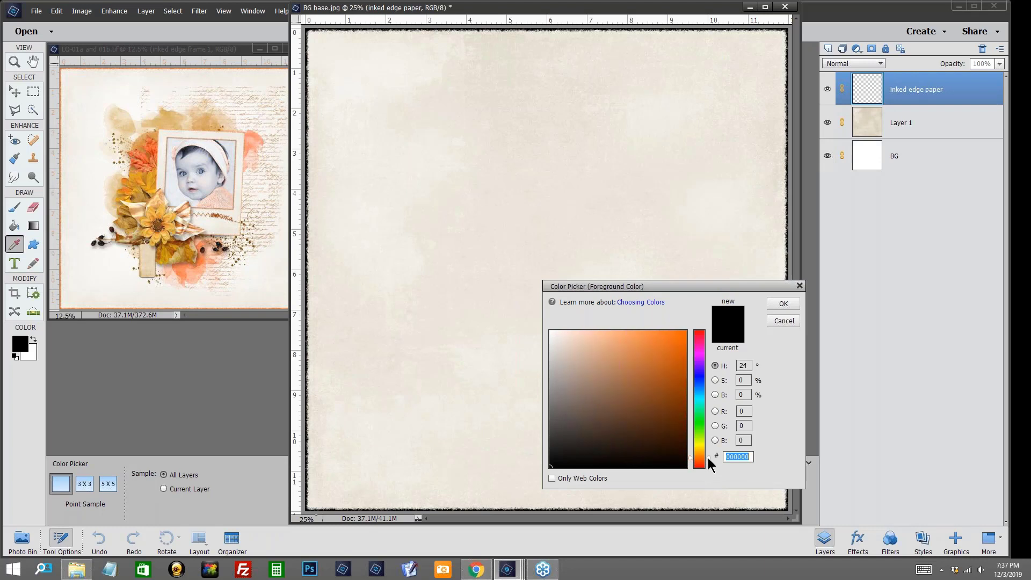
click(670, 365)
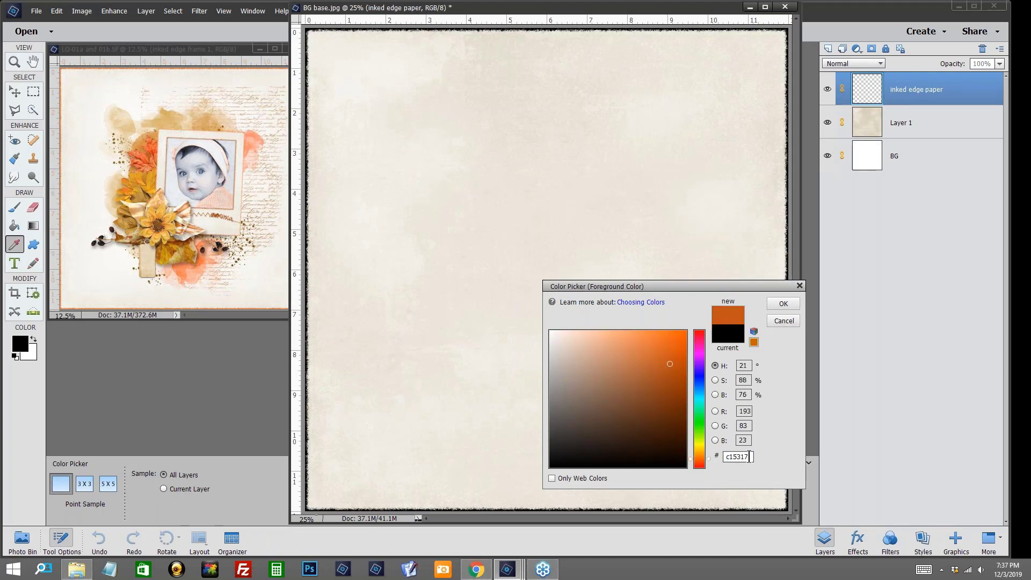
triple_click(737, 455)
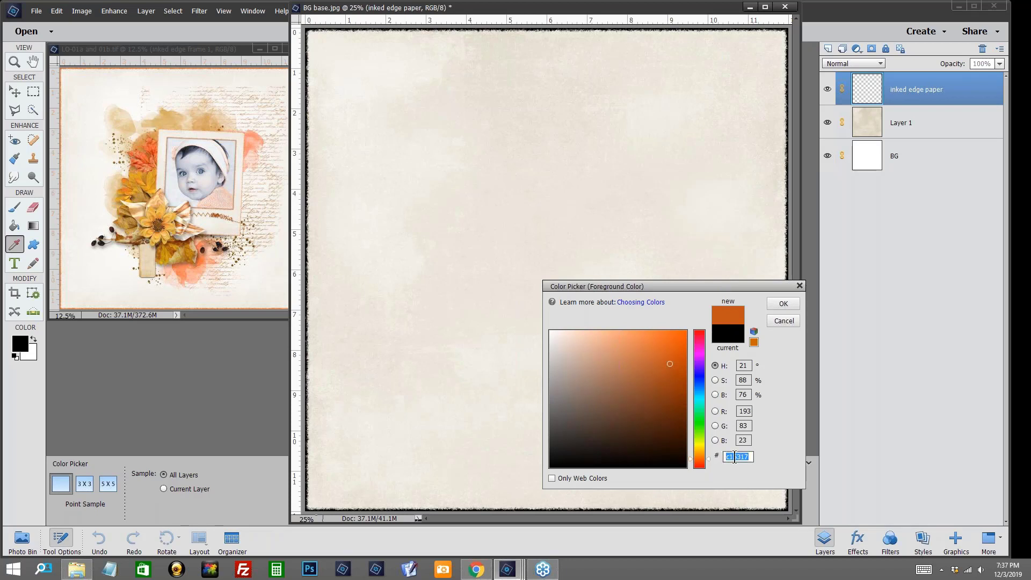
right_click(737, 455)
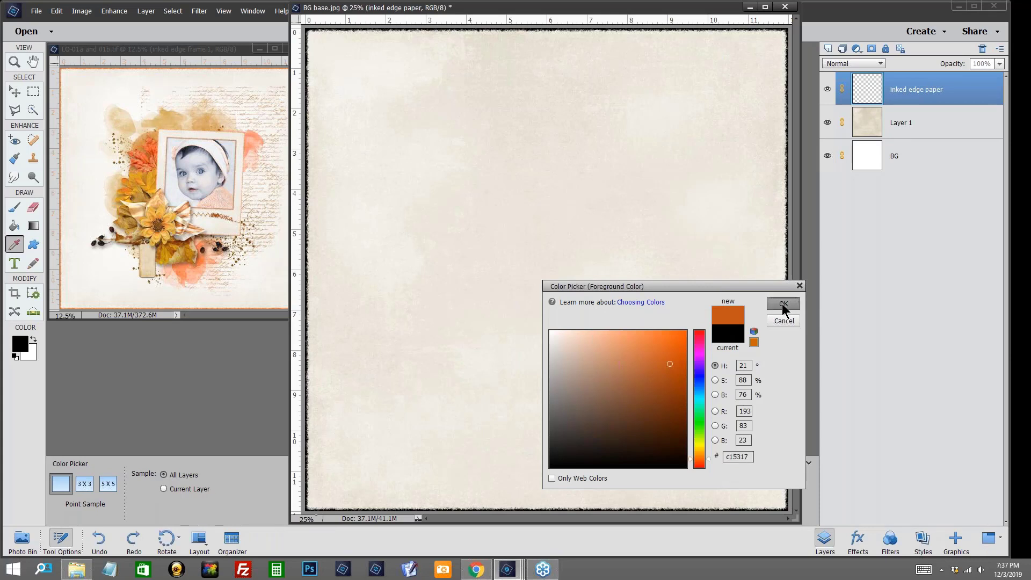
click(782, 304)
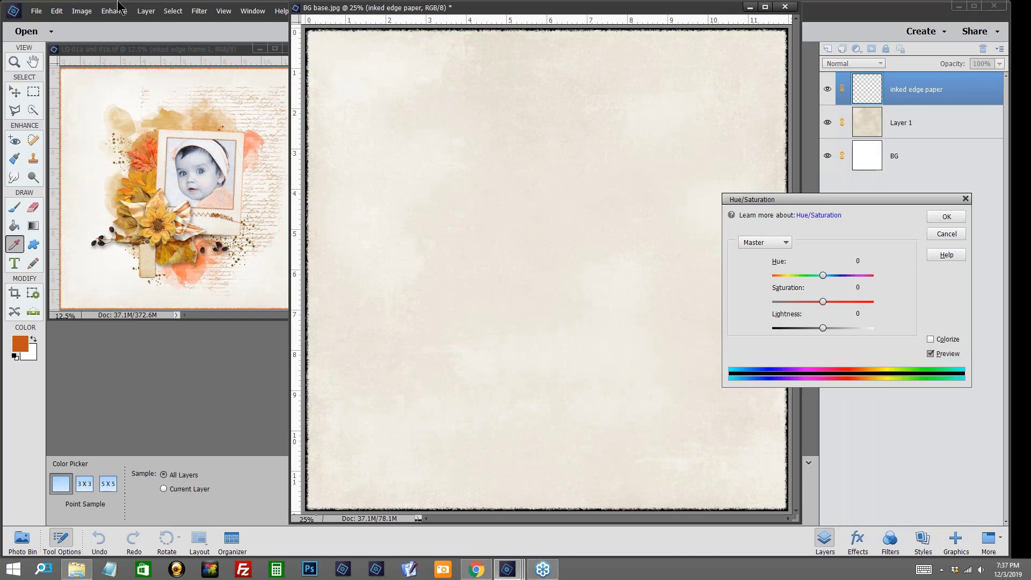
- Colourise the inked edges via Hue/Saturation: Hue 21, Saturation 56, Lightness +55
click(114, 11)
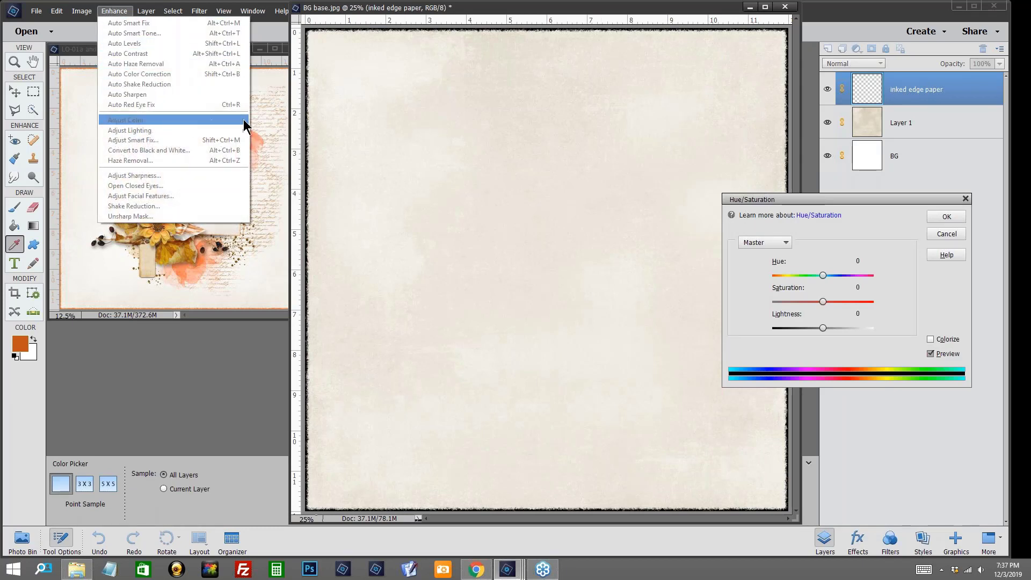
mouse_move(262, 164)
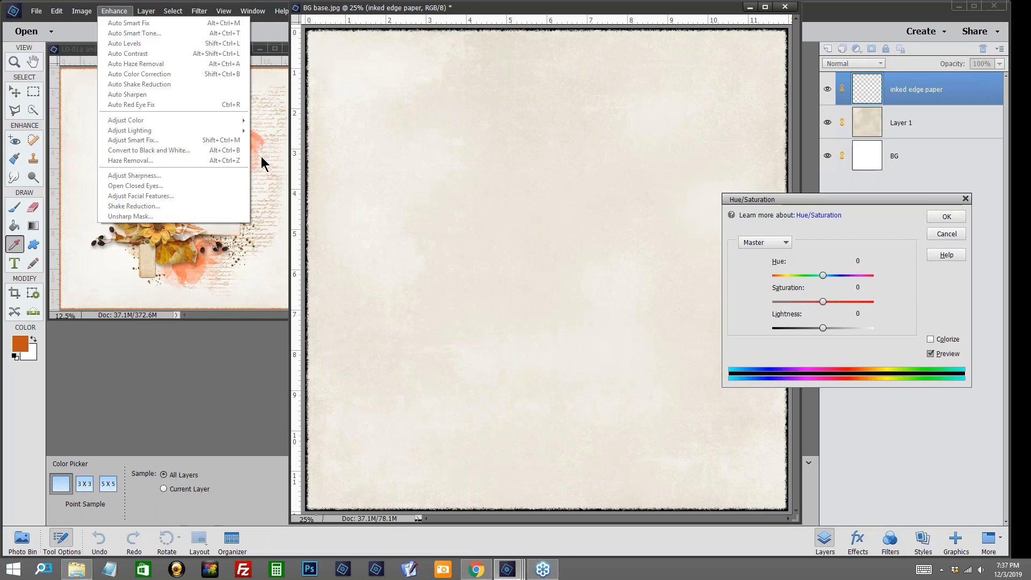
mouse_move(270, 164)
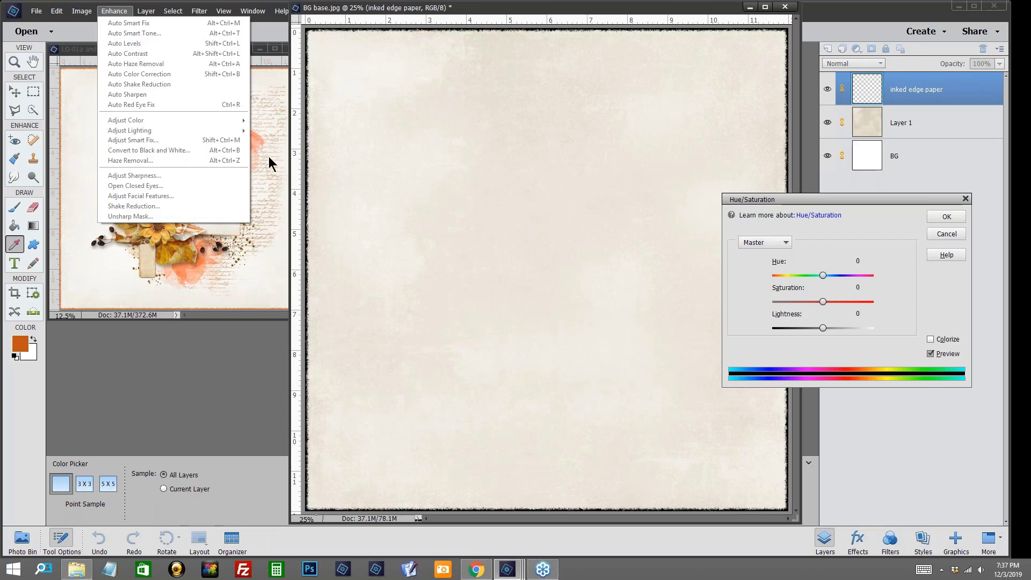
mouse_move(272, 166)
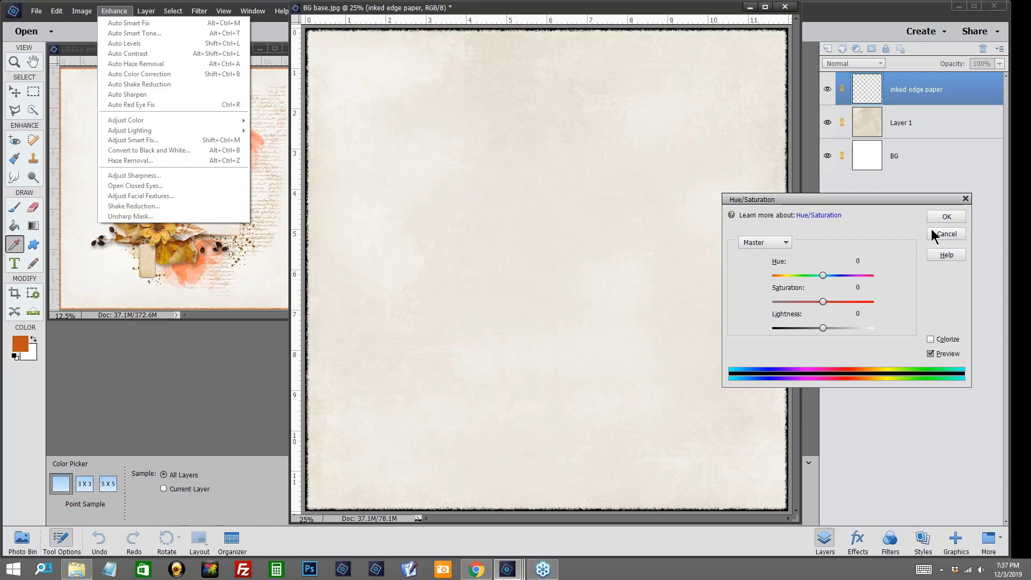
click(932, 340)
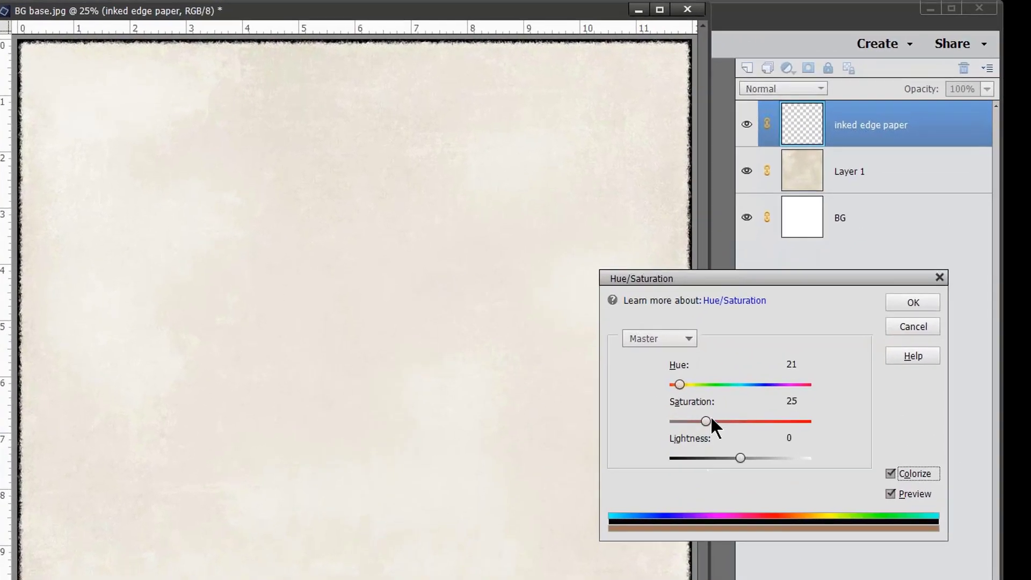
drag(707, 421, 716, 440)
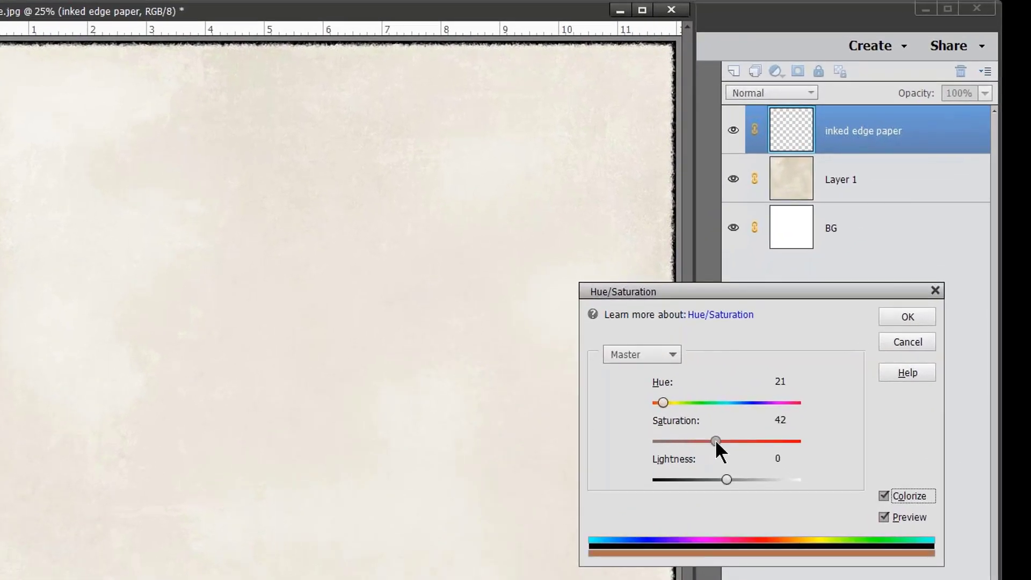
drag(715, 441, 727, 440)
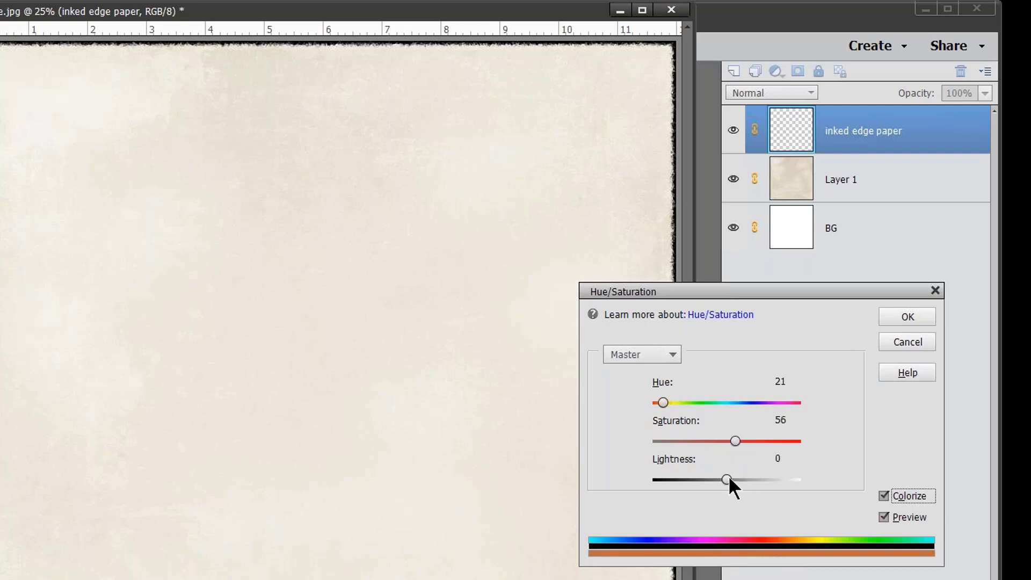
drag(725, 479, 747, 479)
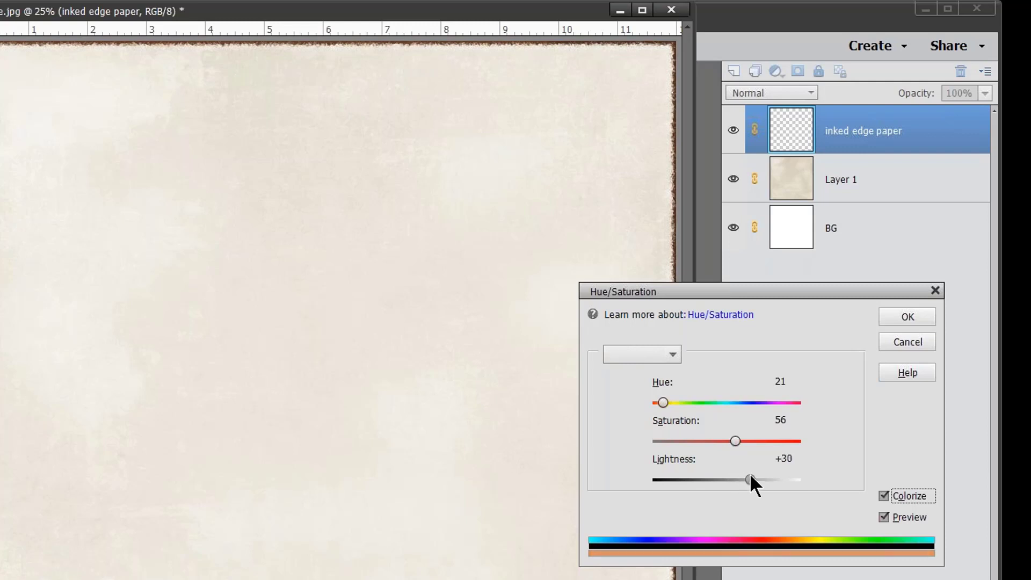
drag(749, 480, 761, 480)
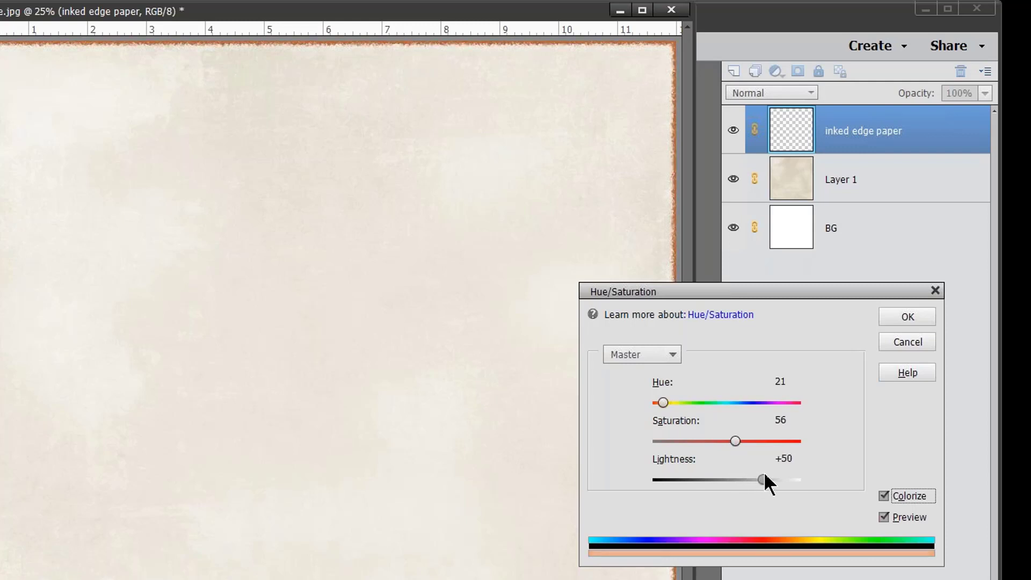
drag(760, 481, 766, 480)
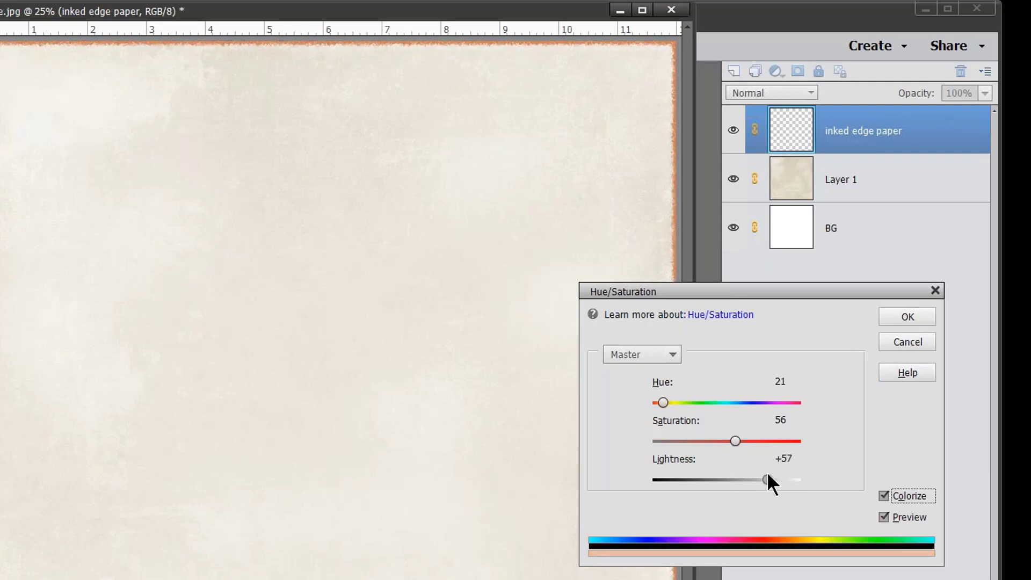
drag(765, 479, 762, 479)
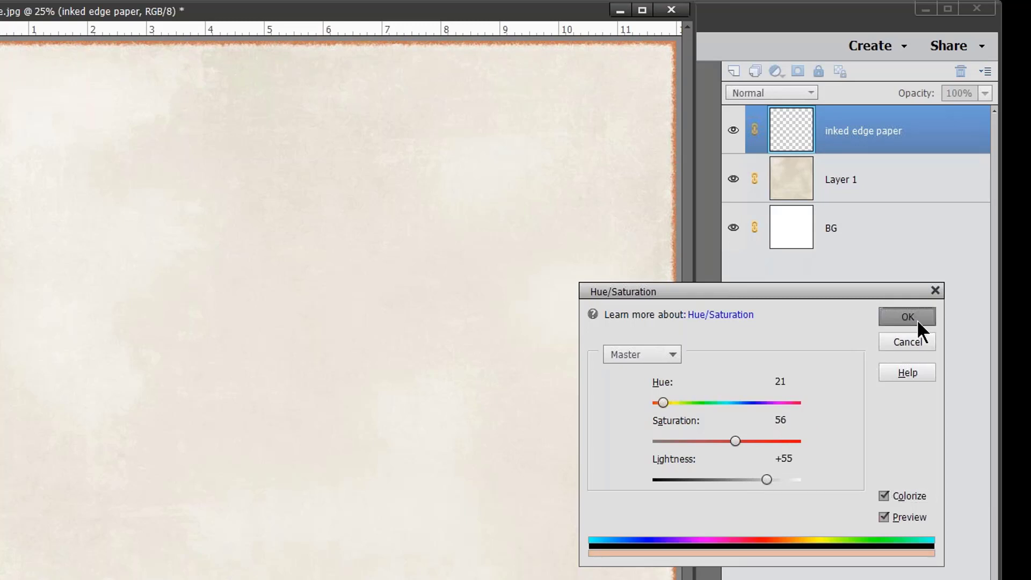
click(907, 317)
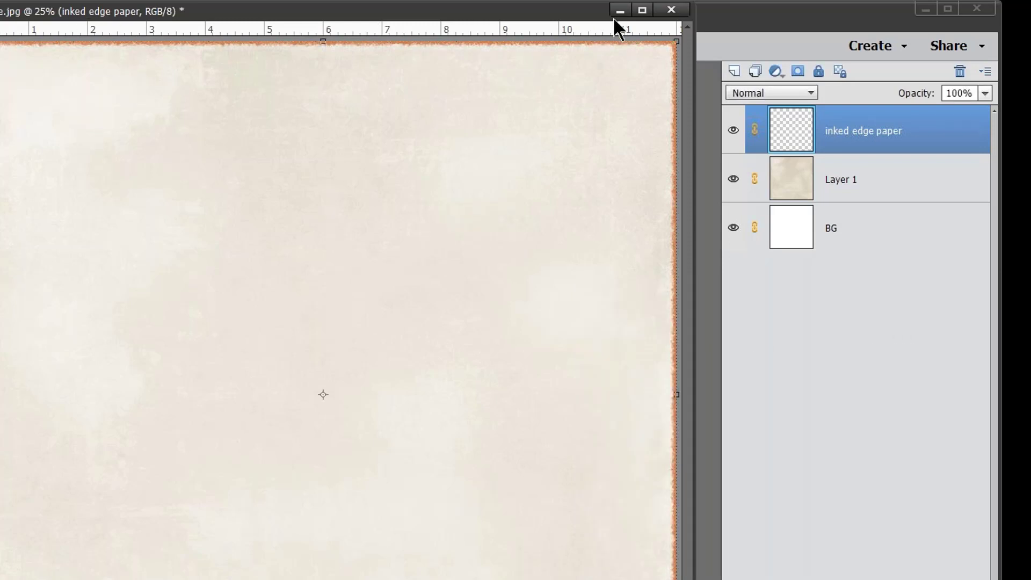
mouse_move(619, 10)
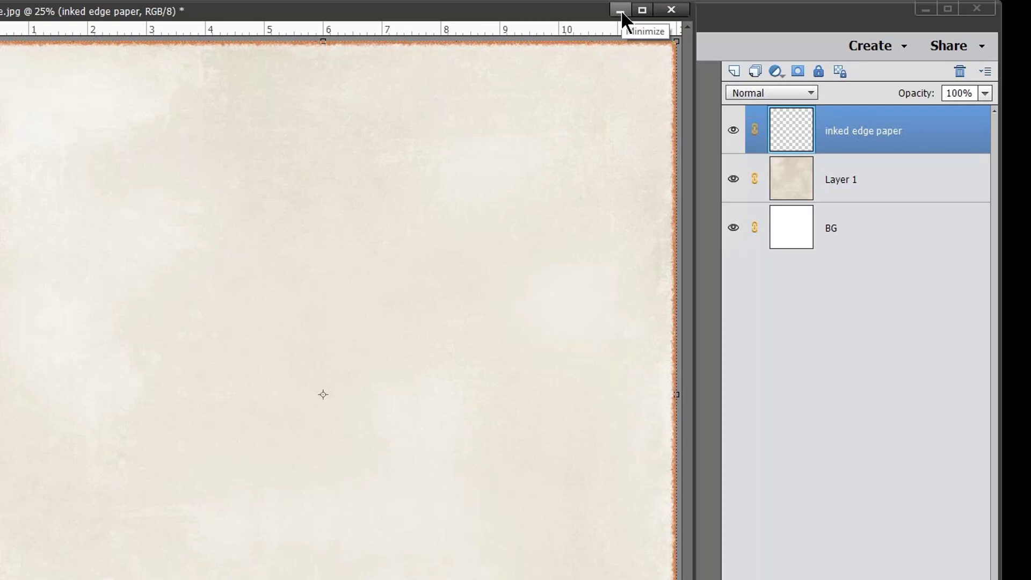
- Minimize the BG base document to reveal the scrapbook layout's layer stack
click(619, 9)
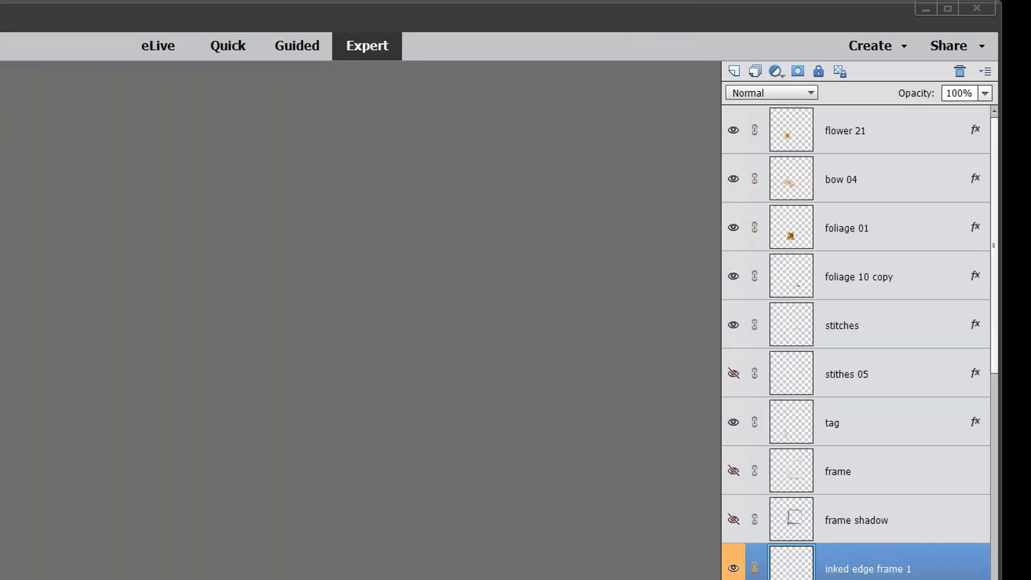